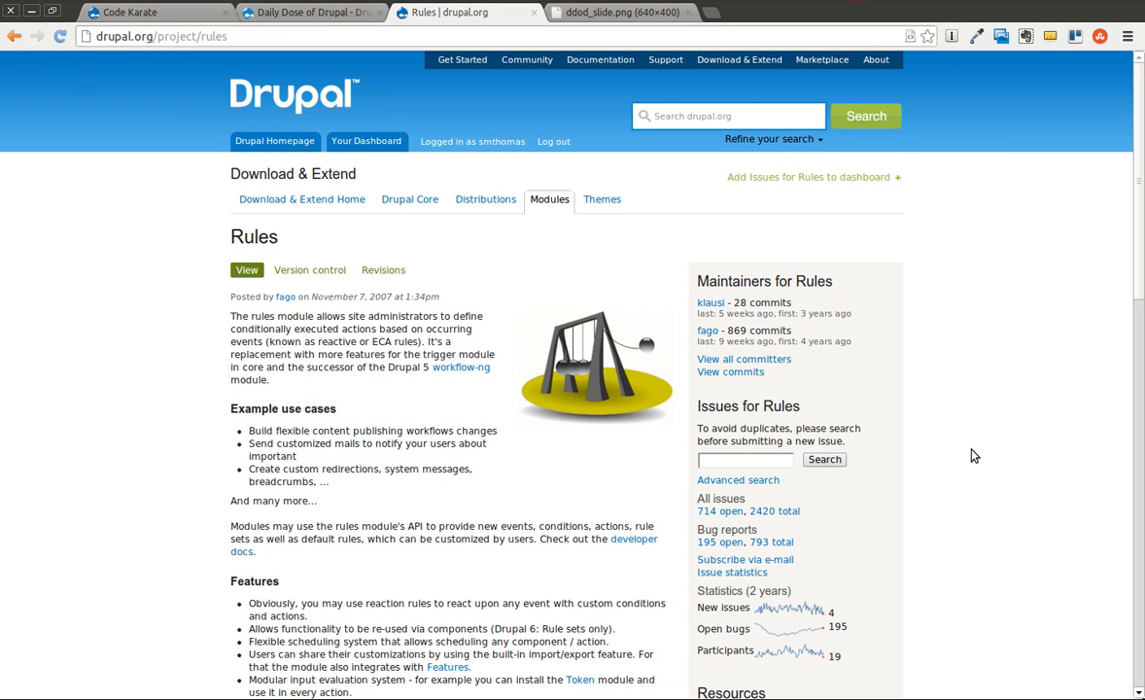
mouse_move(879, 326)
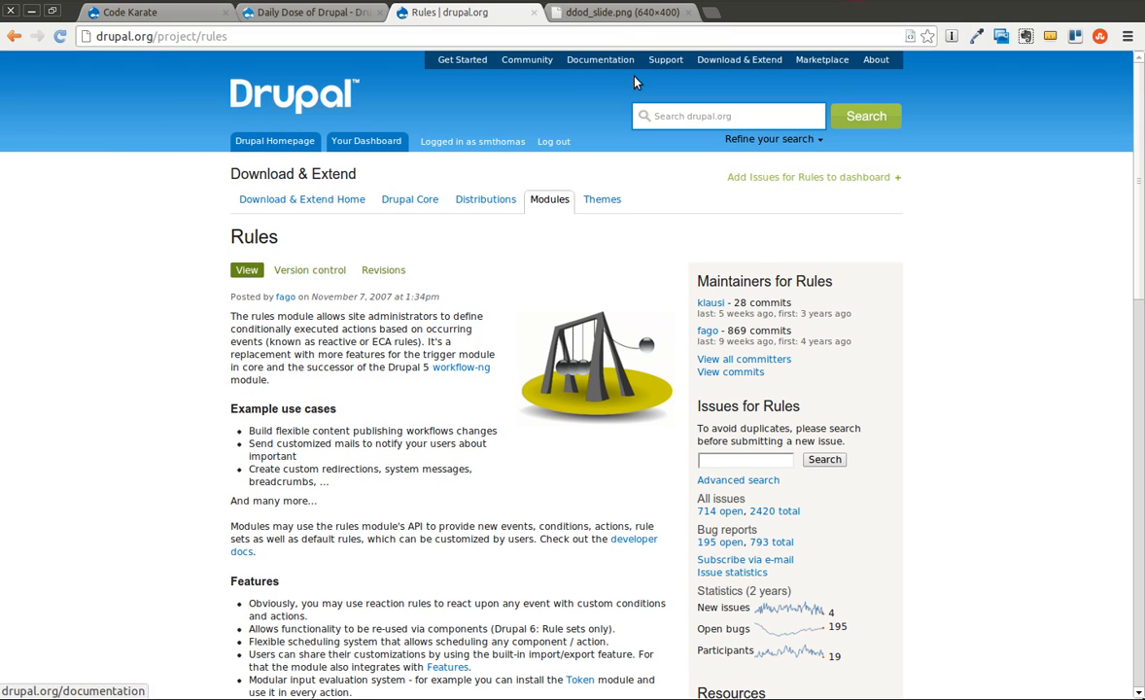
mouse_move(764, 259)
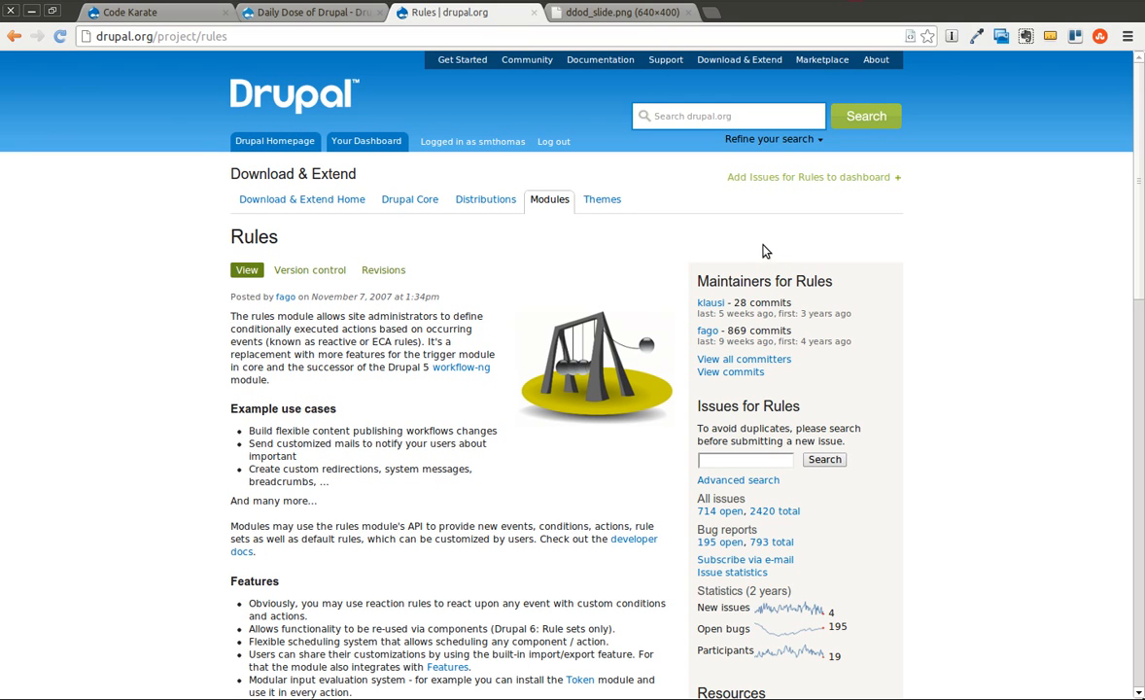
Show the closing slide with the website, more videos and newsletter sign-up details.
left_click(622, 12)
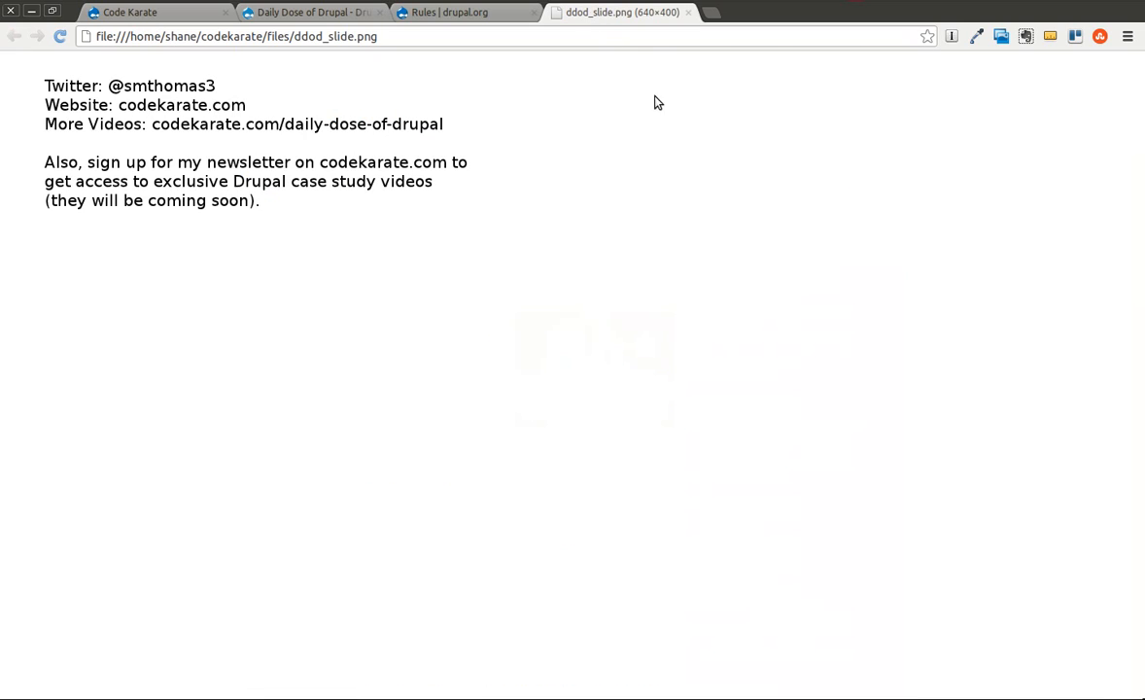
mouse_move(626, 159)
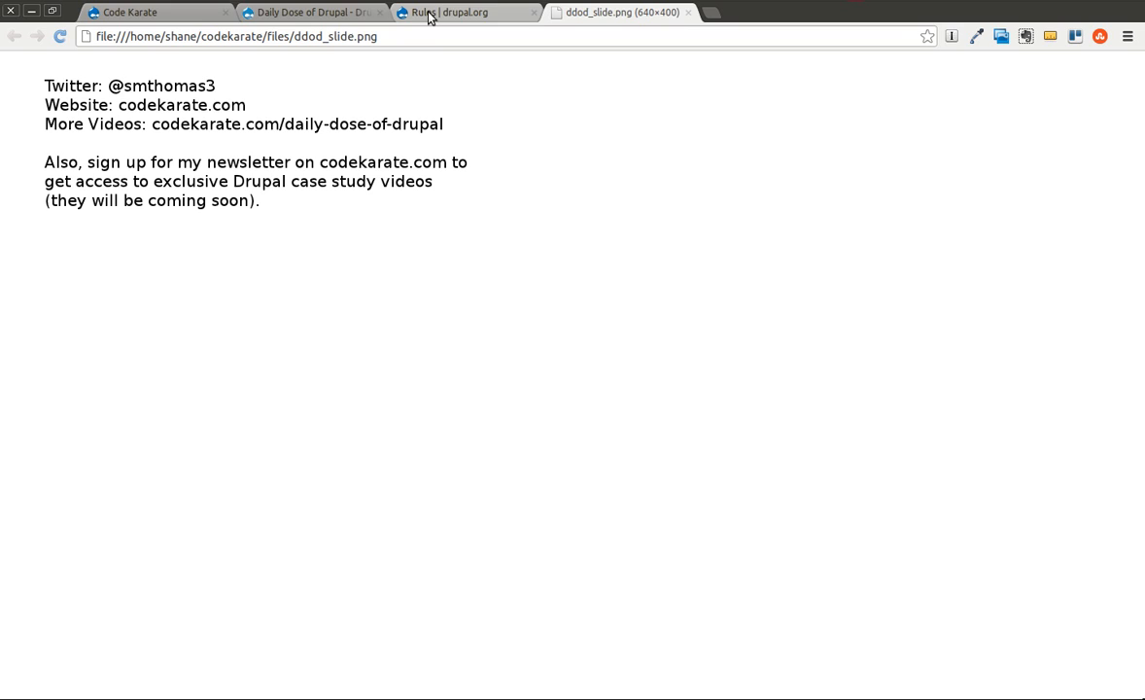
Switch to the Code Karate test site's home page listing its recent posts.
left_click(155, 12)
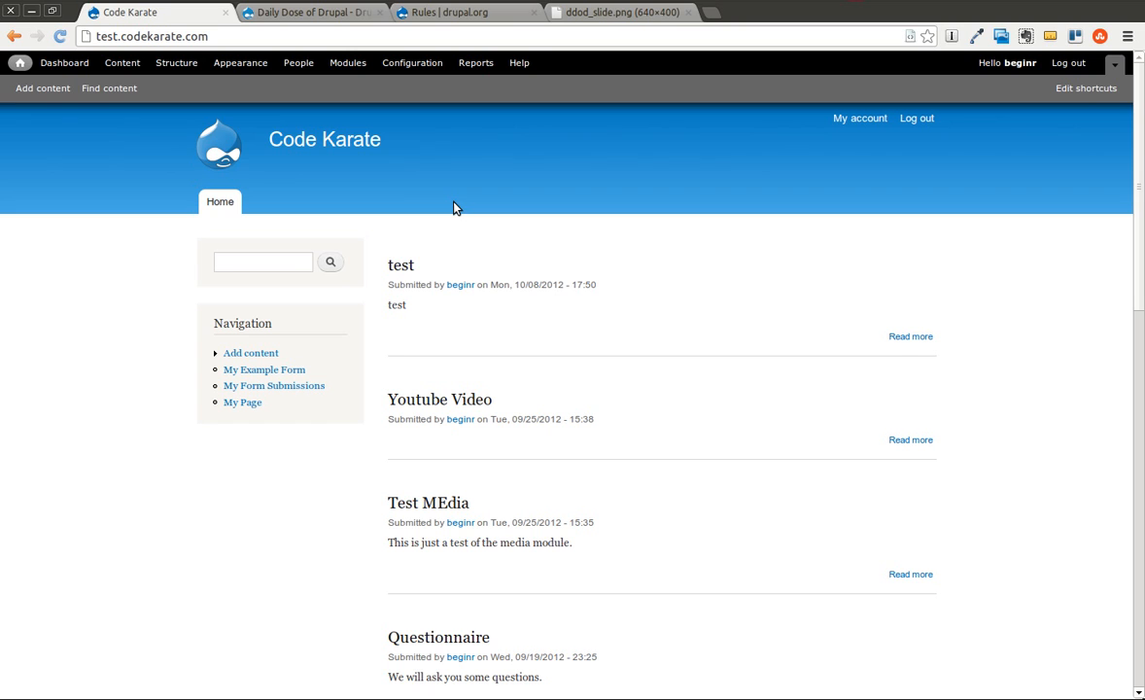
mouse_move(461, 208)
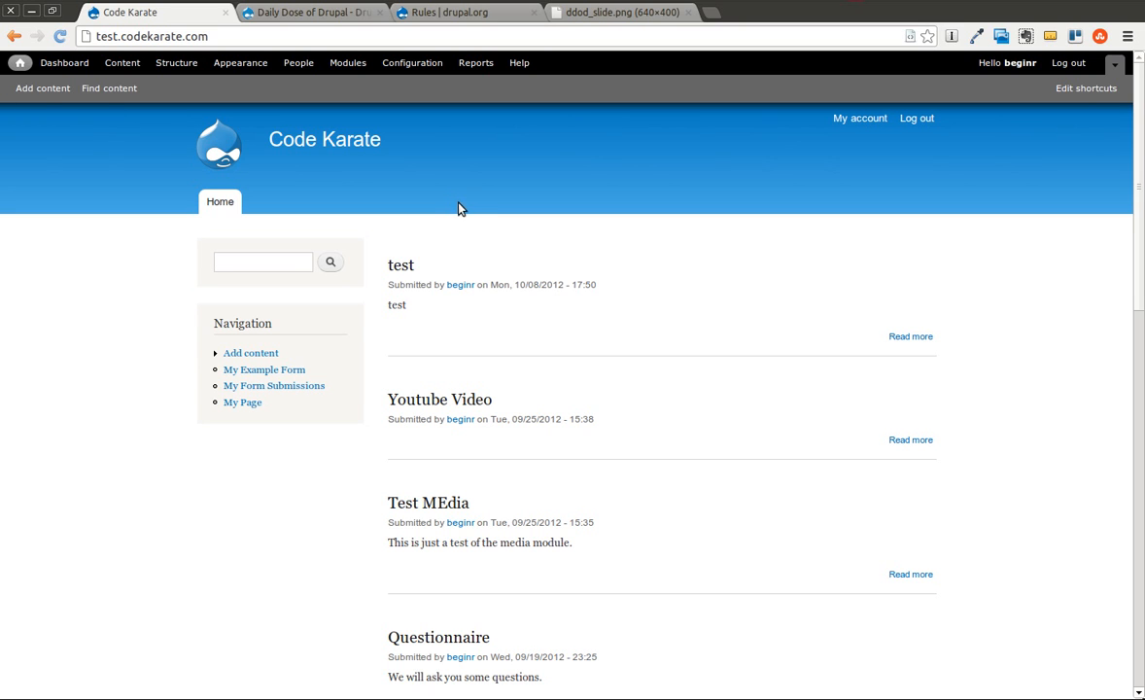
mouse_move(466, 204)
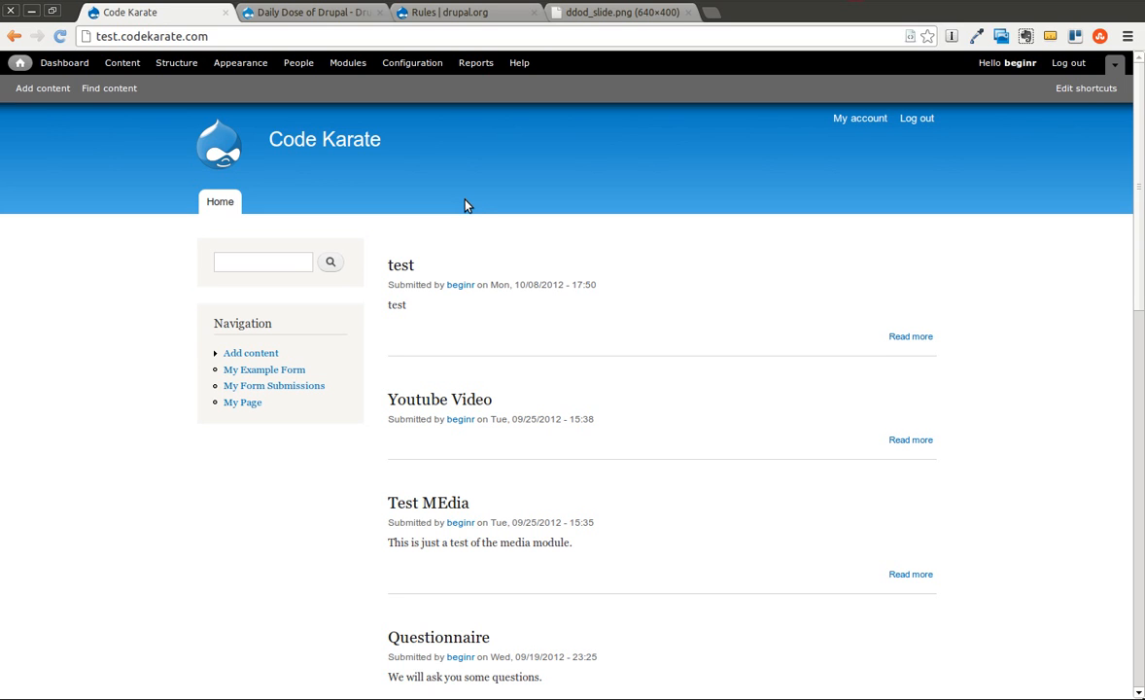
mouse_move(476, 210)
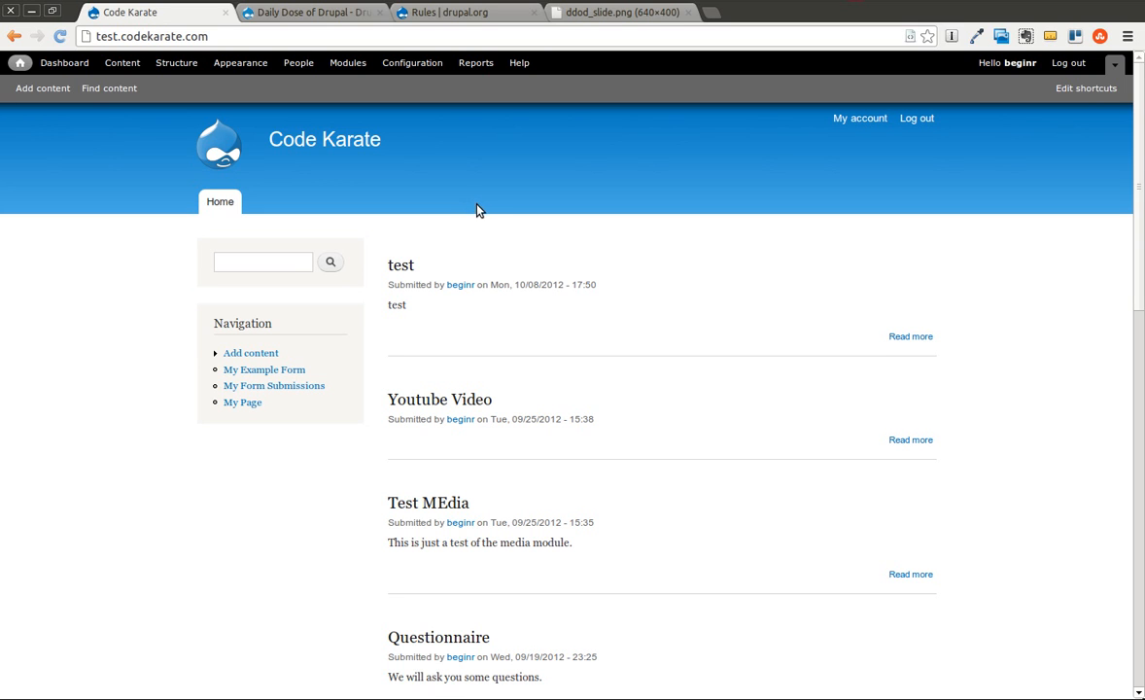
mouse_move(406, 191)
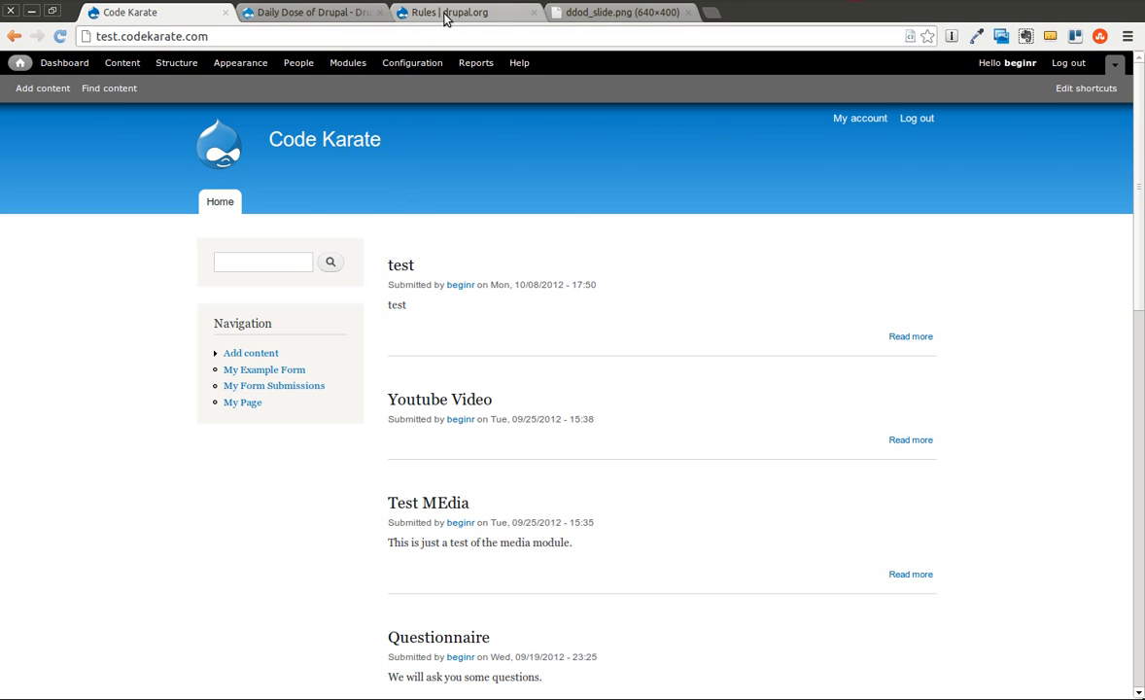
Return to the Rules project page on Drupal.org and review its features and resources.
left_click(447, 11)
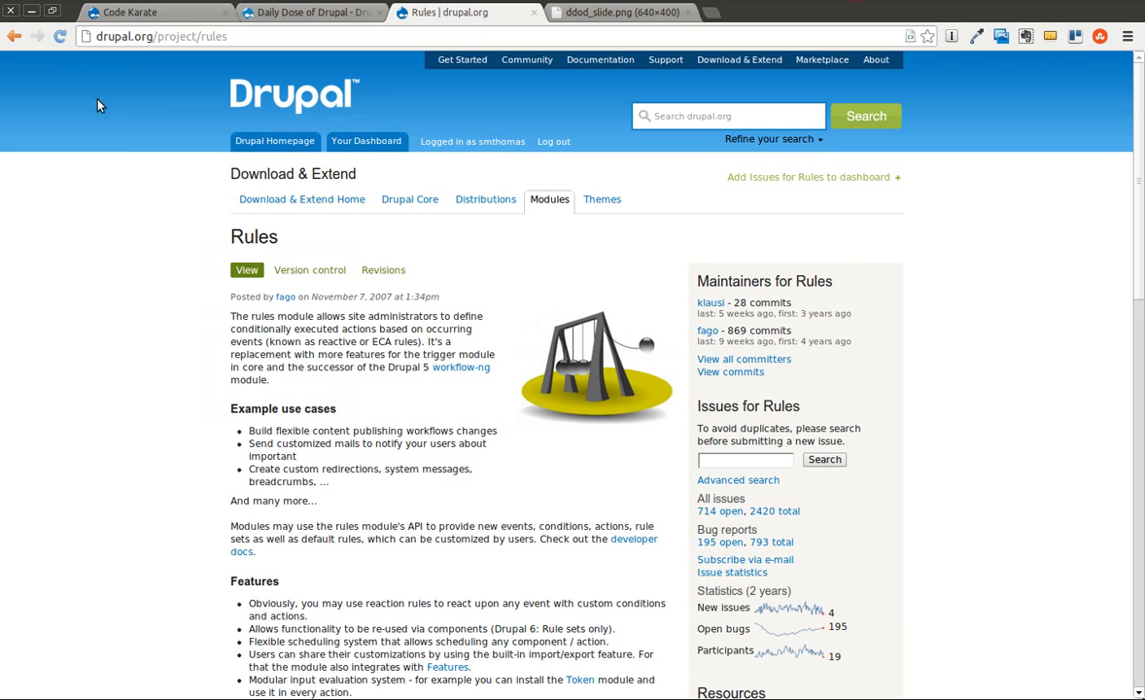
mouse_move(120, 34)
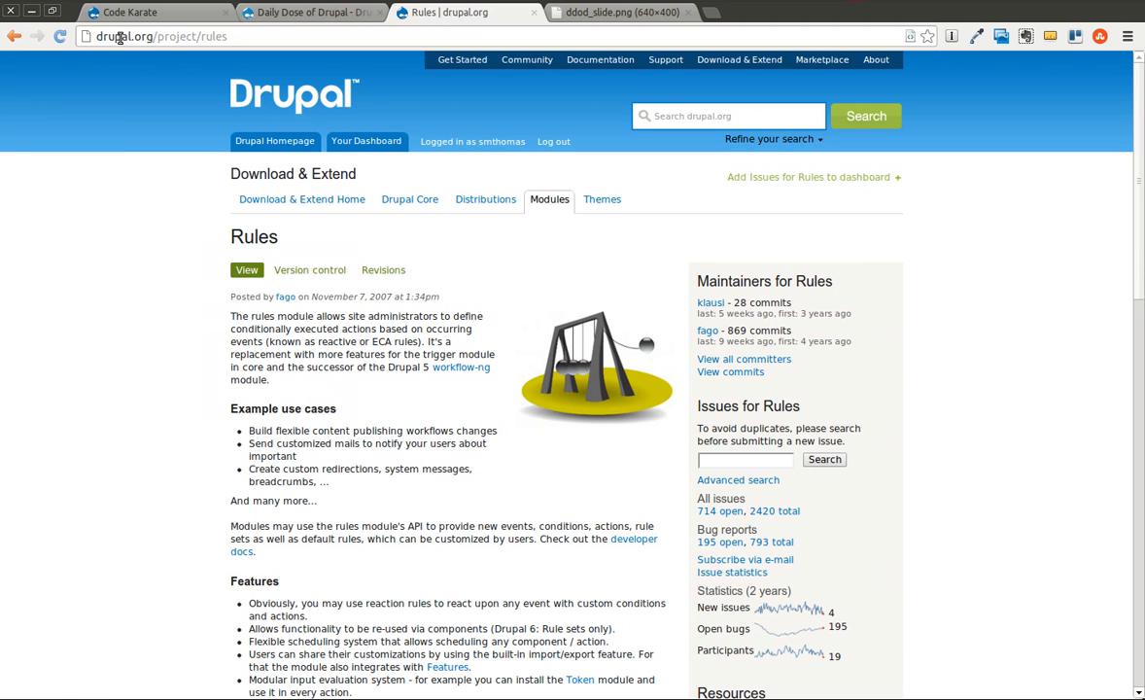
scroll("down", 3)
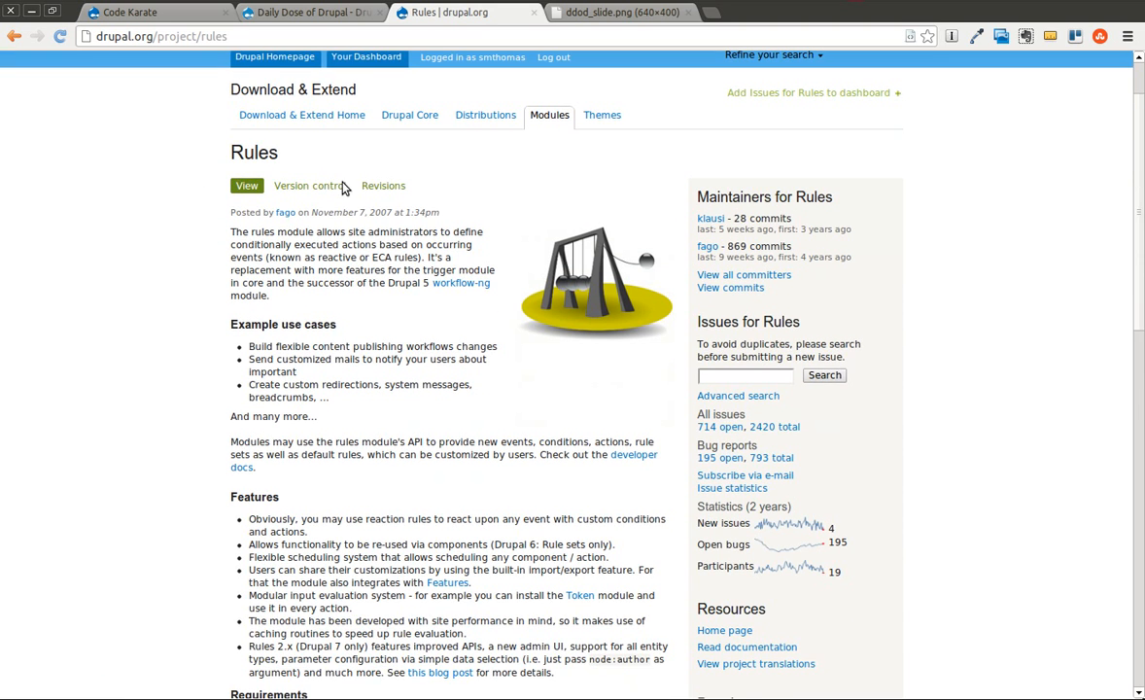
scroll("down", 3)
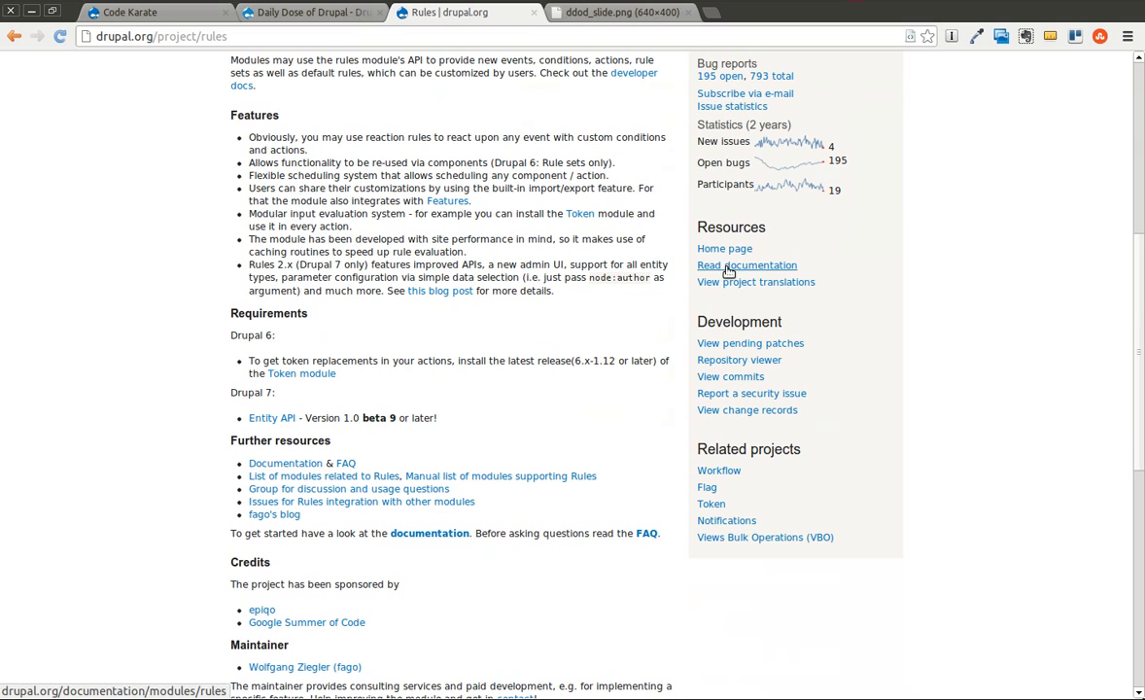
mouse_move(740, 268)
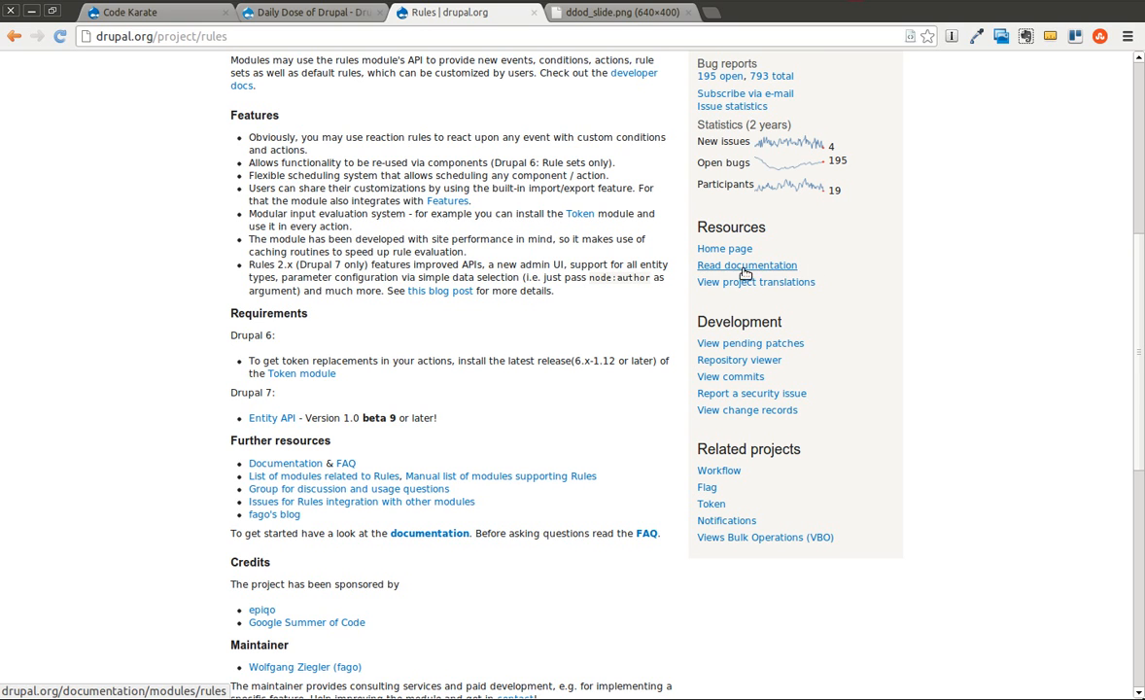
mouse_move(680, 284)
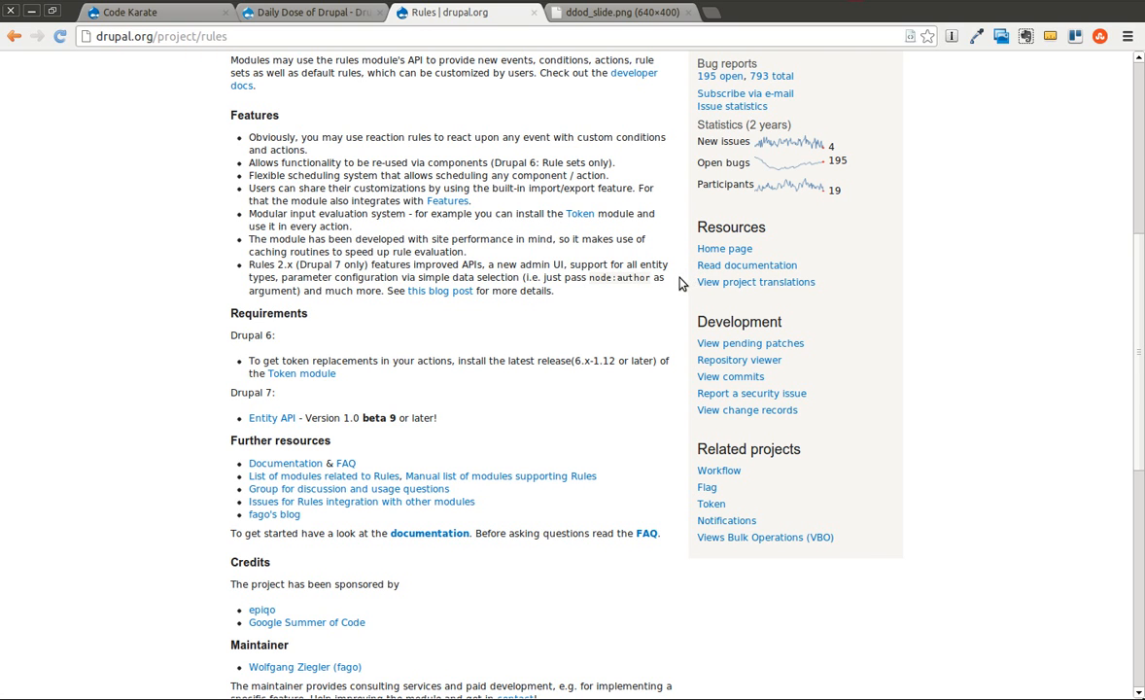
mouse_move(671, 265)
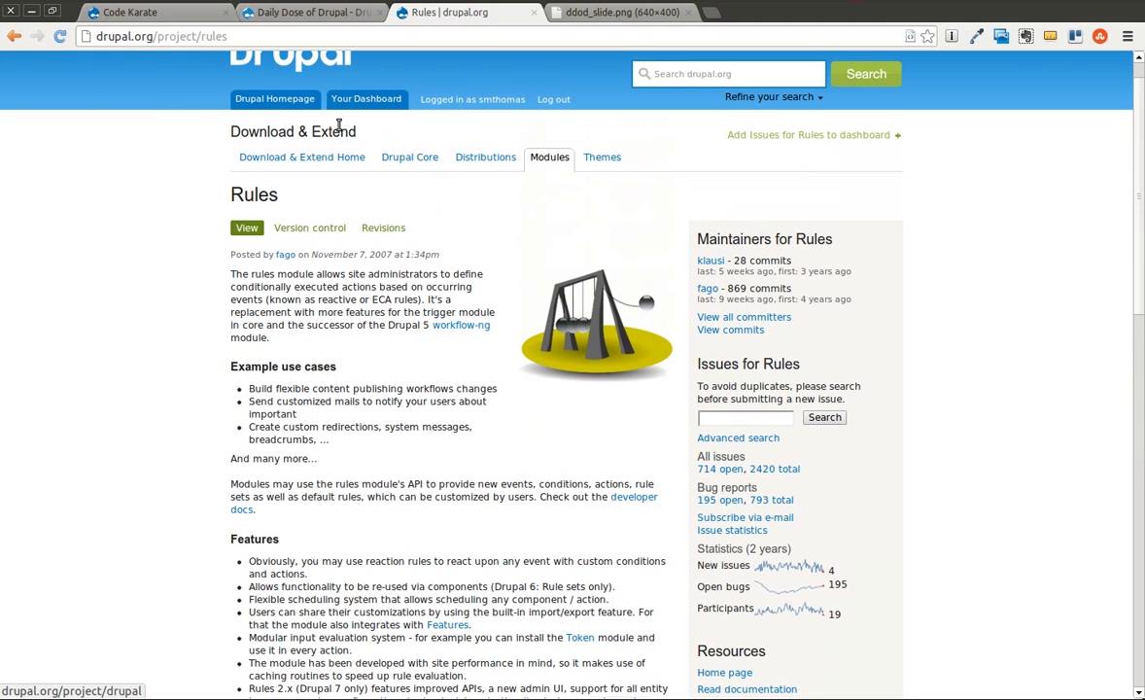
Show the Modules list's RULES section on the test site, highlighting the Entity tokens dependency.
left_click(155, 11)
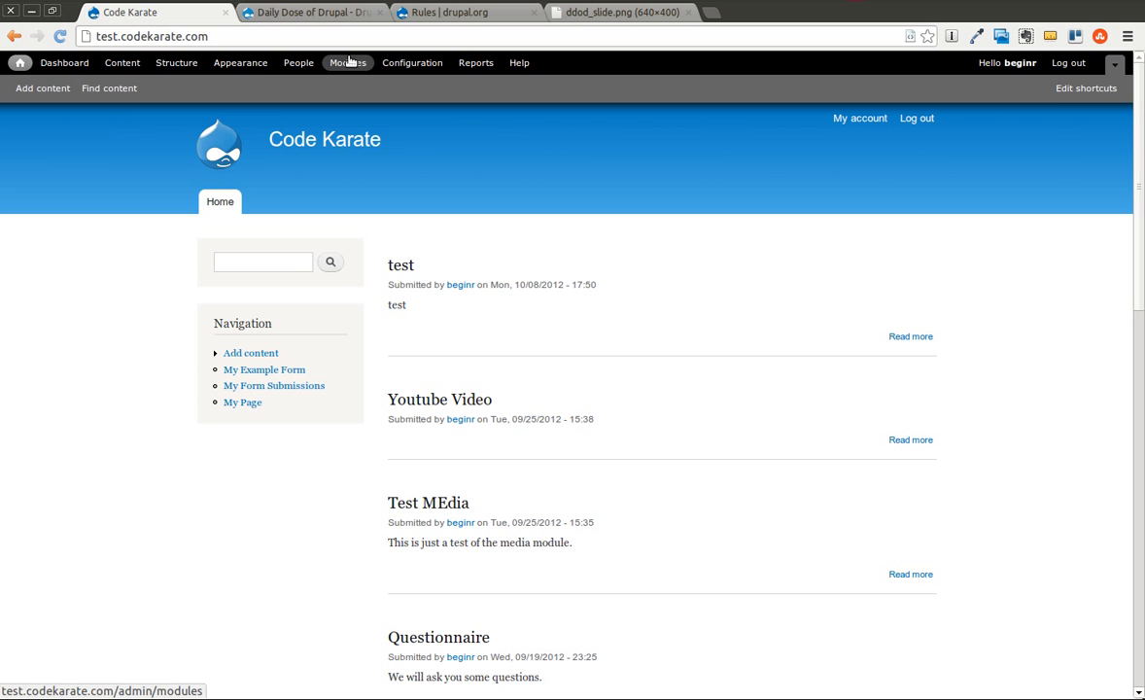
mouse_move(346, 62)
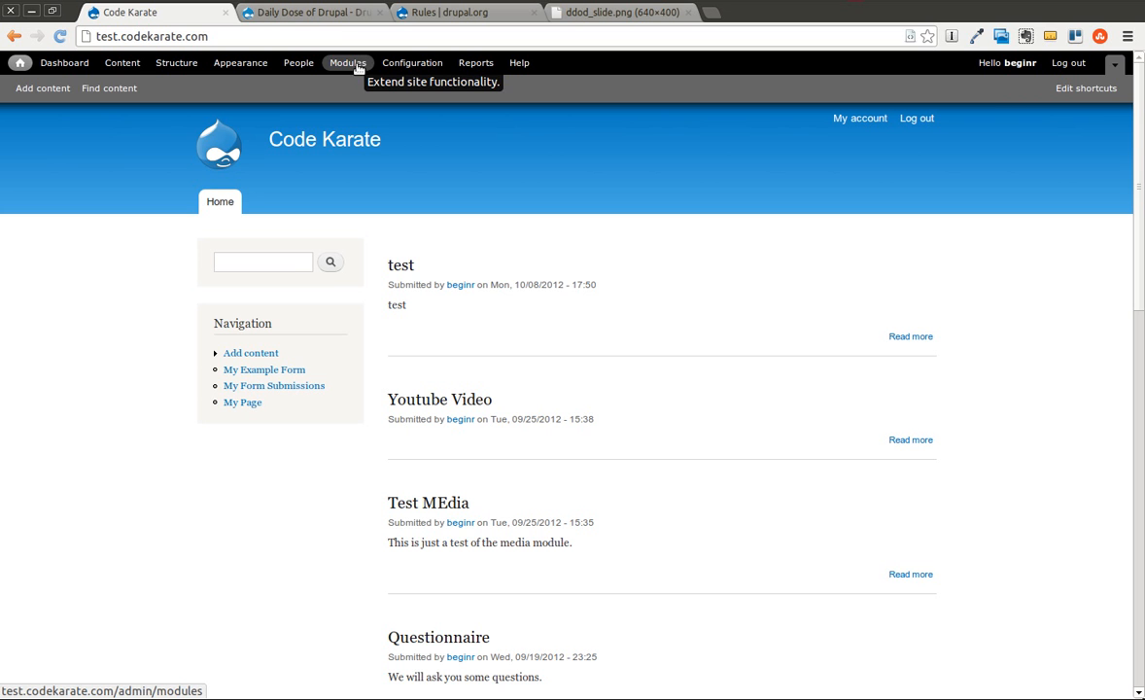
left_click(346, 62)
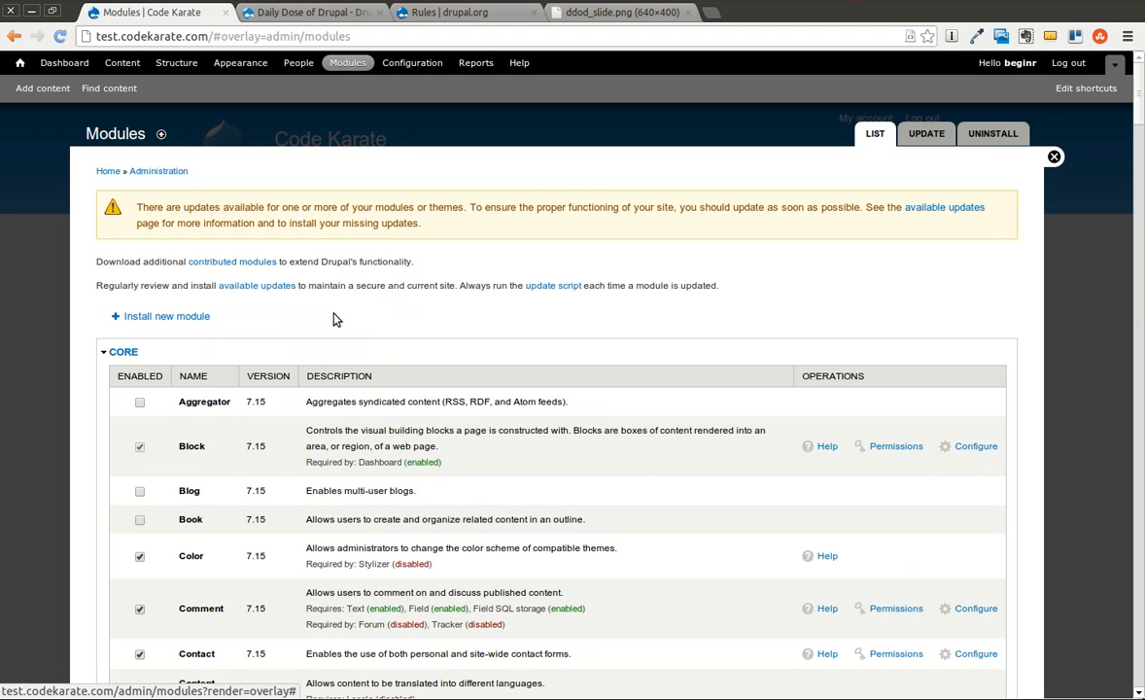
scroll("down", 3)
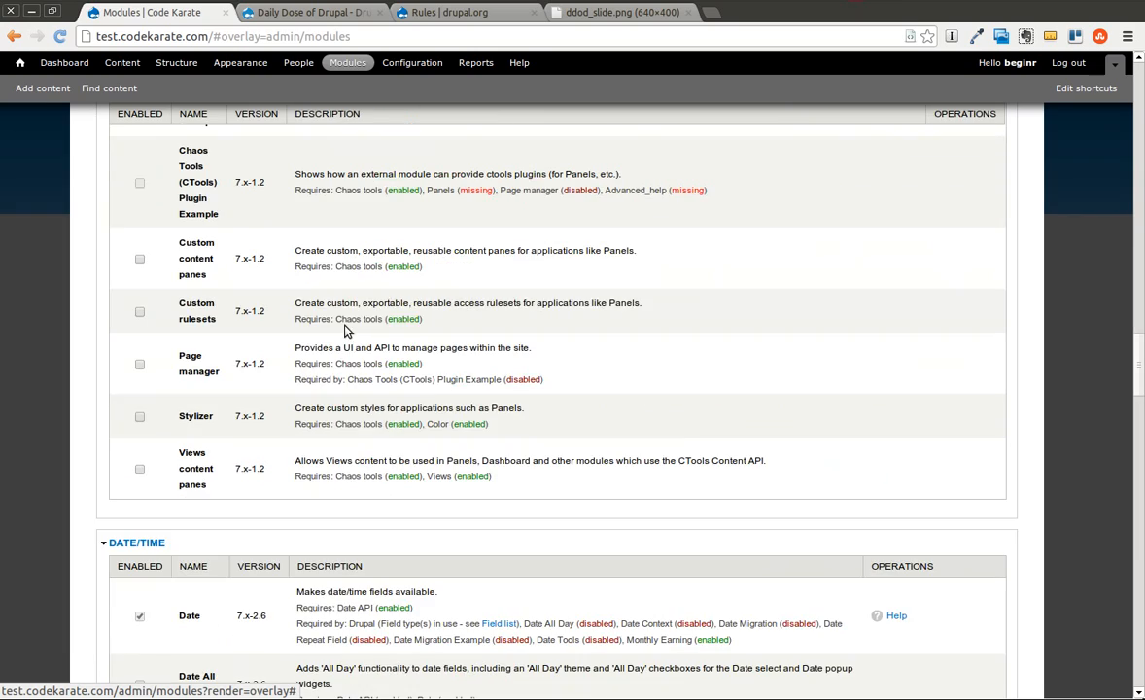
scroll("down", 3)
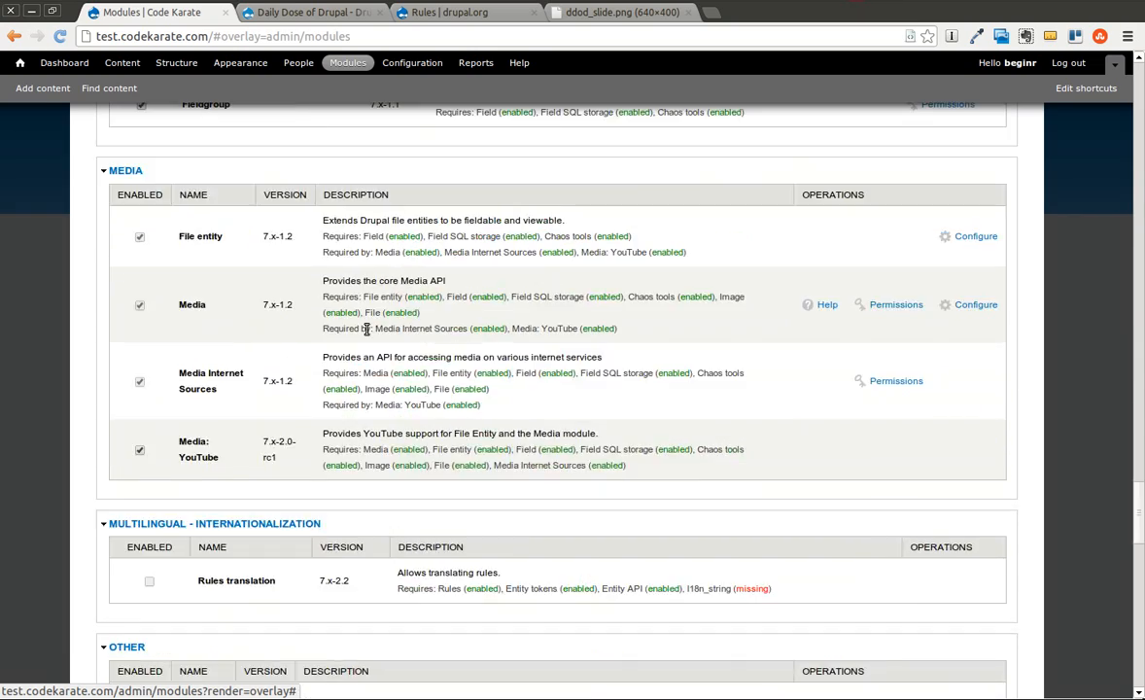
scroll("down", 3)
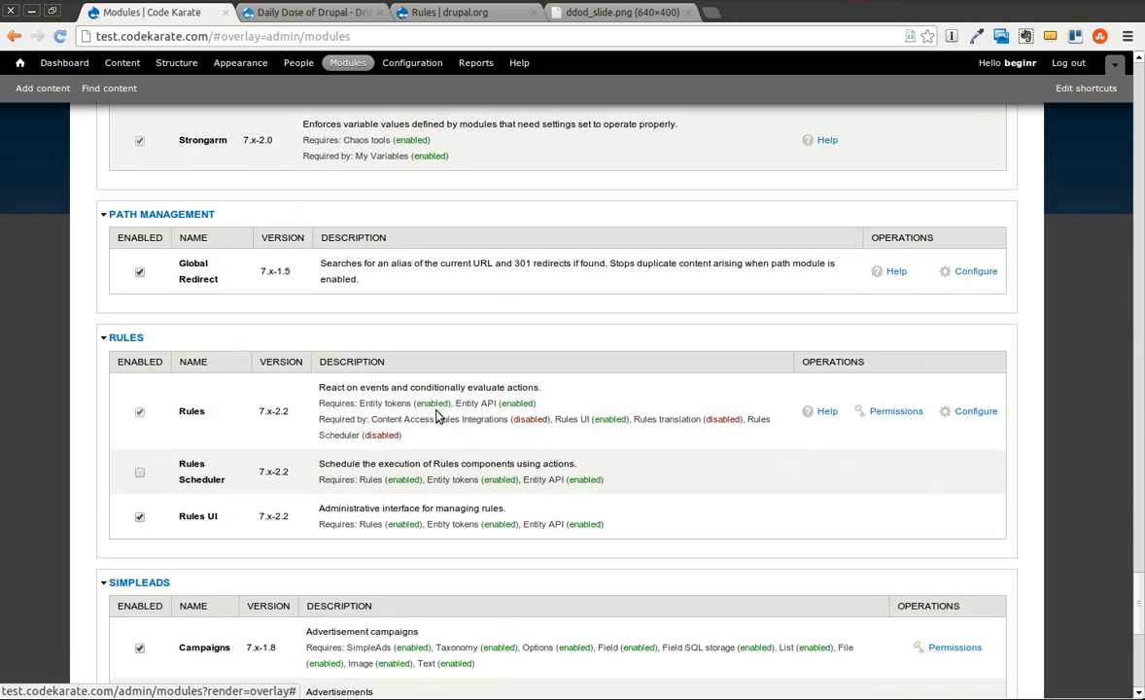
double_click(385, 402)
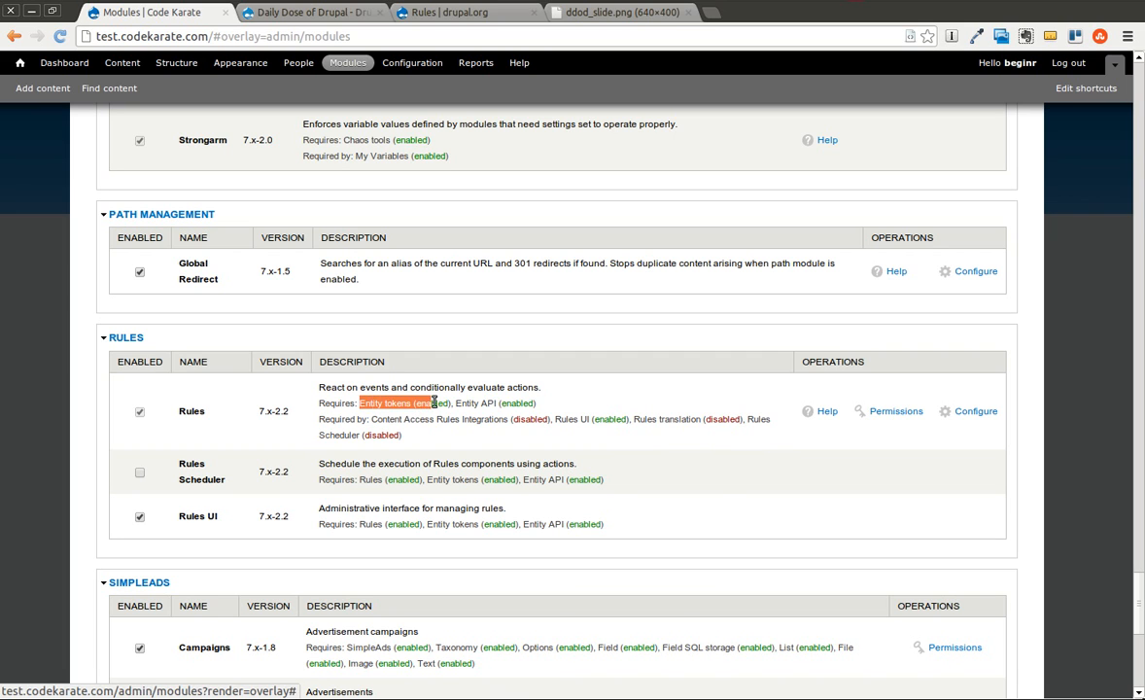
mouse_move(529, 445)
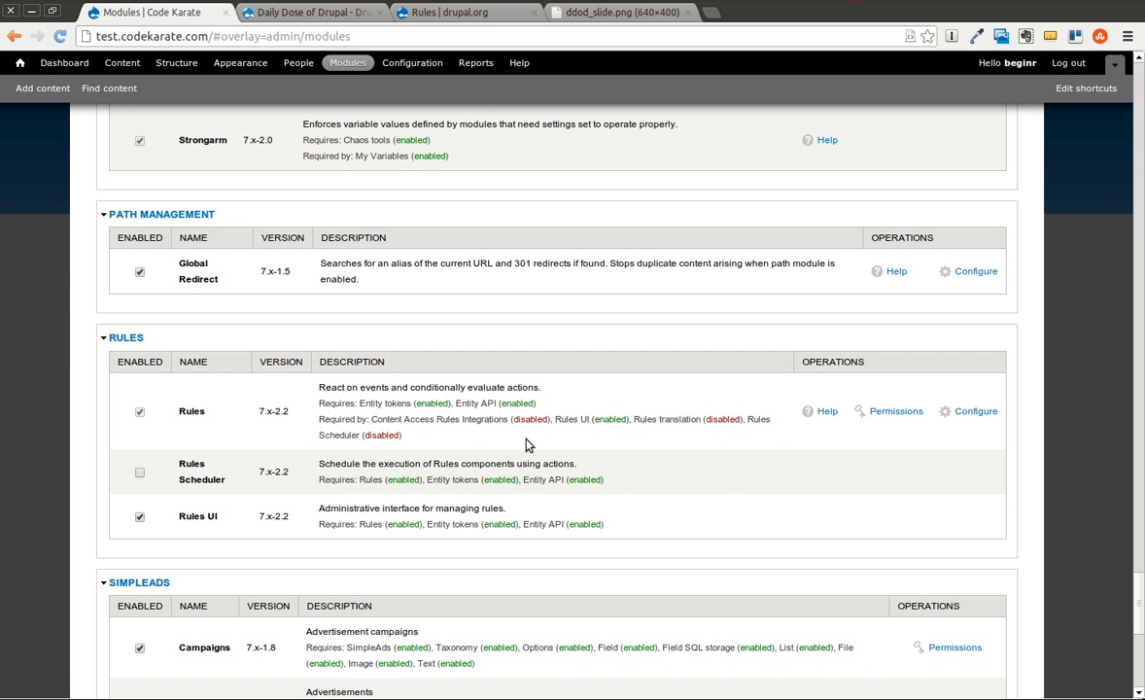
mouse_move(488, 443)
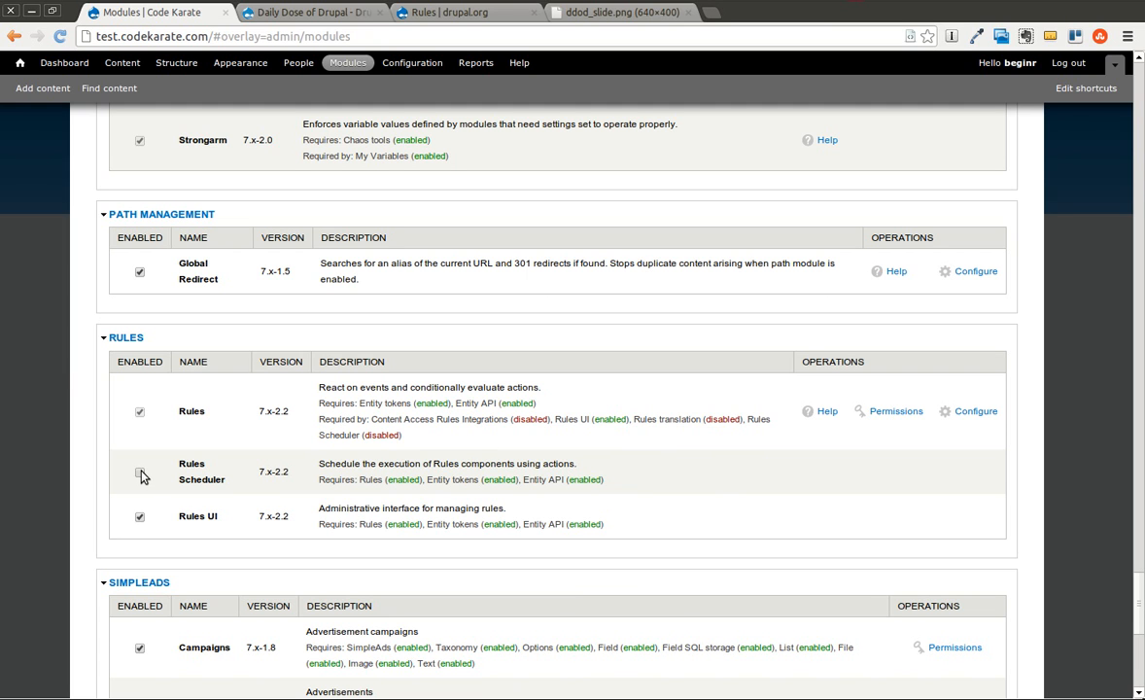
Enable the Rules Scheduler module alongside Rules and Rules UI and save the configuration.
left_click(140, 472)
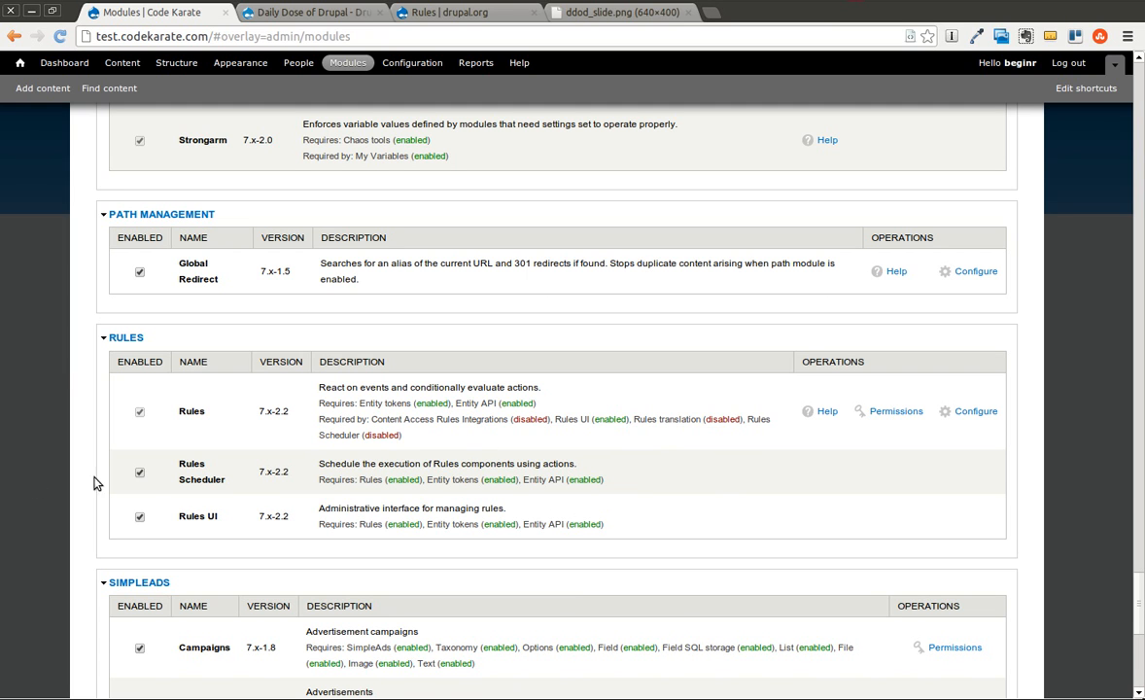
scroll("down", 3)
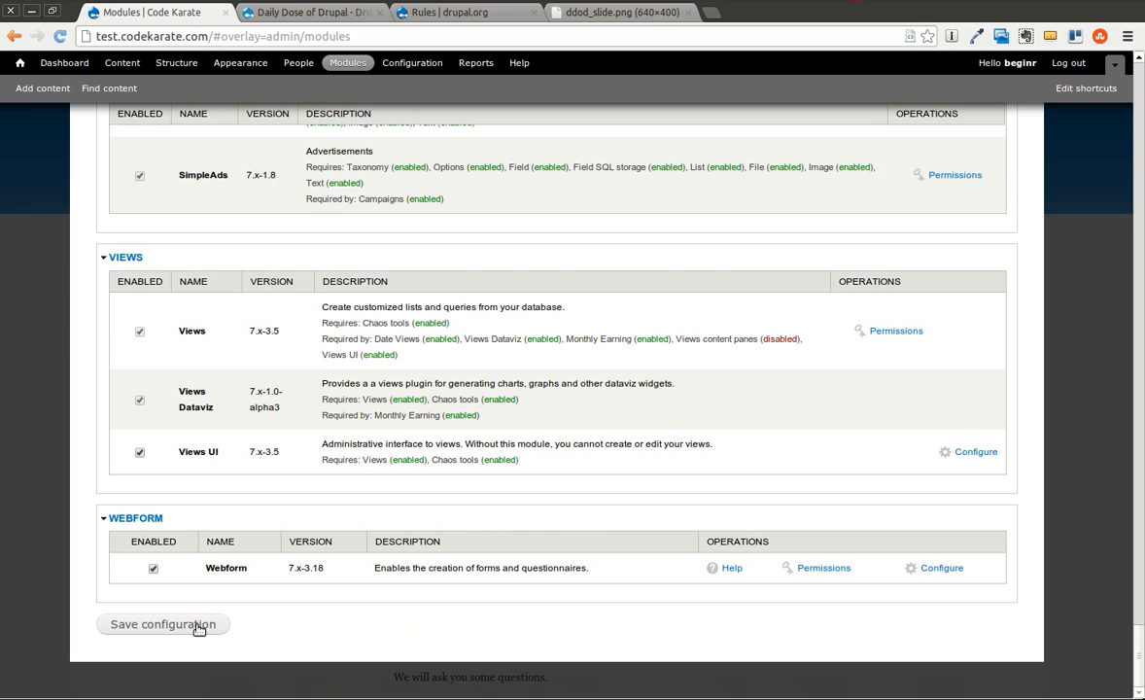
left_click(163, 624)
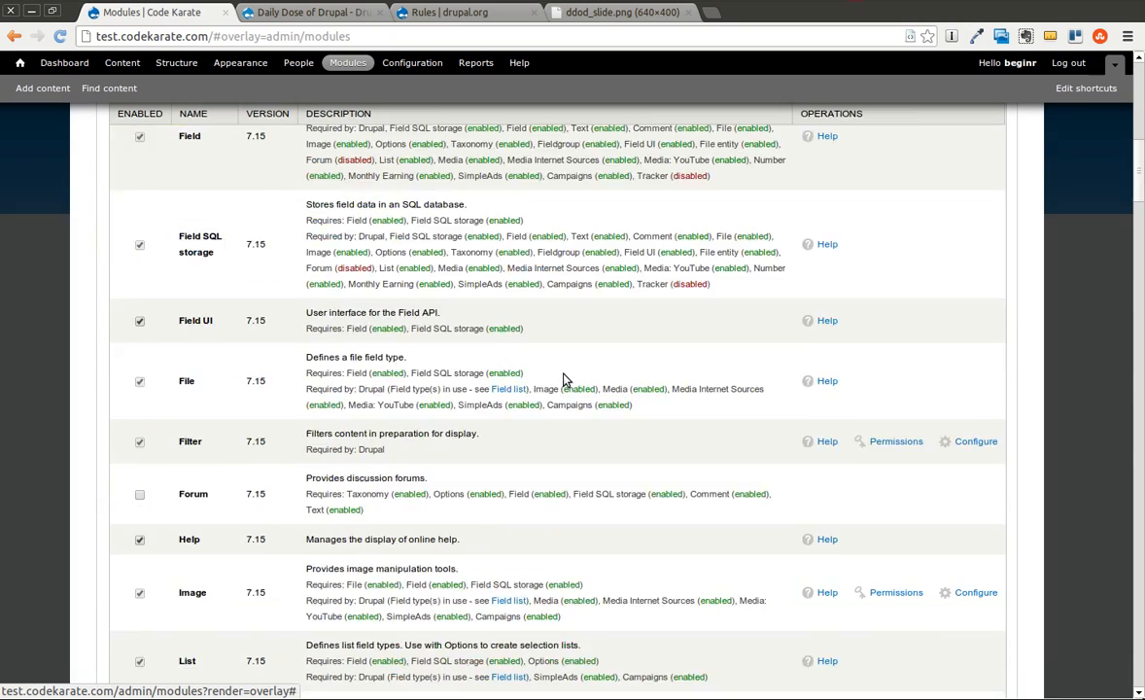
scroll("down", 3)
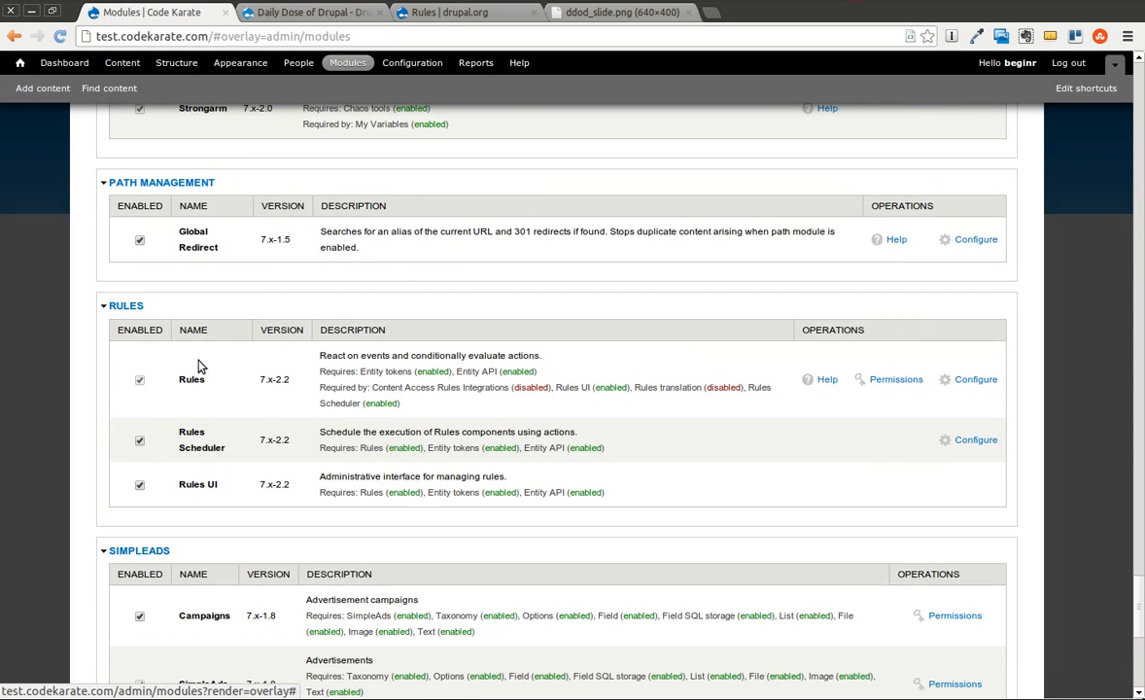
mouse_move(639, 476)
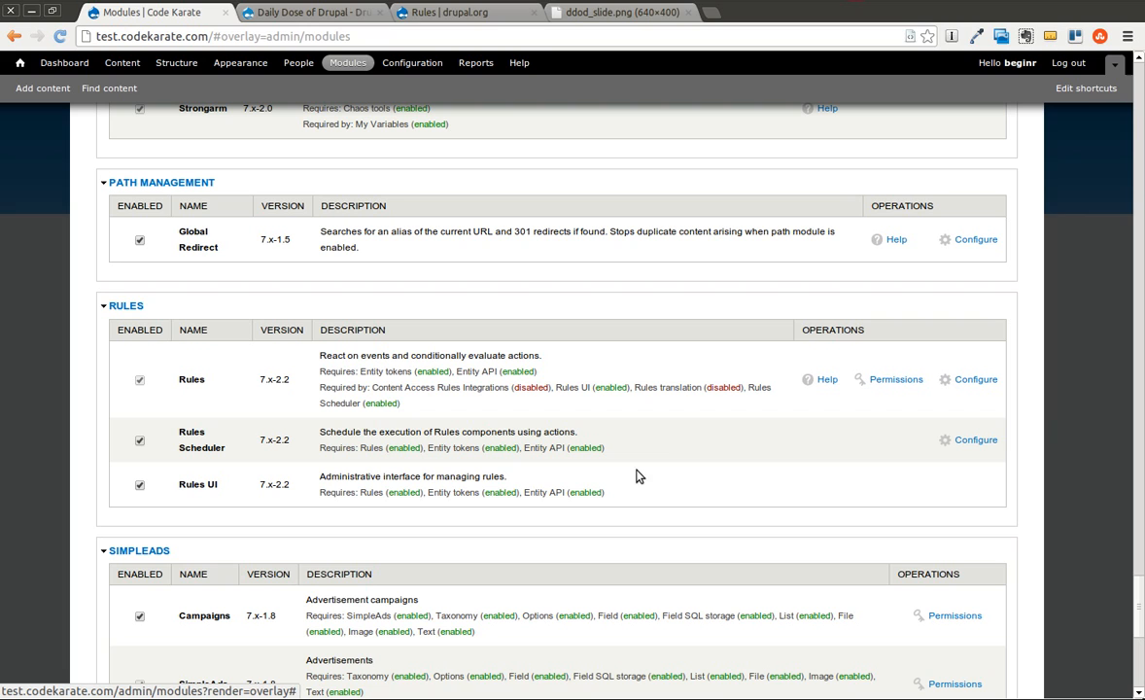
mouse_move(894, 430)
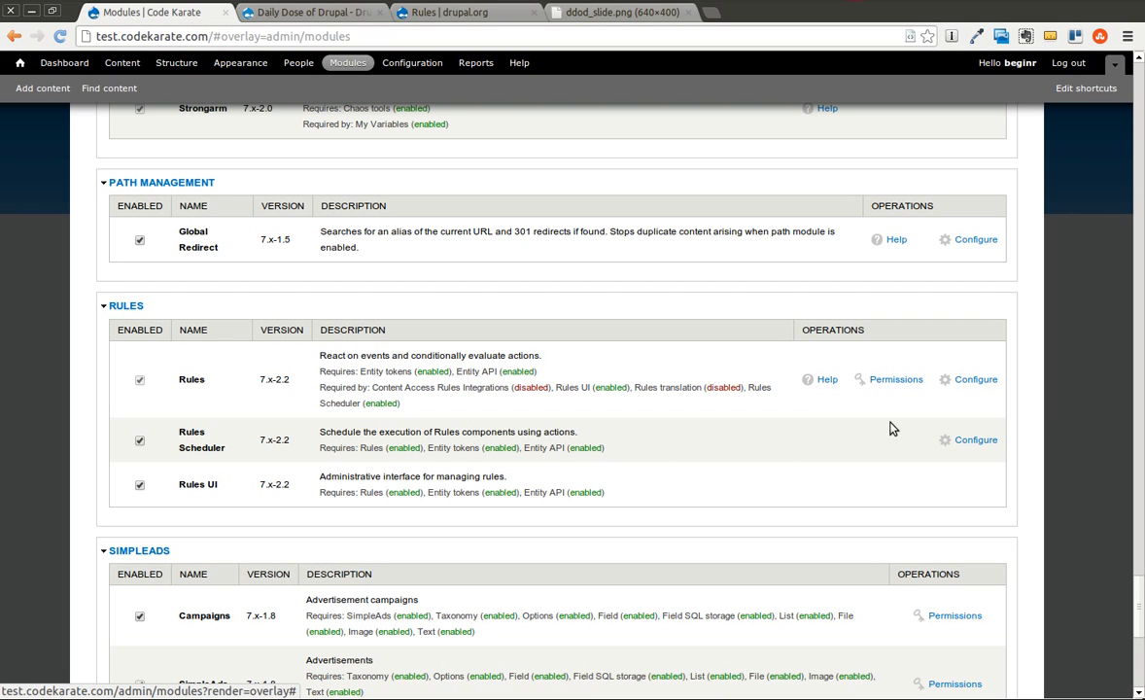
mouse_move(976, 440)
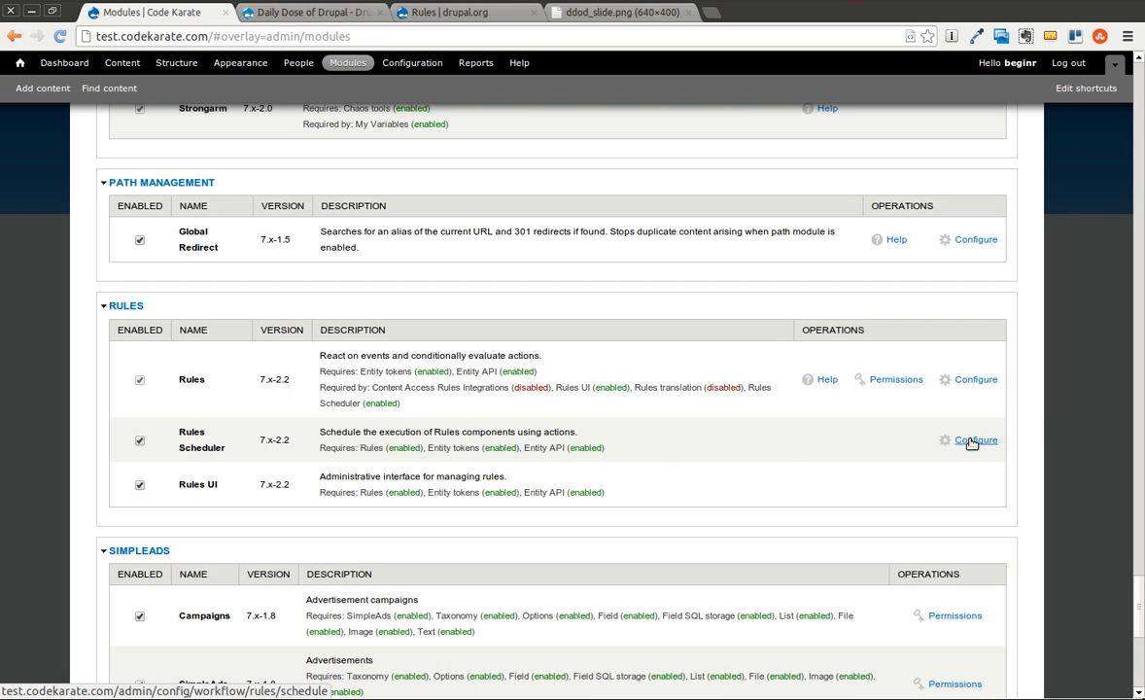
Check the empty Rules Scheduler schedule, then list the existing Rules components.
left_click(976, 439)
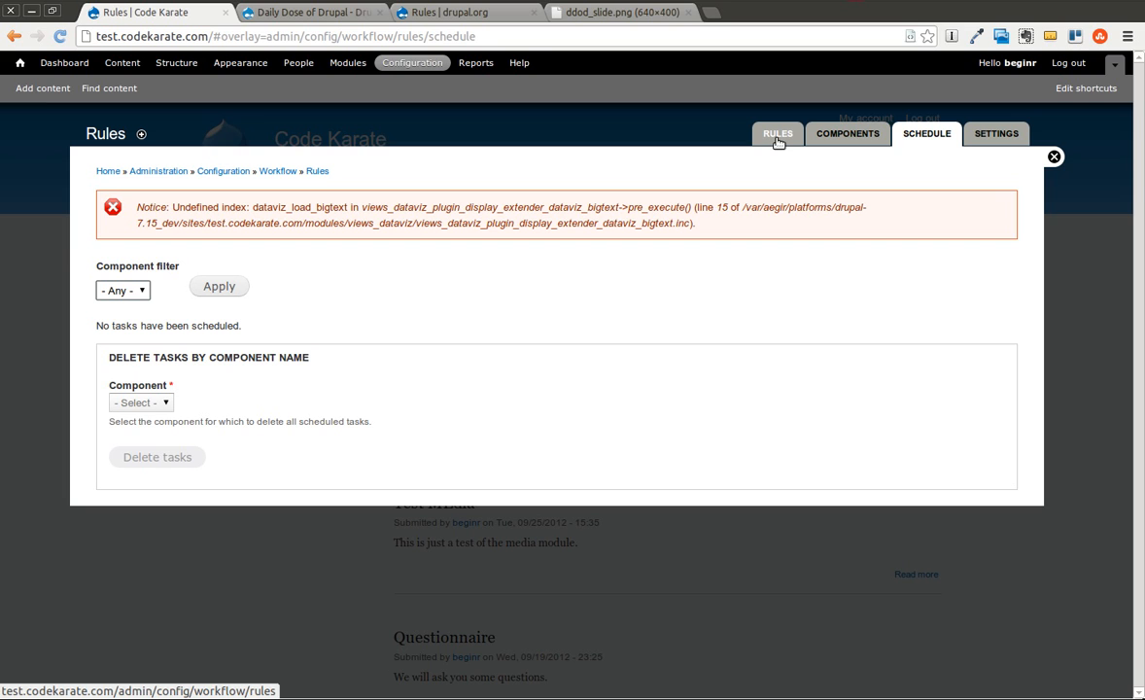
mouse_move(778, 140)
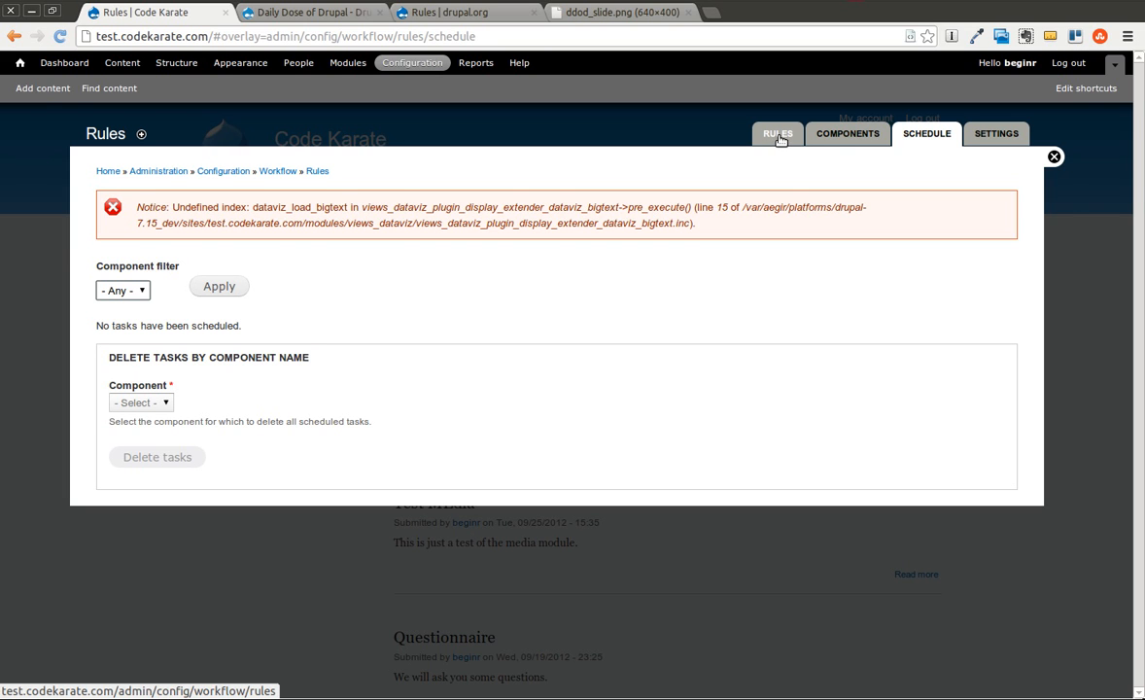
left_click(848, 133)
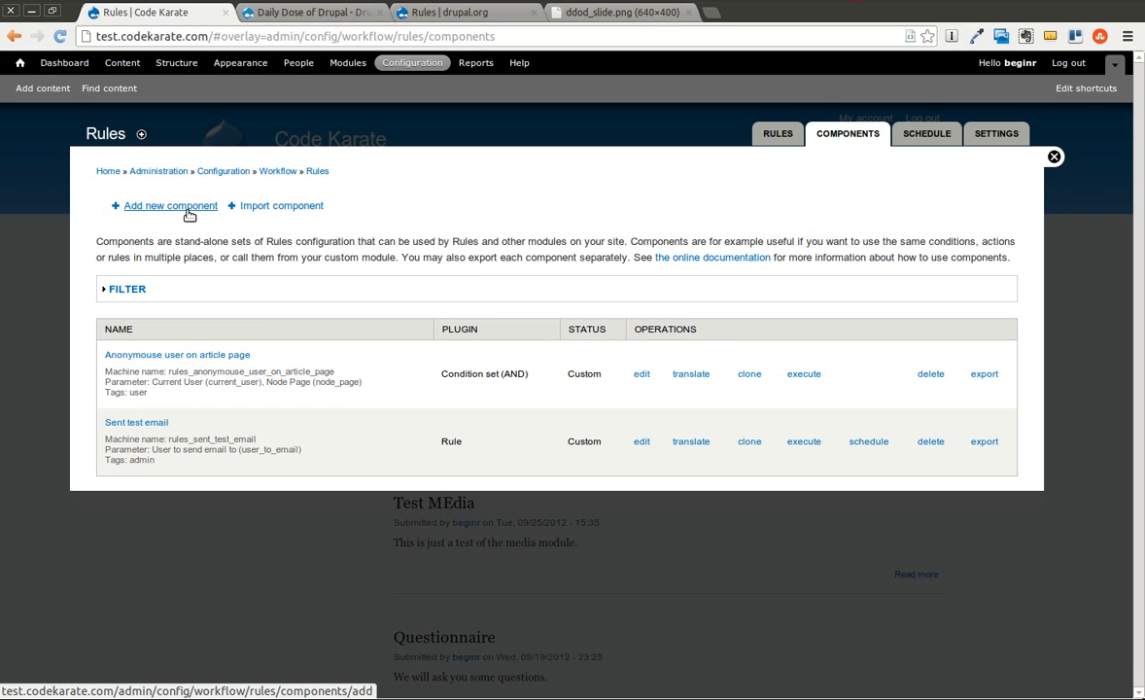
Start a new Action set component named 'Publish Content Action'.
left_click(169, 206)
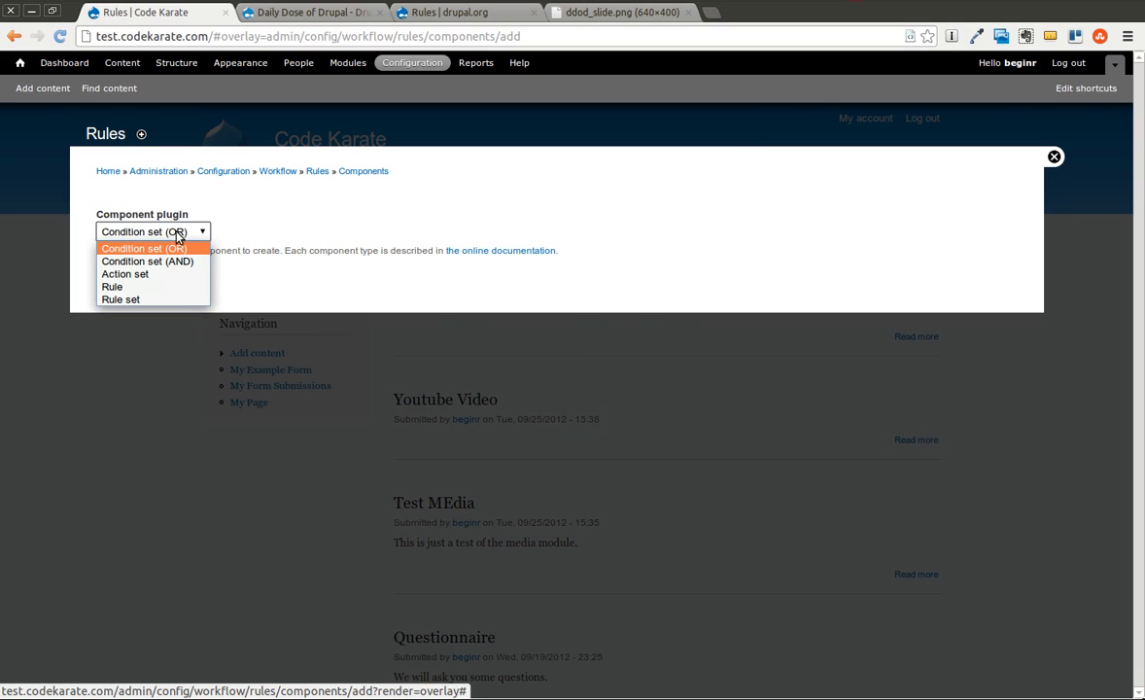
left_click(125, 272)
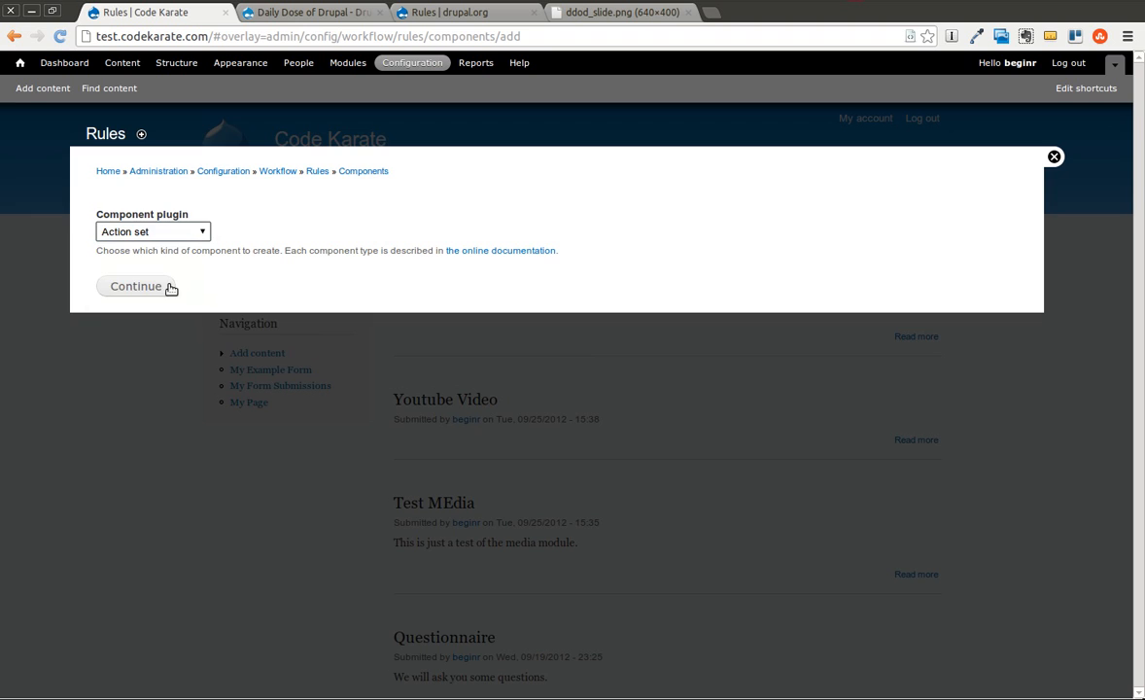
left_click(136, 286)
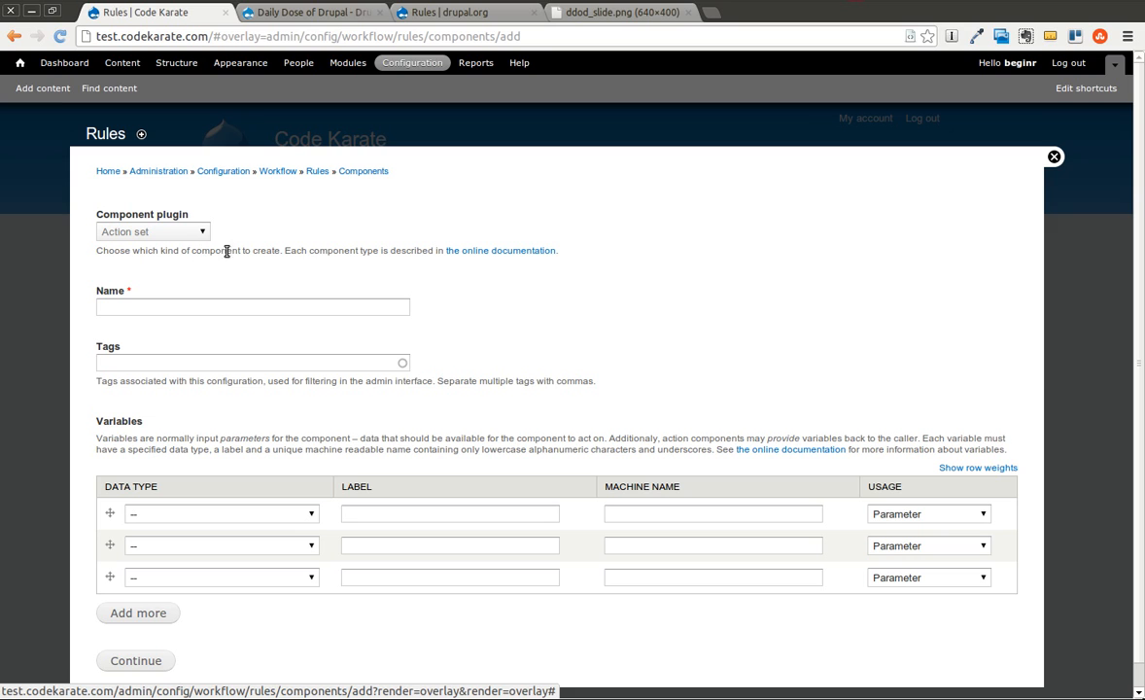
left_click(252, 307)
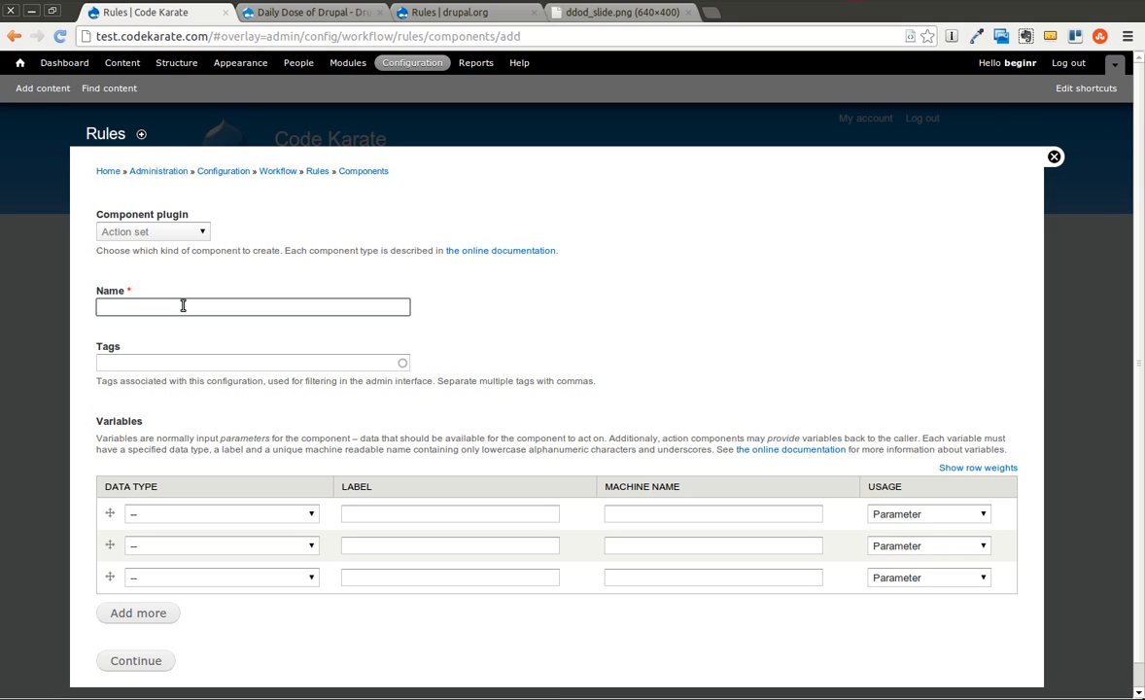
type("Publish Content")
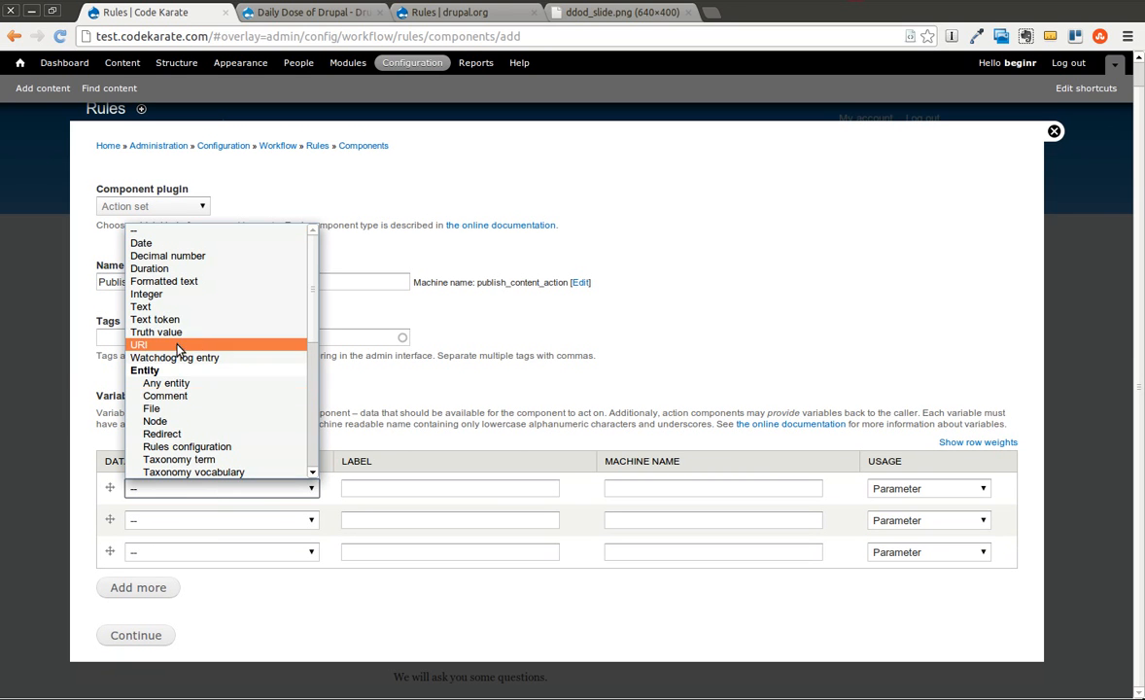
mouse_move(221, 420)
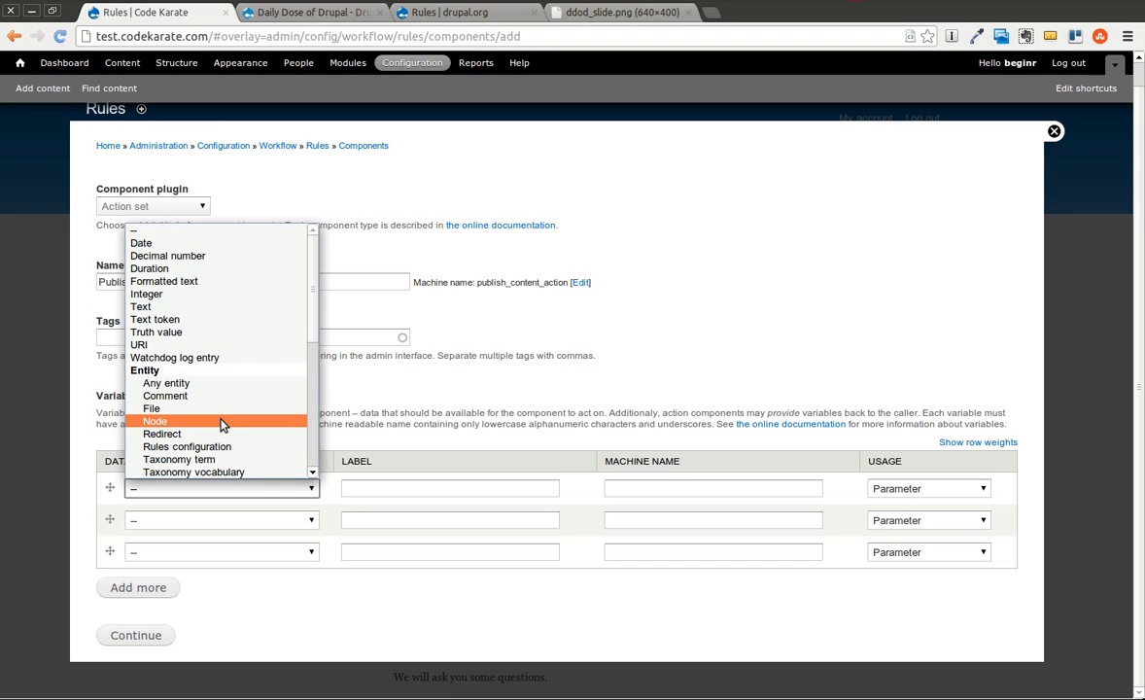
Add a Node variable labelled 'Node to Publish' with machine name node_to_publish and save the component.
left_click(155, 420)
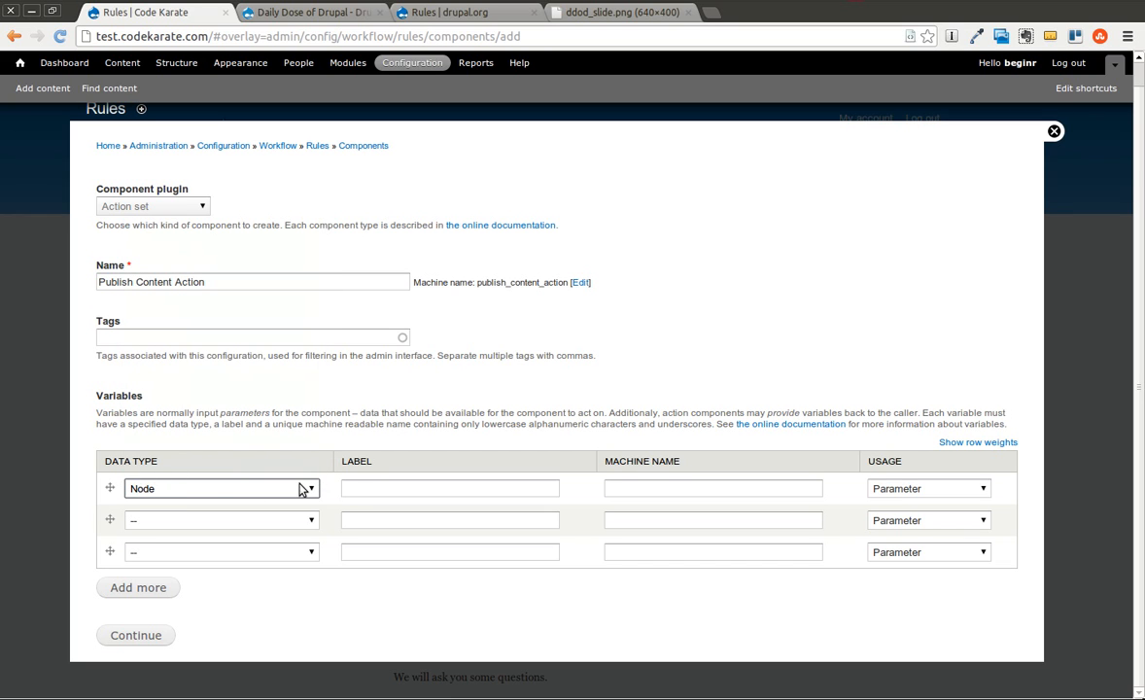
left_click(449, 488)
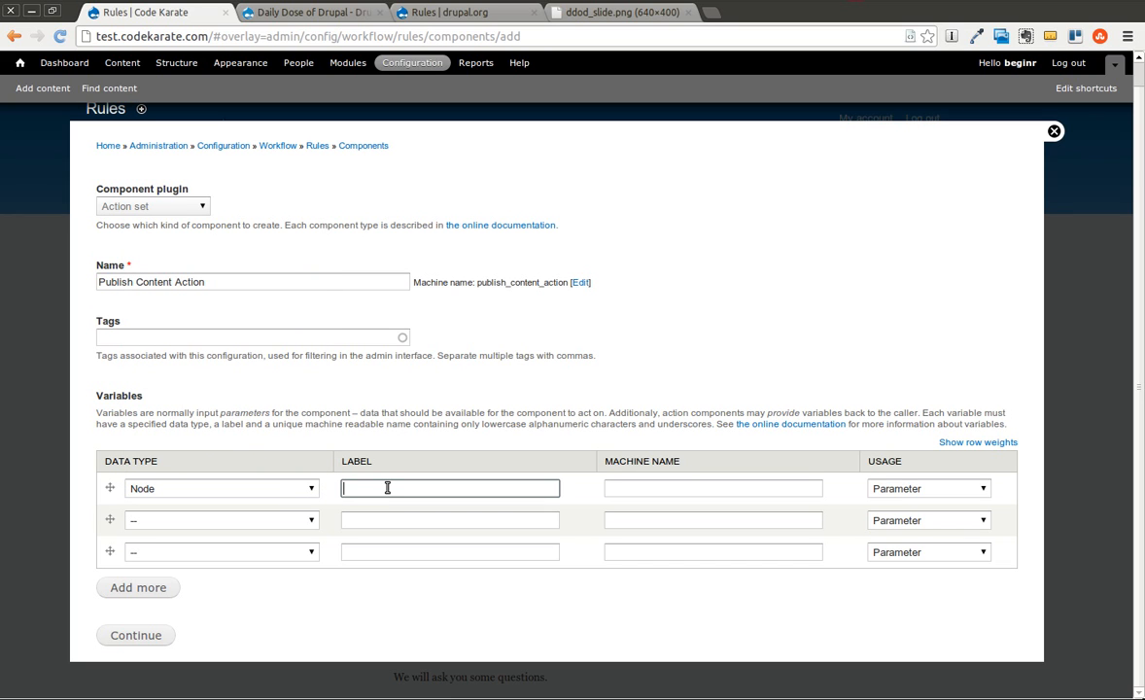
type("Node to Publish")
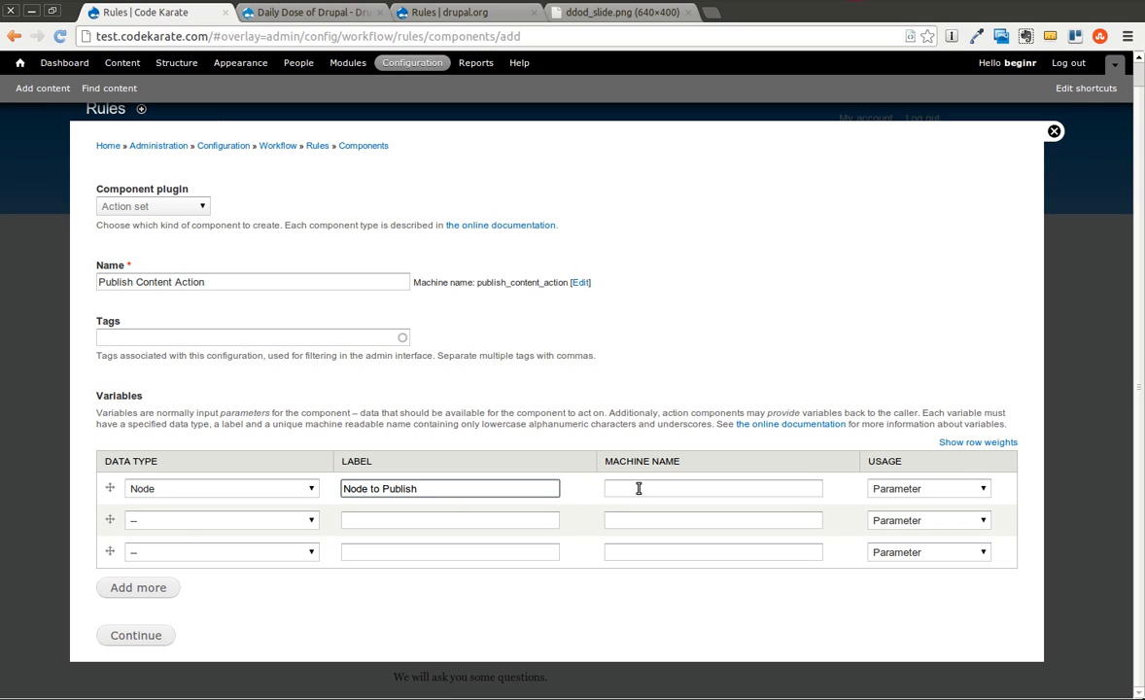
left_click(712, 488)
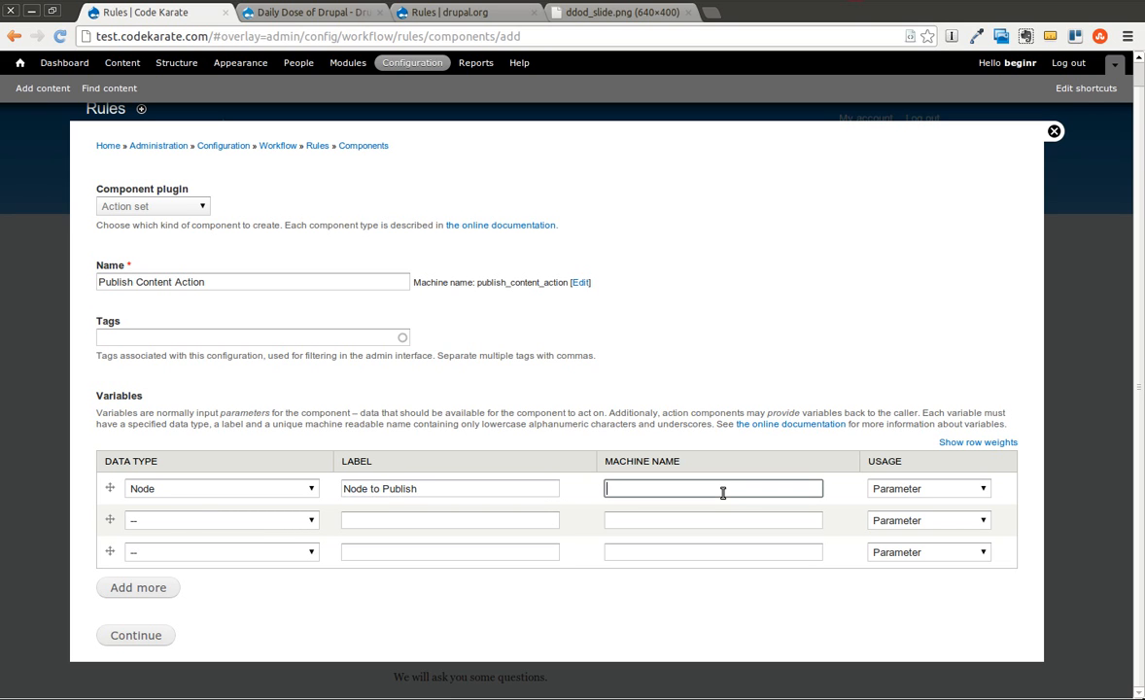
type("node_to_")
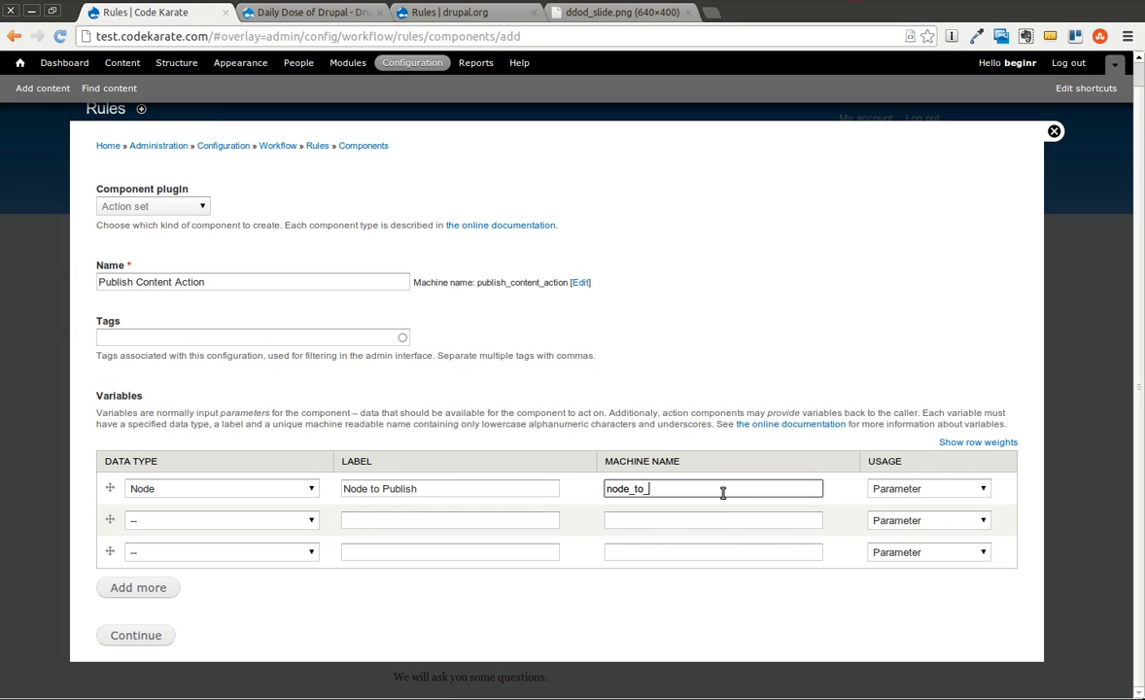
type("publish")
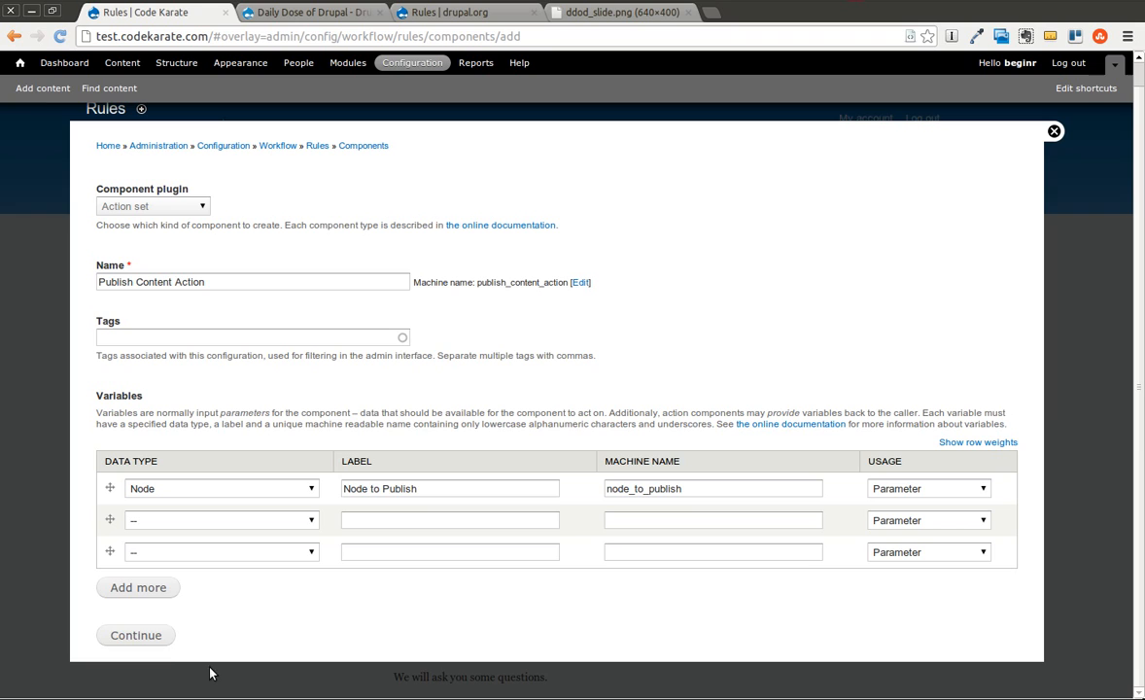
left_click(136, 633)
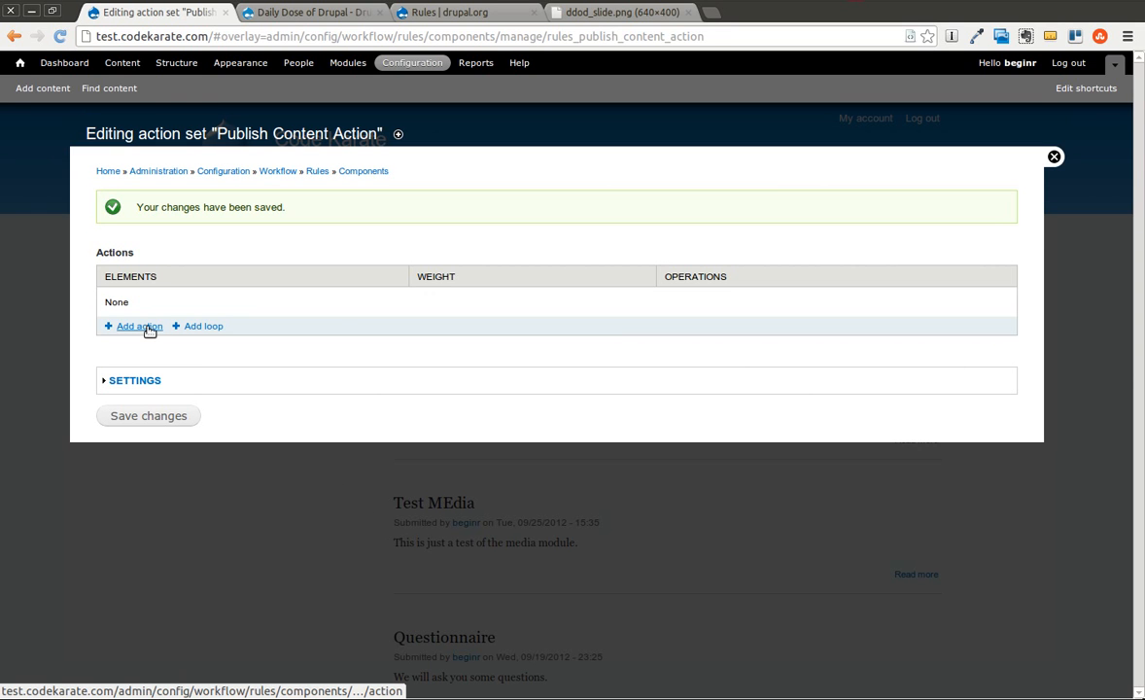
Add a Publish content action using node-to-publish as its parameter and save it.
left_click(140, 327)
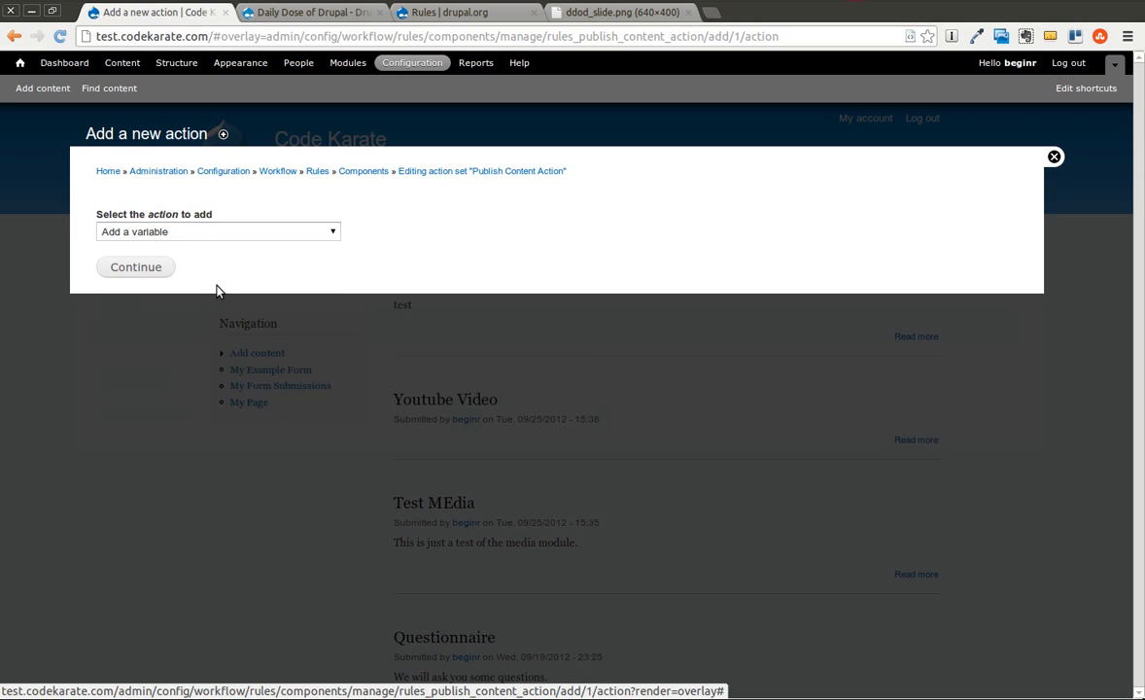
left_click(217, 231)
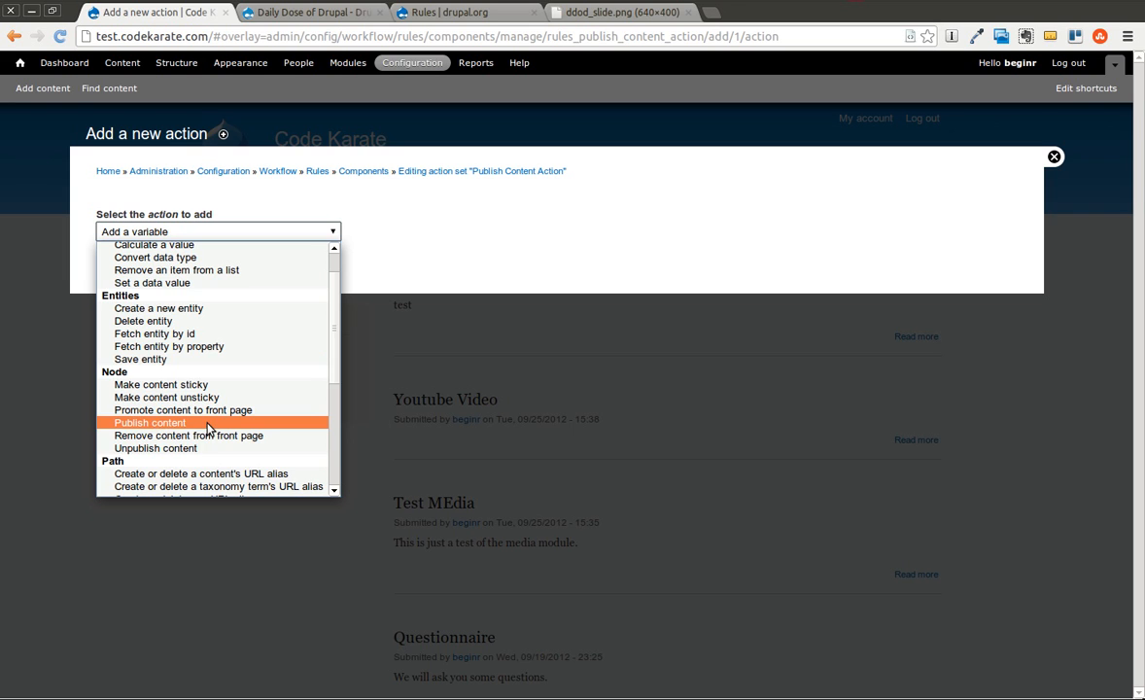
left_click(150, 421)
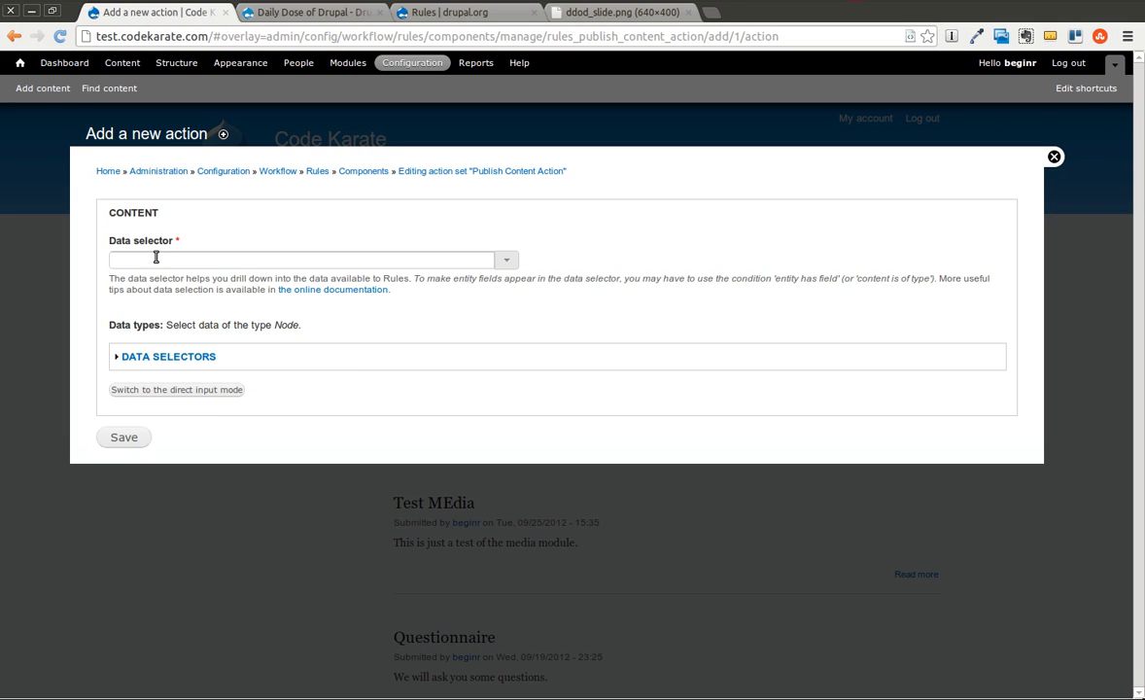
left_click(301, 260)
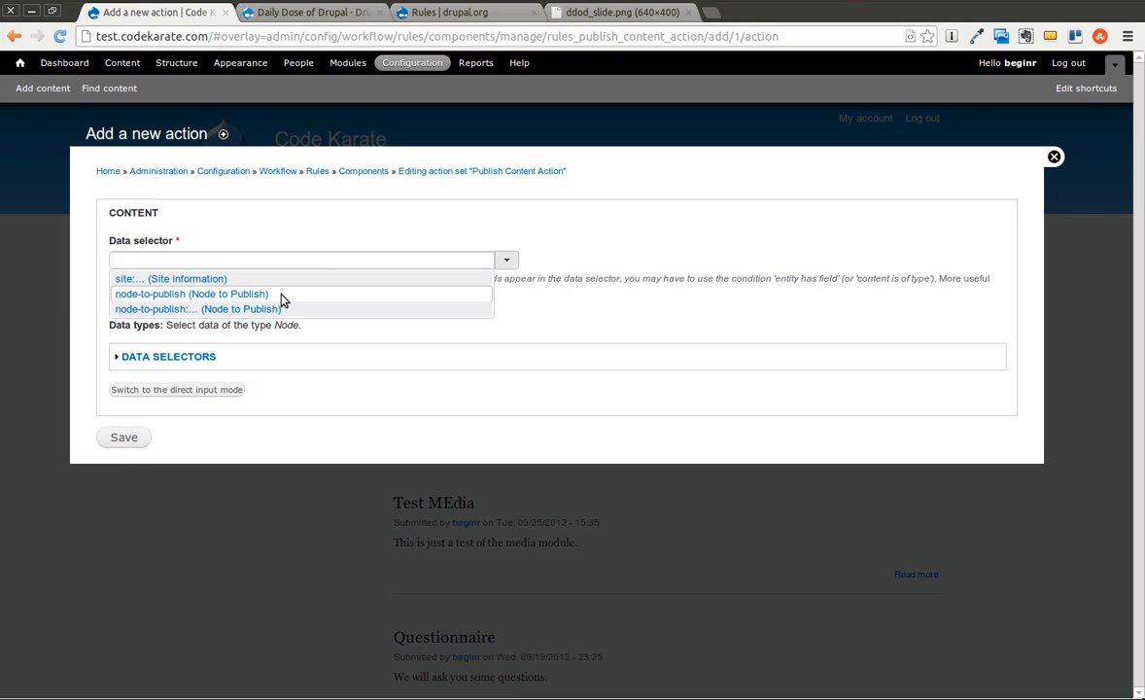
left_click(190, 294)
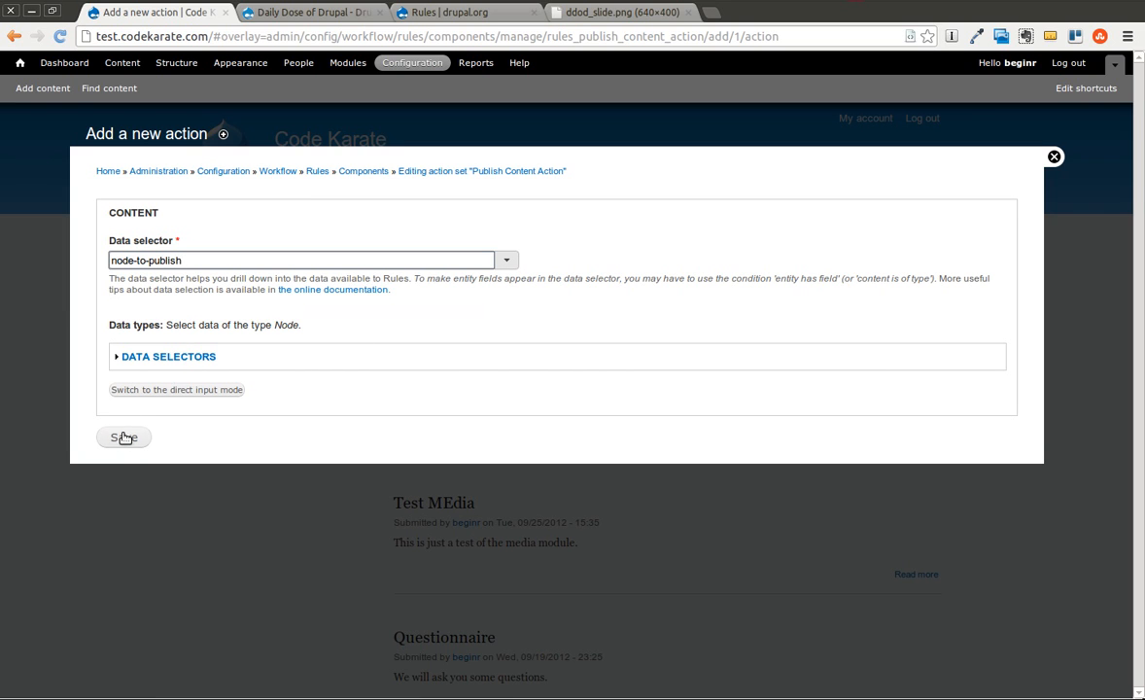
left_click(124, 437)
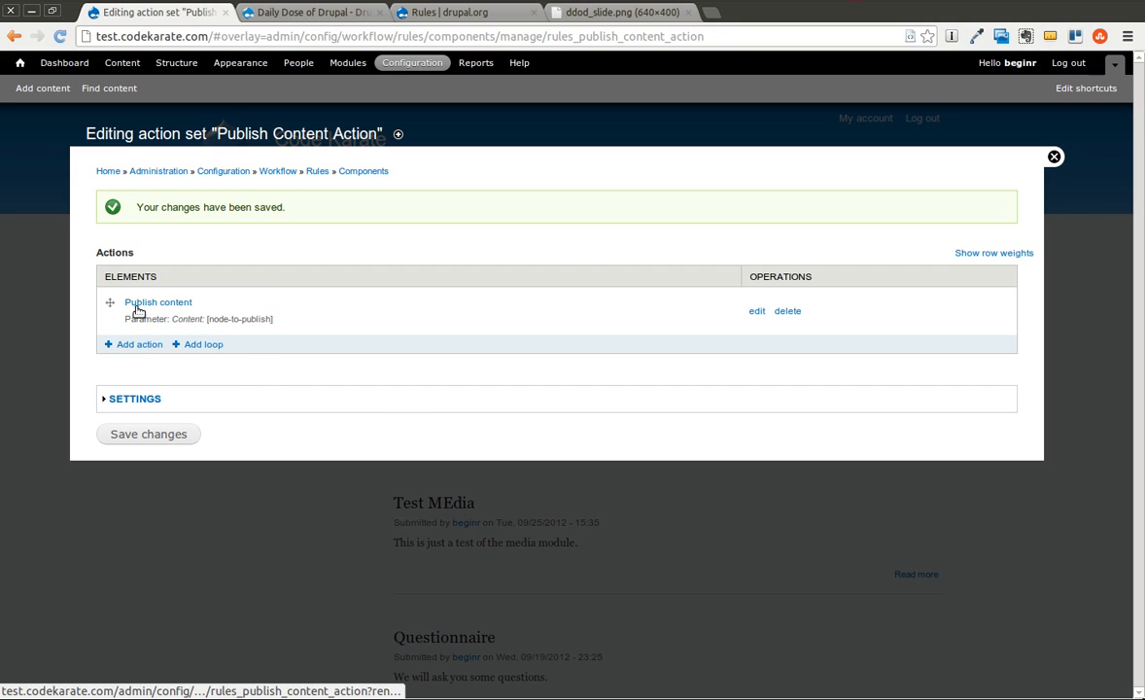
mouse_move(268, 377)
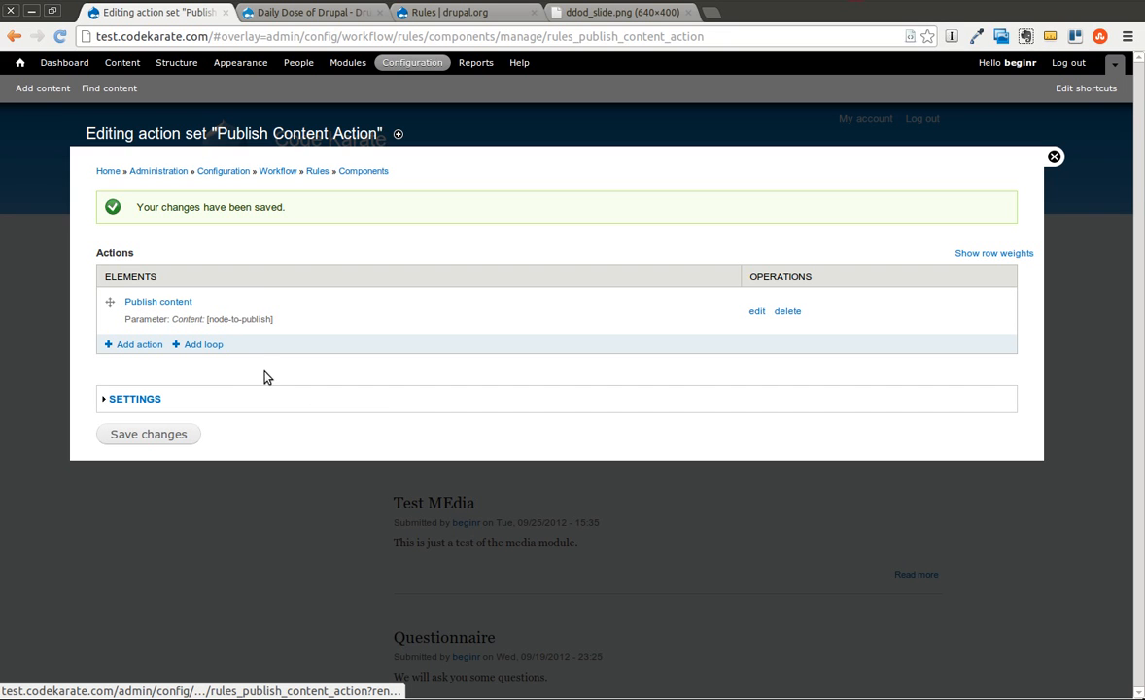
mouse_move(163, 443)
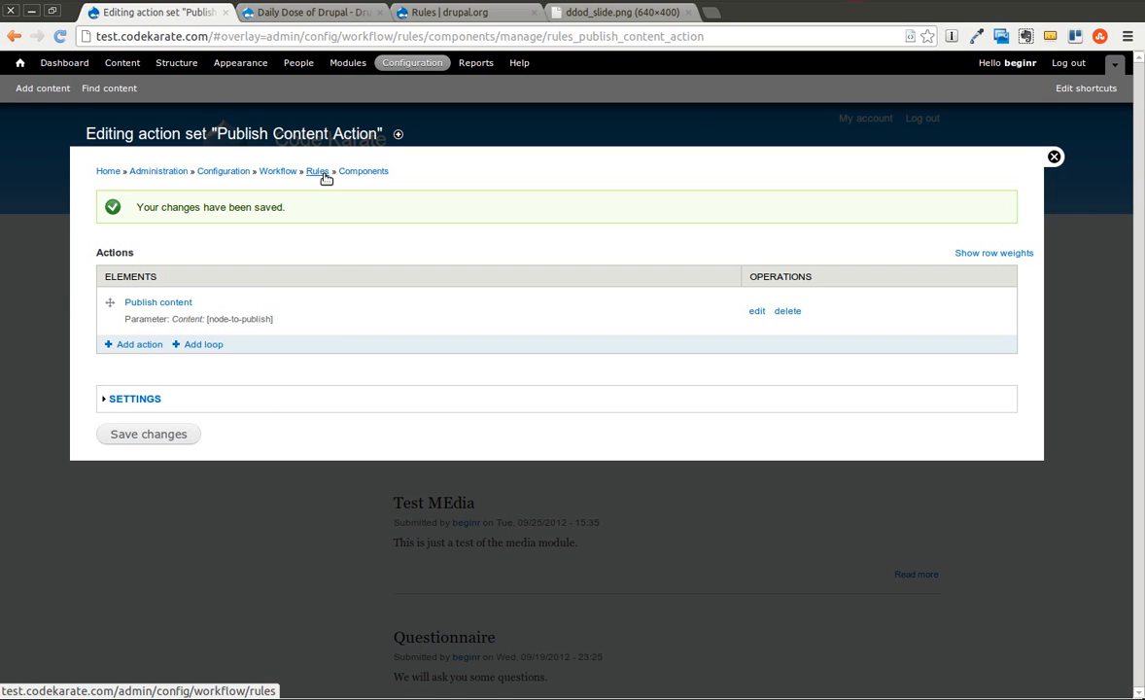
Review the Components list showing Publish Content Action, then return to the reaction rules overview.
left_click(317, 171)
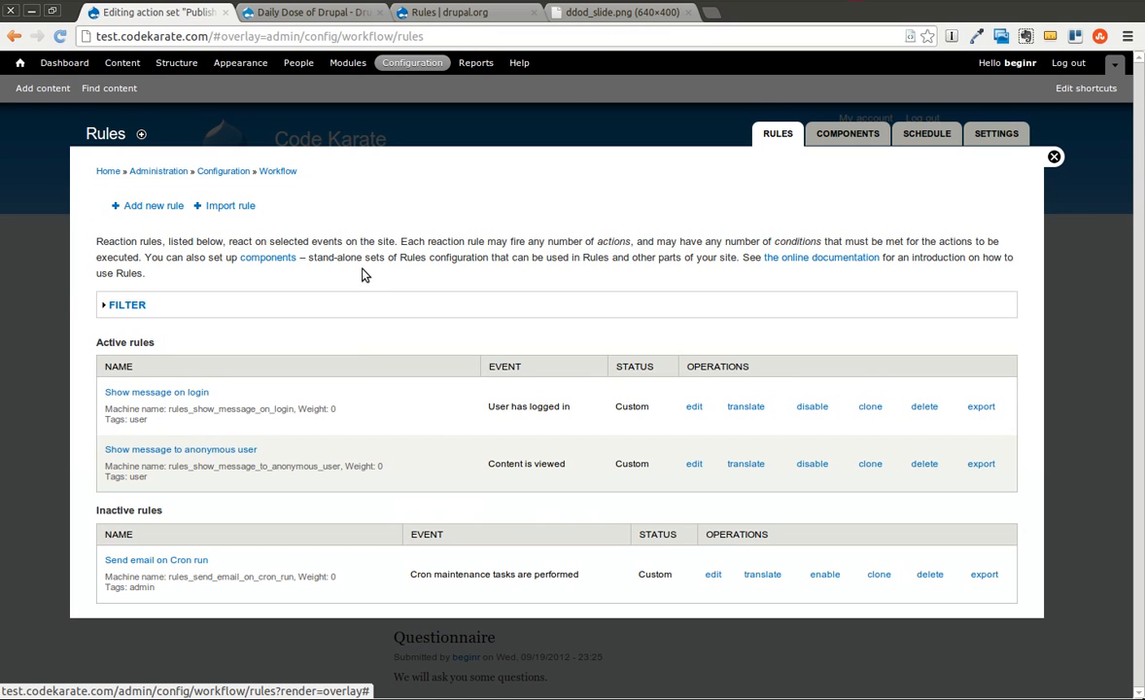
left_click(847, 132)
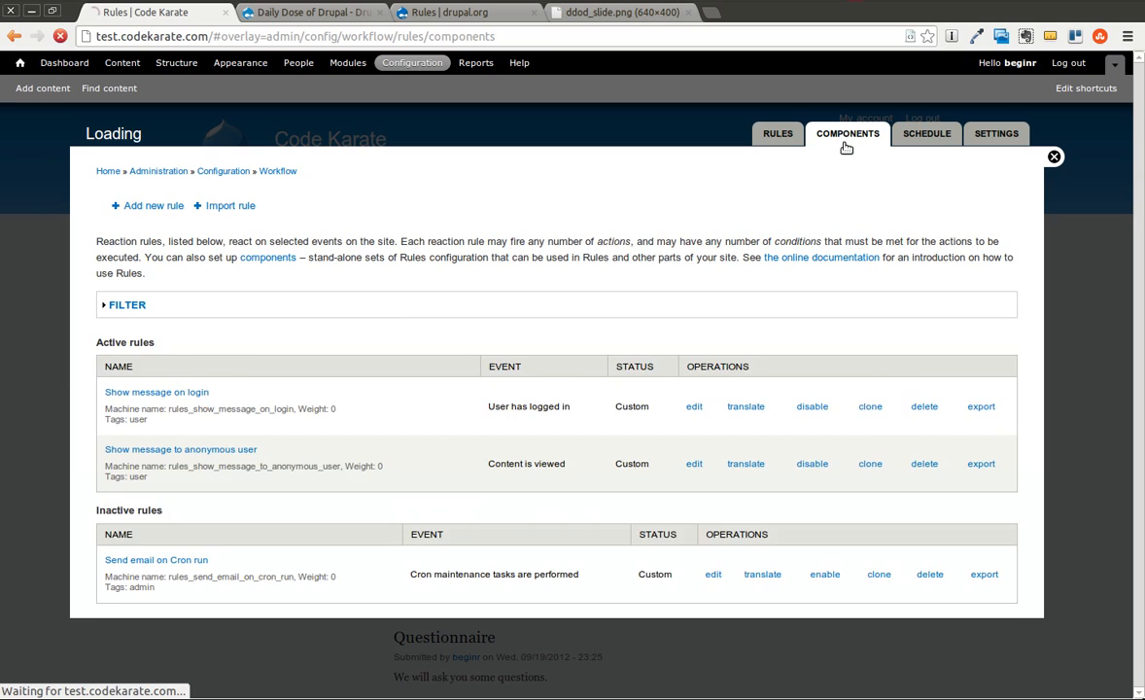
left_click(847, 132)
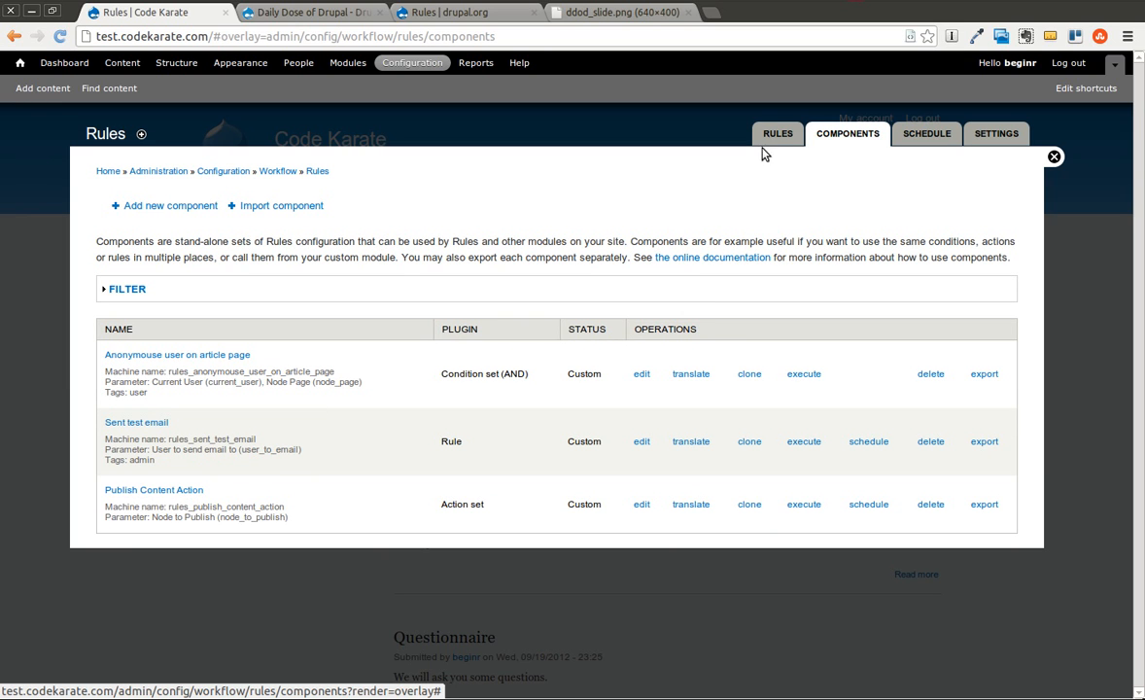
left_click(778, 132)
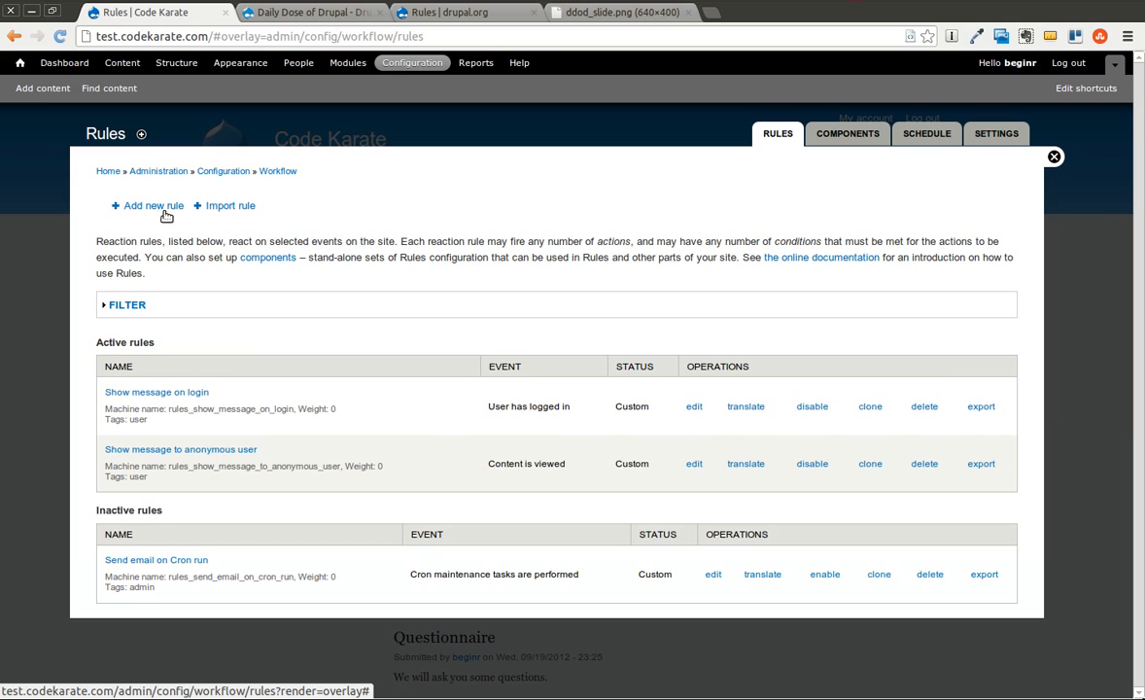
Save a reaction rule 'Publish Unpublished Content After 1 hour' reacting on 'After saving new content'.
left_click(152, 206)
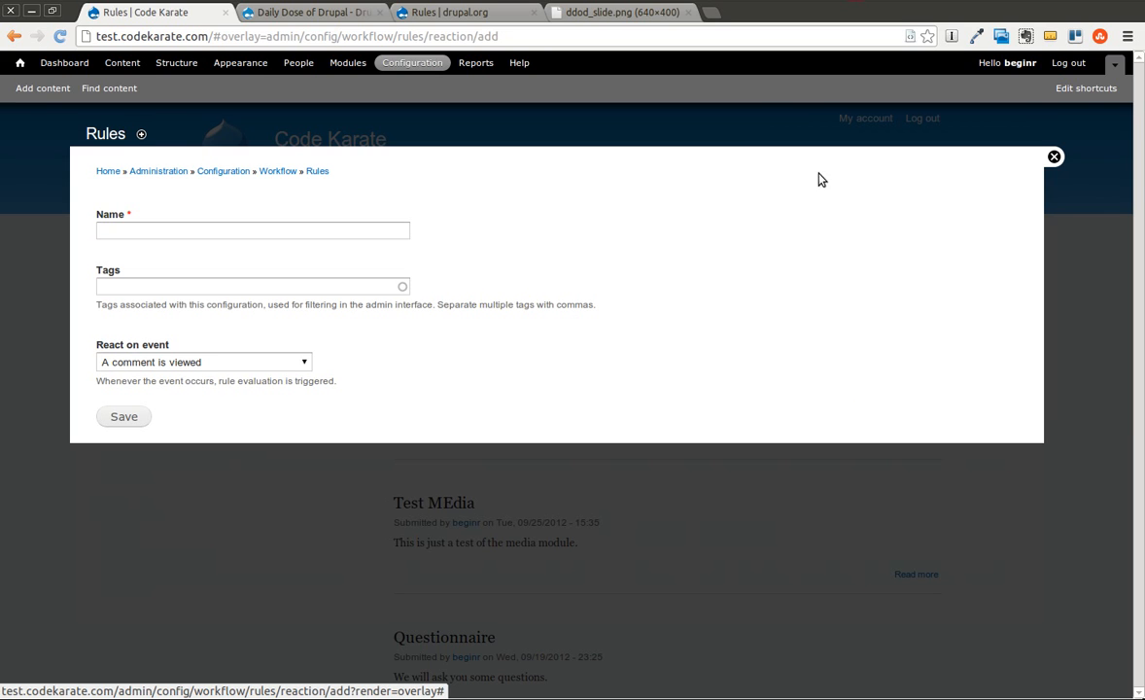
left_click(253, 229)
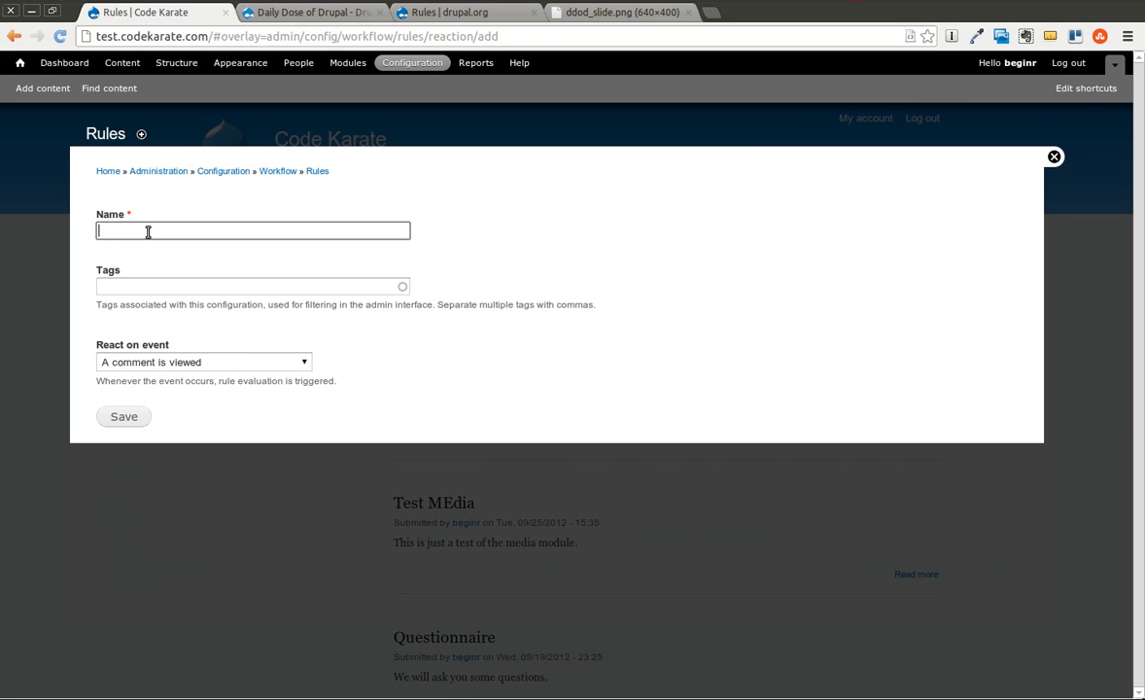
type("Publish Unpublished Content After 1 hour")
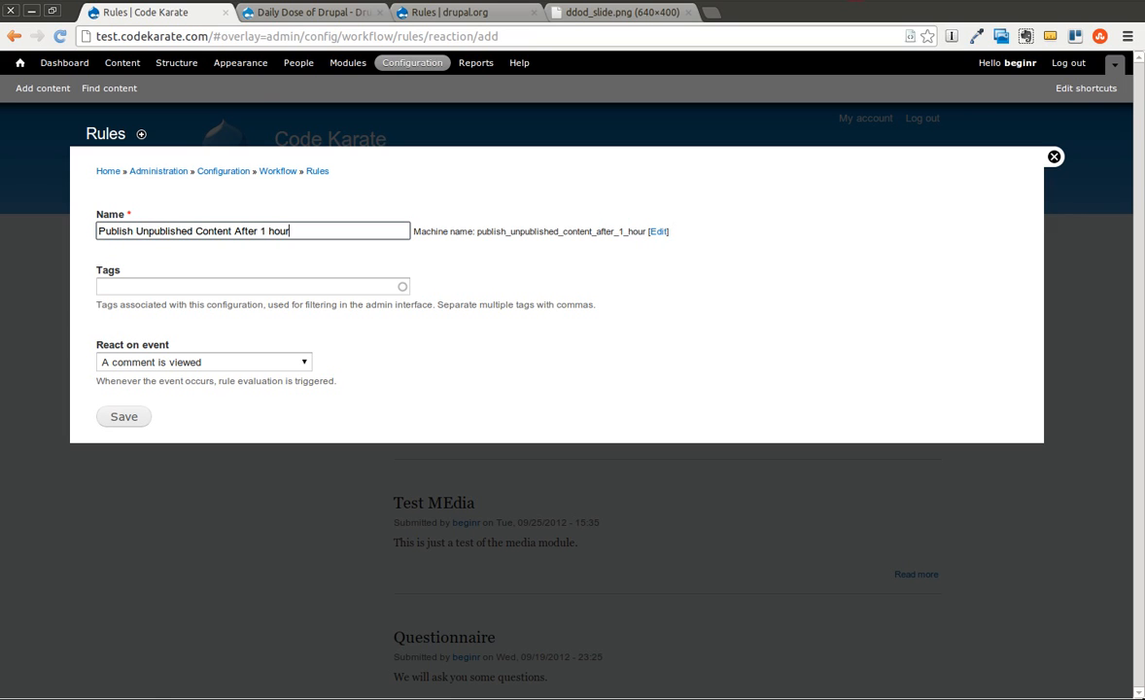
mouse_move(260, 233)
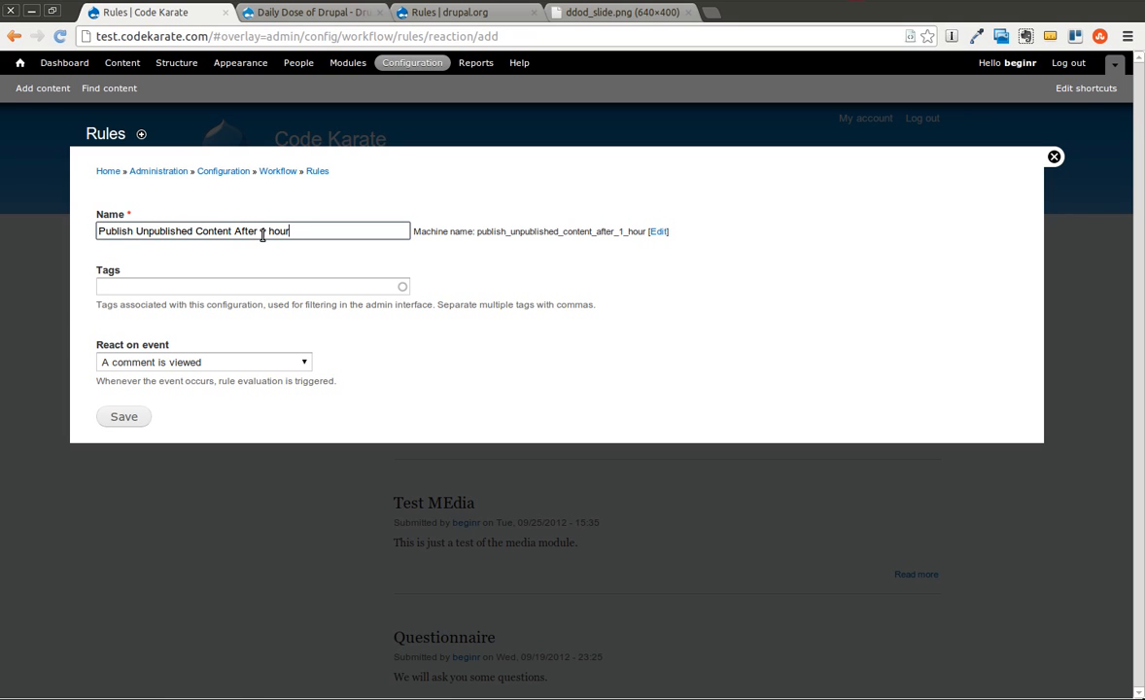
left_click(204, 361)
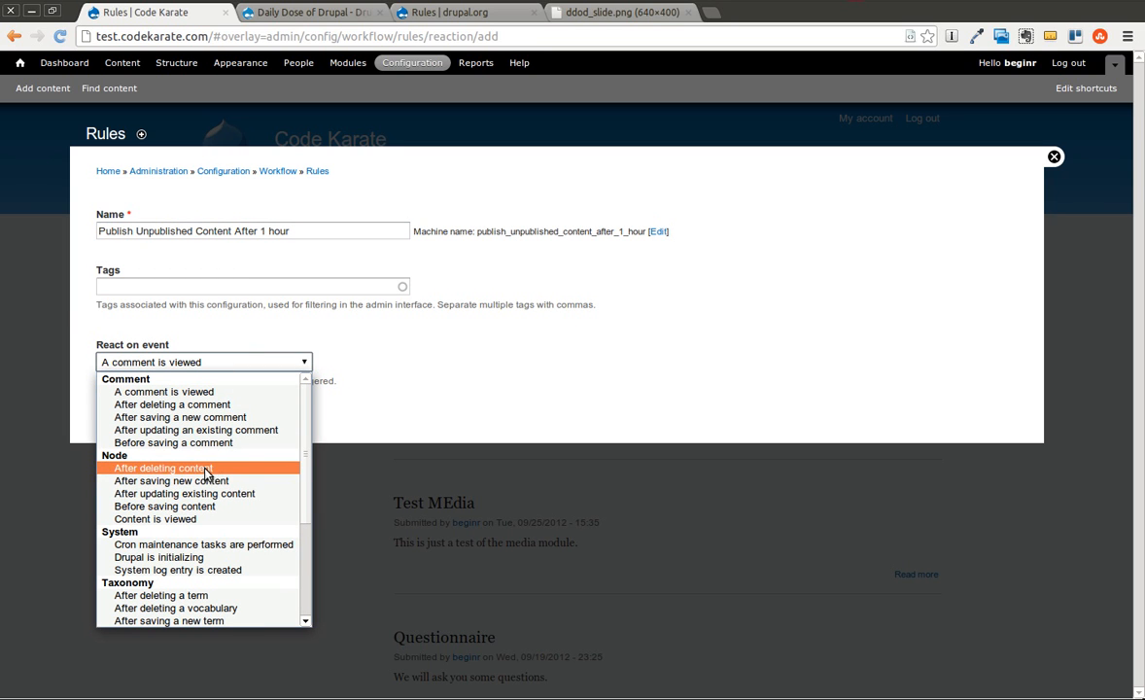
mouse_move(144, 474)
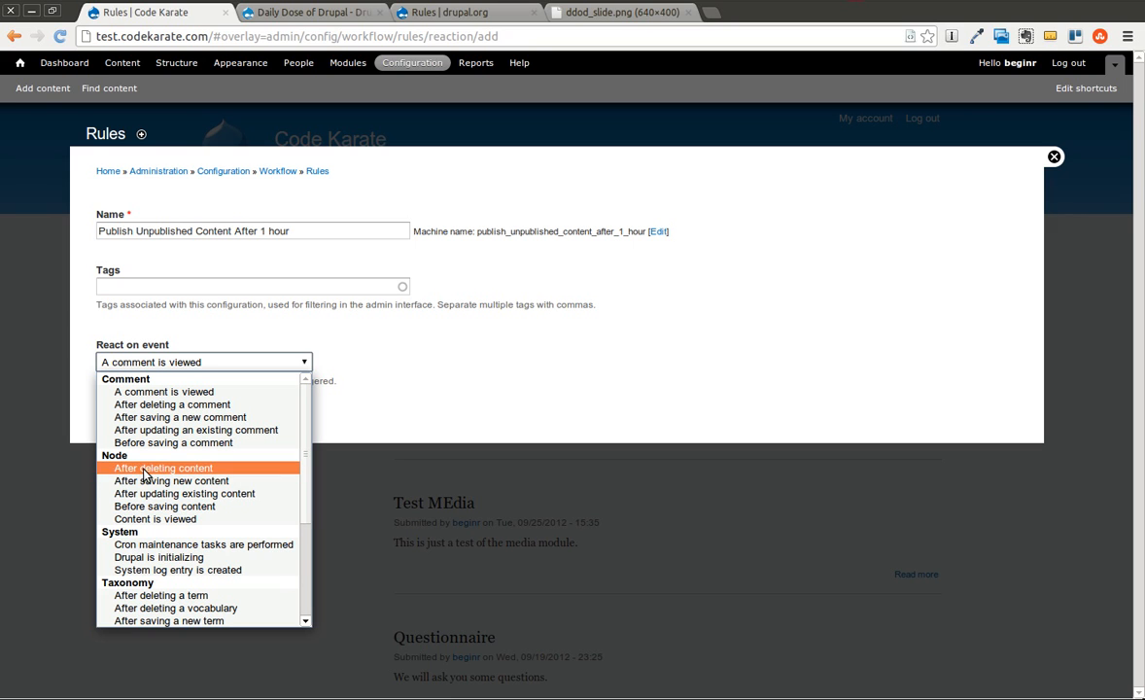
mouse_move(148, 505)
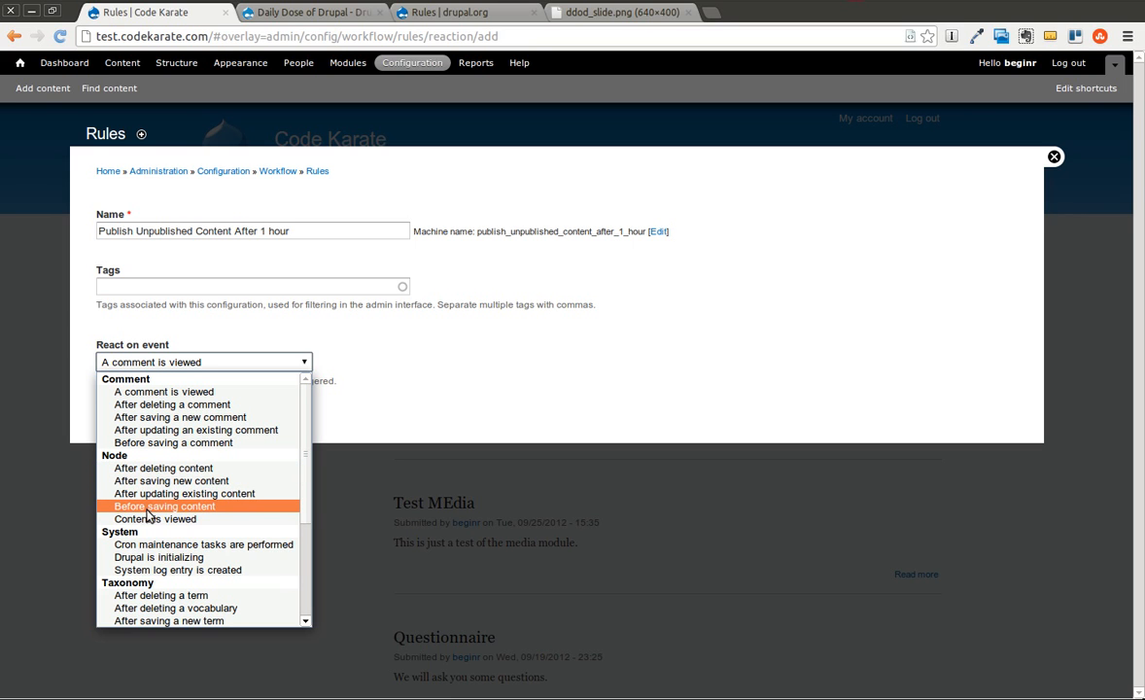
left_click(171, 480)
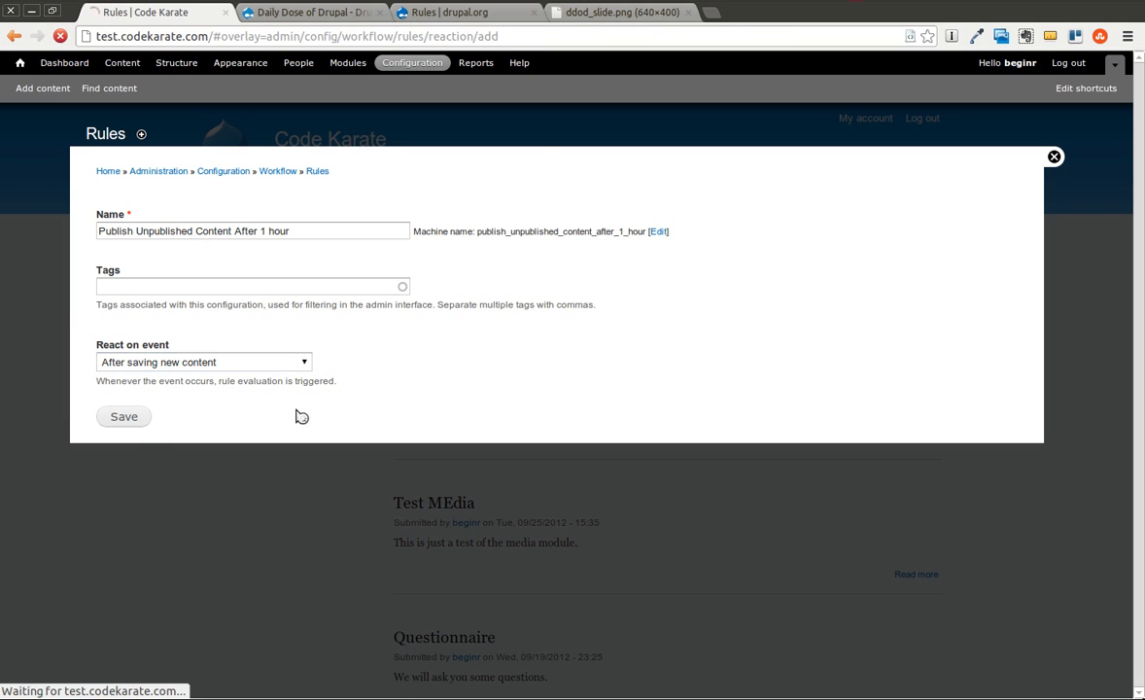
left_click(125, 416)
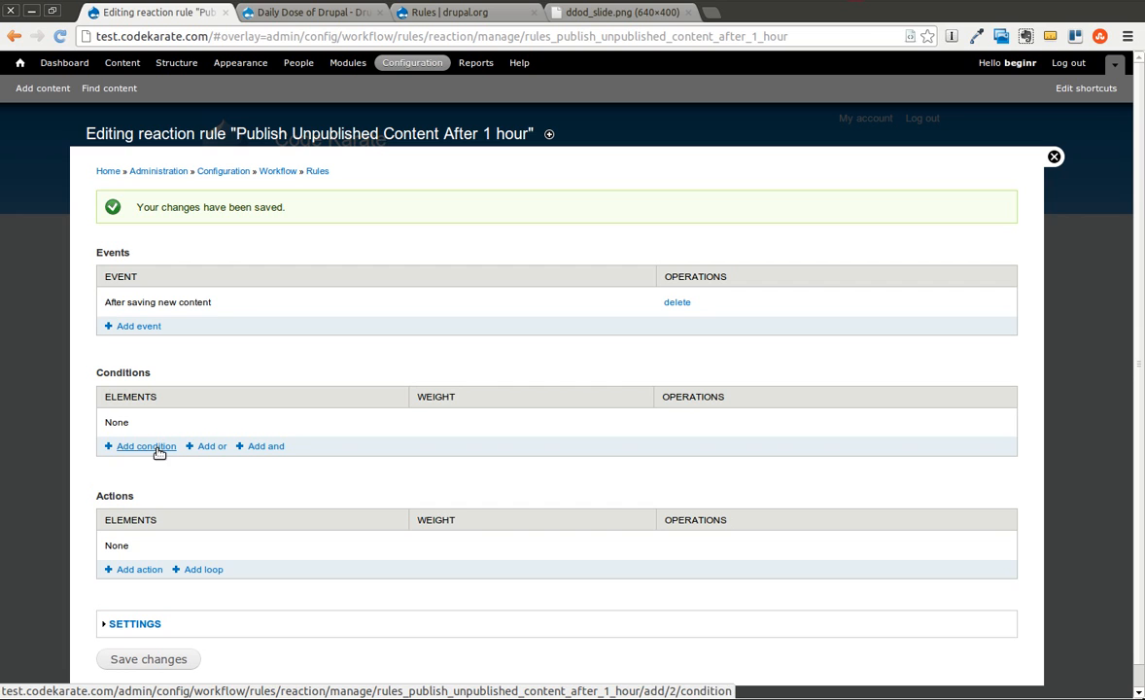
Add a negated 'Content is published' condition so the rule applies only to unpublished content.
left_click(146, 445)
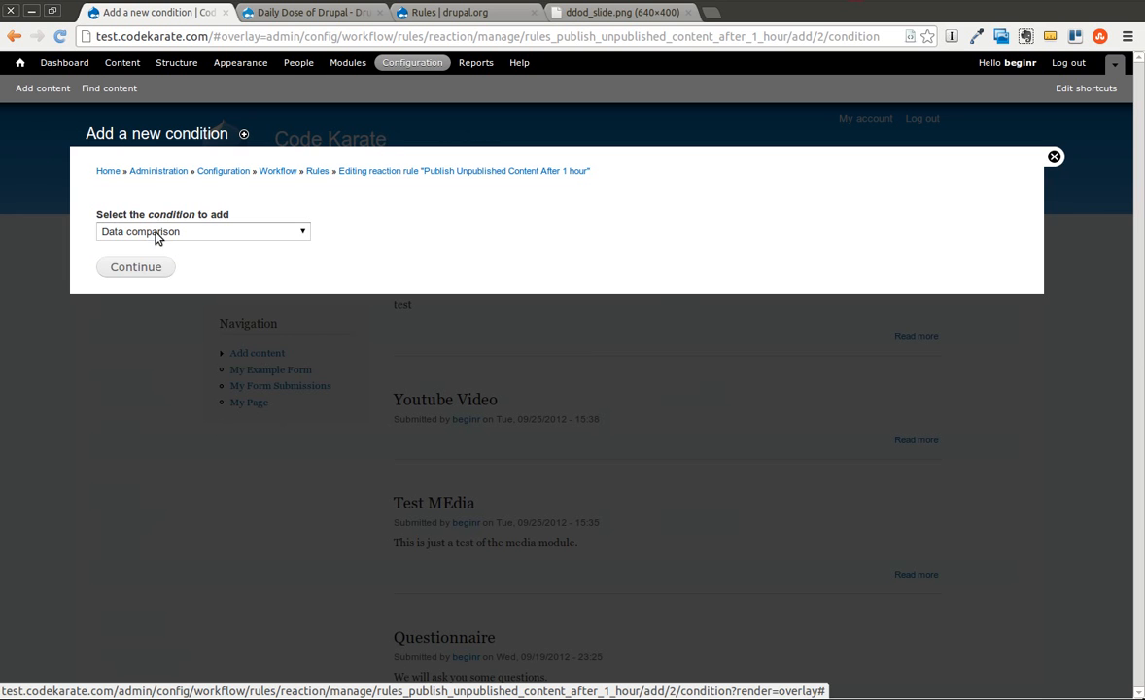
left_click(202, 232)
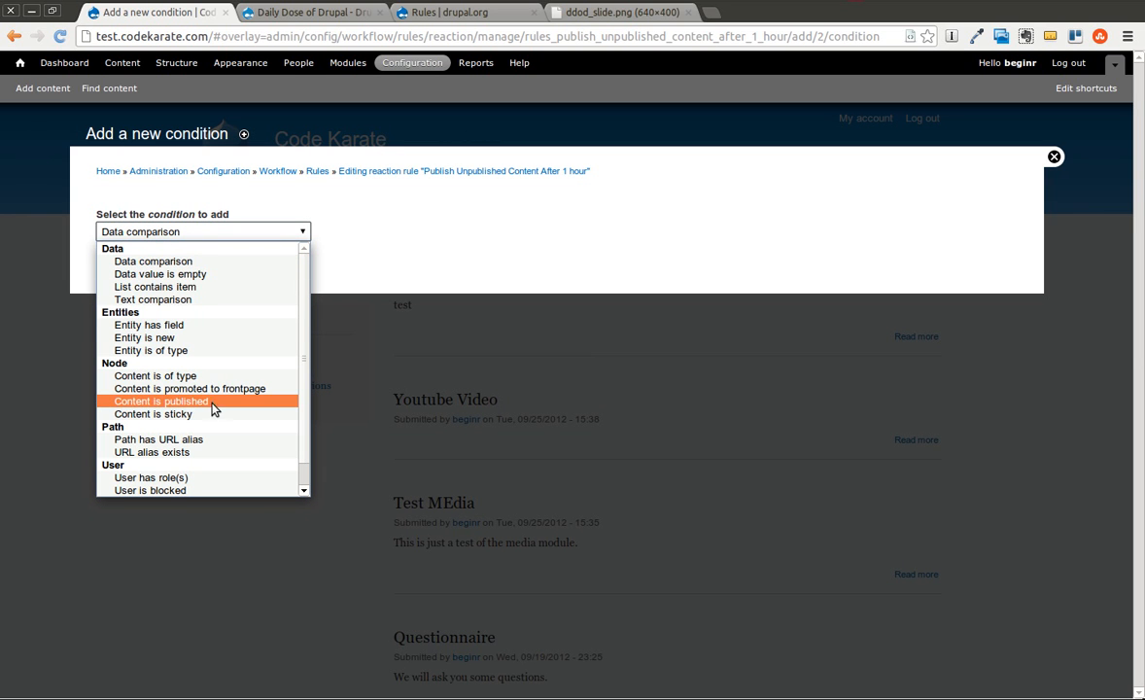
left_click(159, 401)
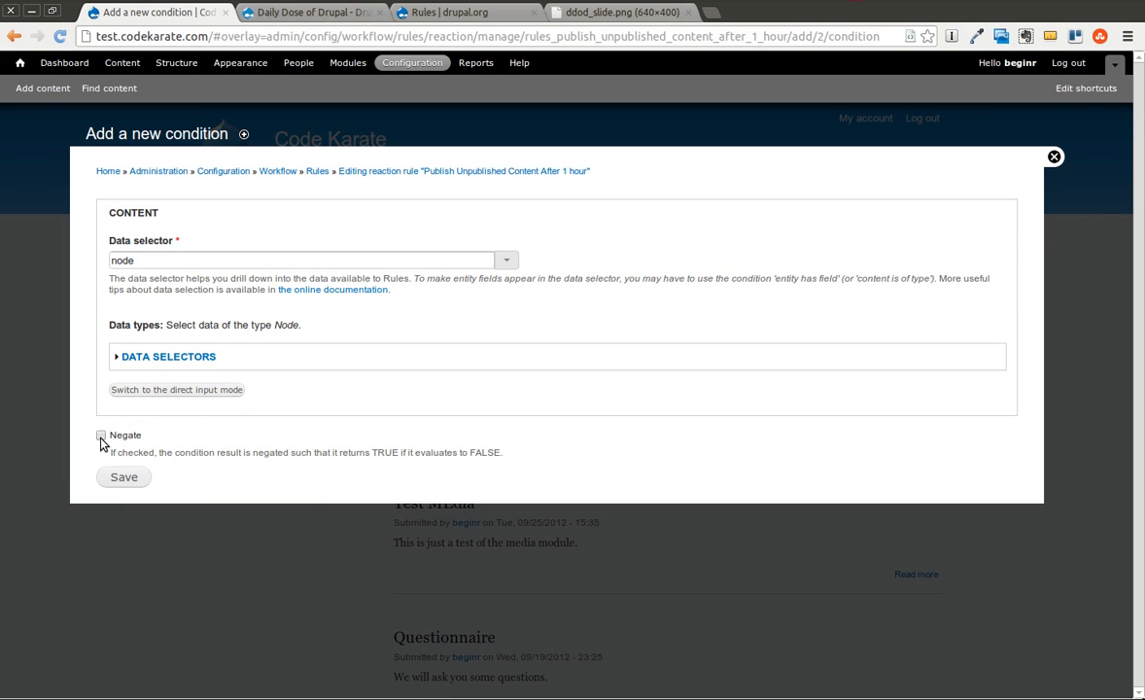
left_click(101, 435)
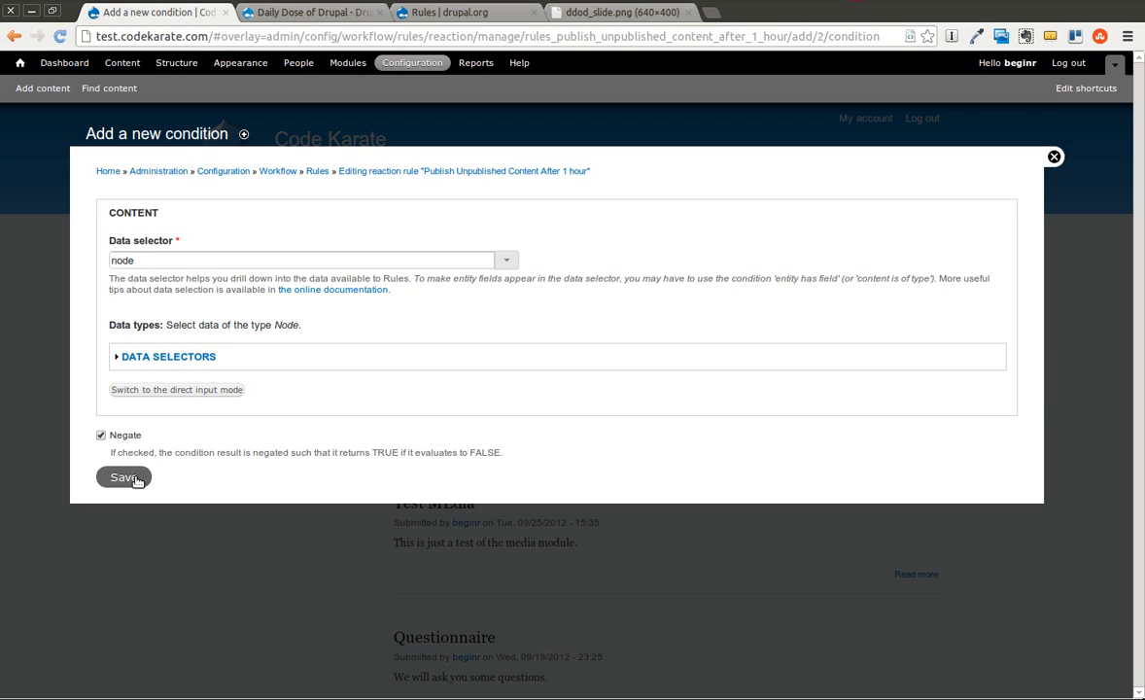
left_click(124, 476)
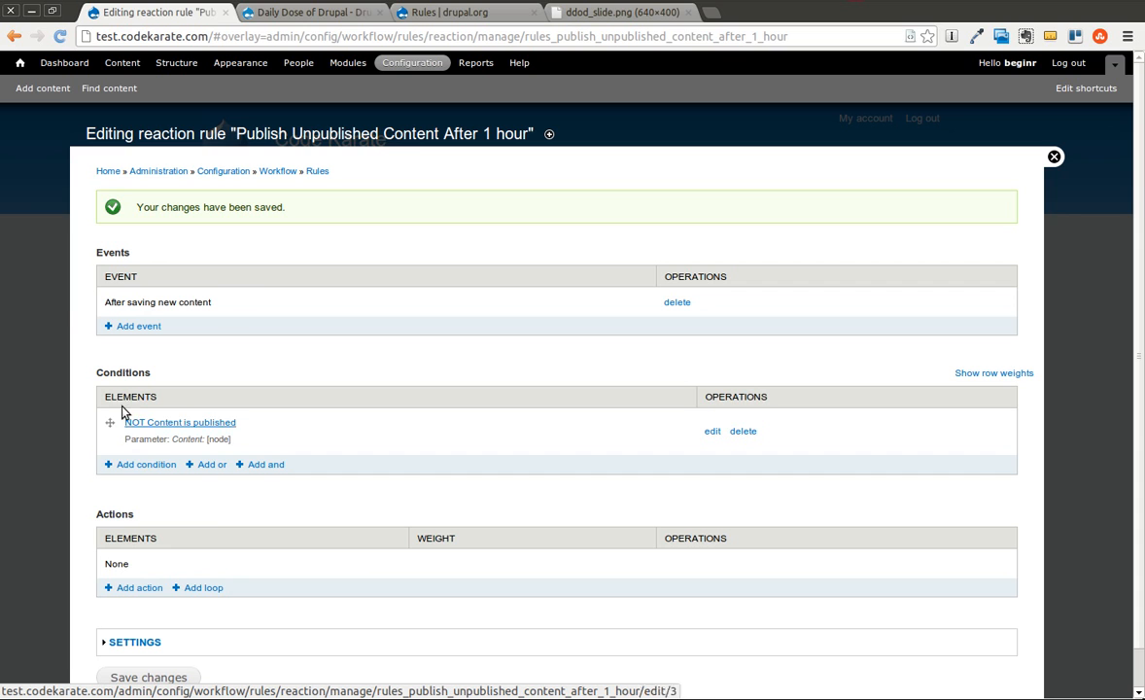
scroll("down", 3)
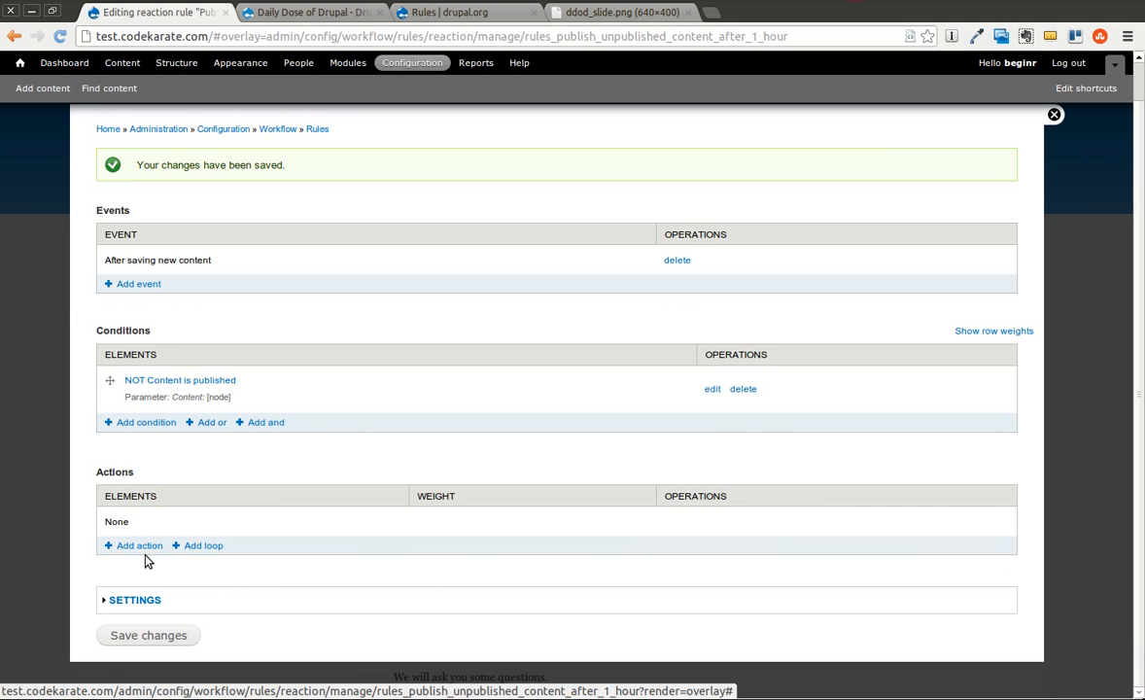
Add a 'Schedule component evaluation' action targeting the Publish Content Action component and continue to its settings.
left_click(140, 544)
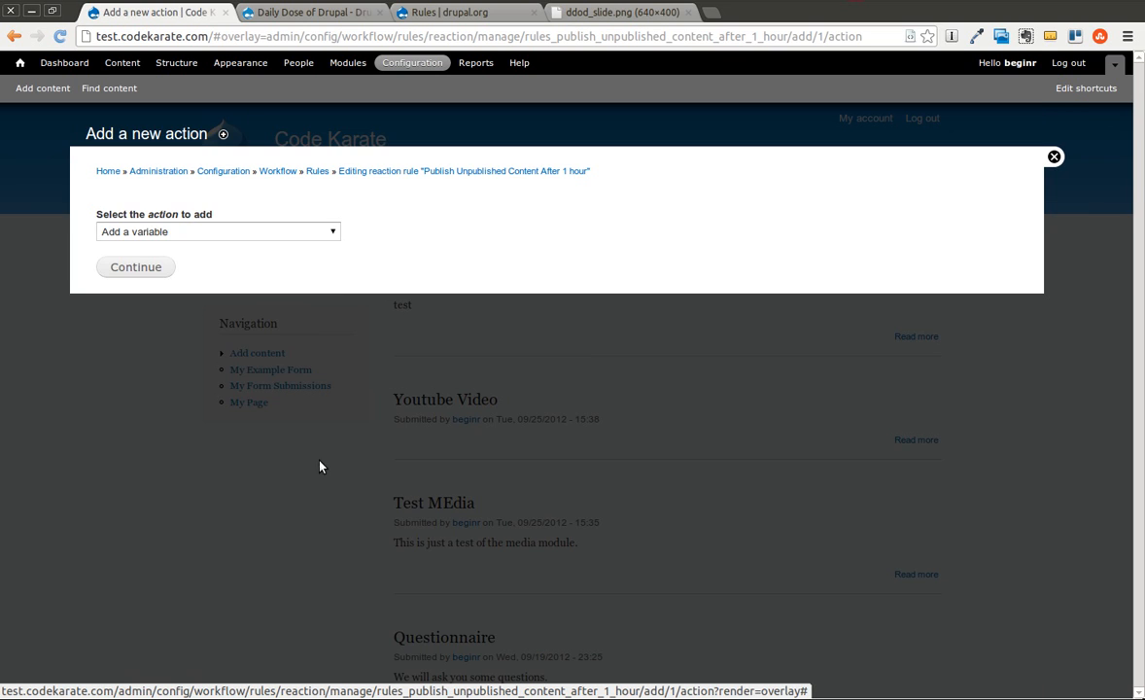
left_click(217, 231)
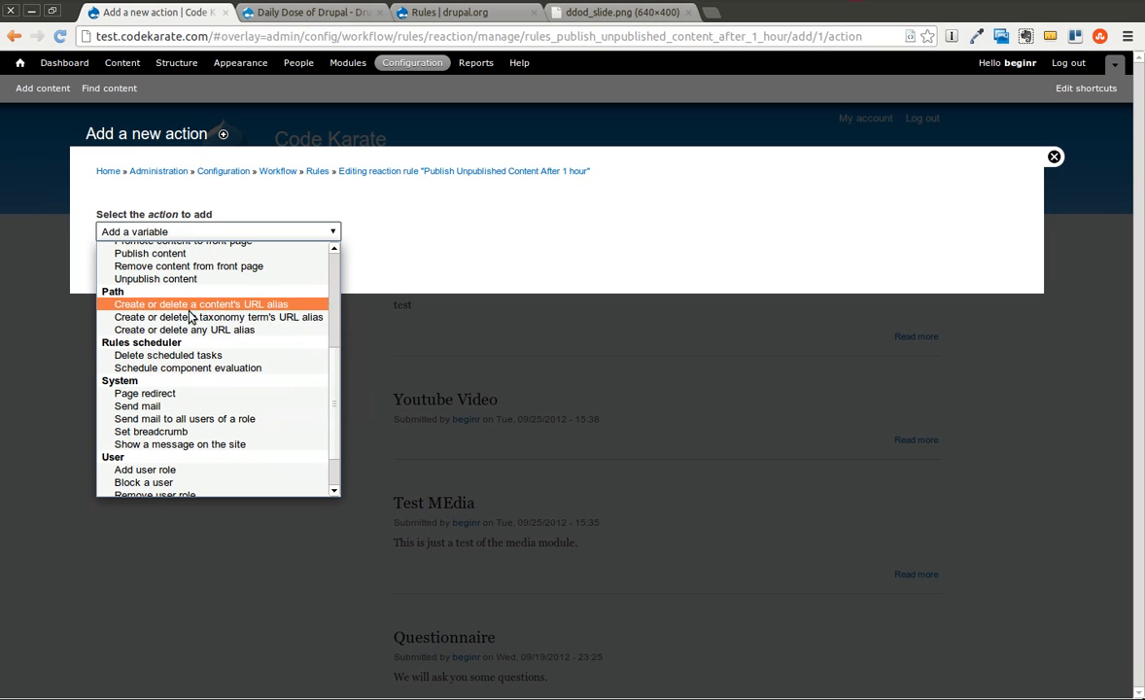
mouse_move(188, 368)
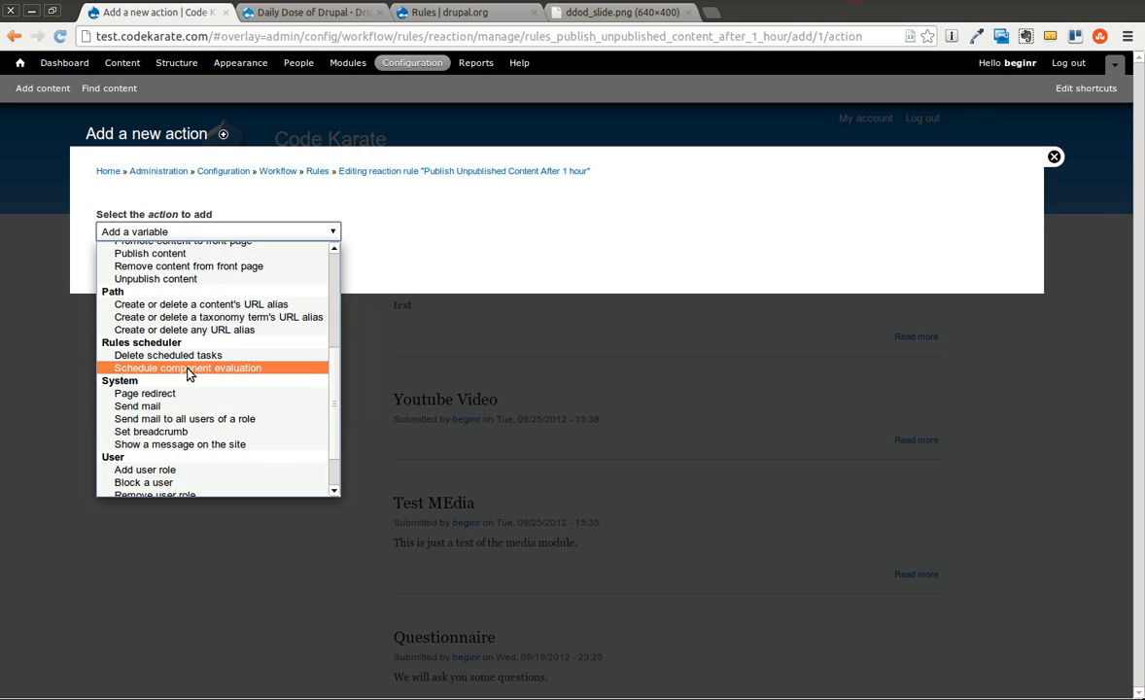
mouse_move(202, 377)
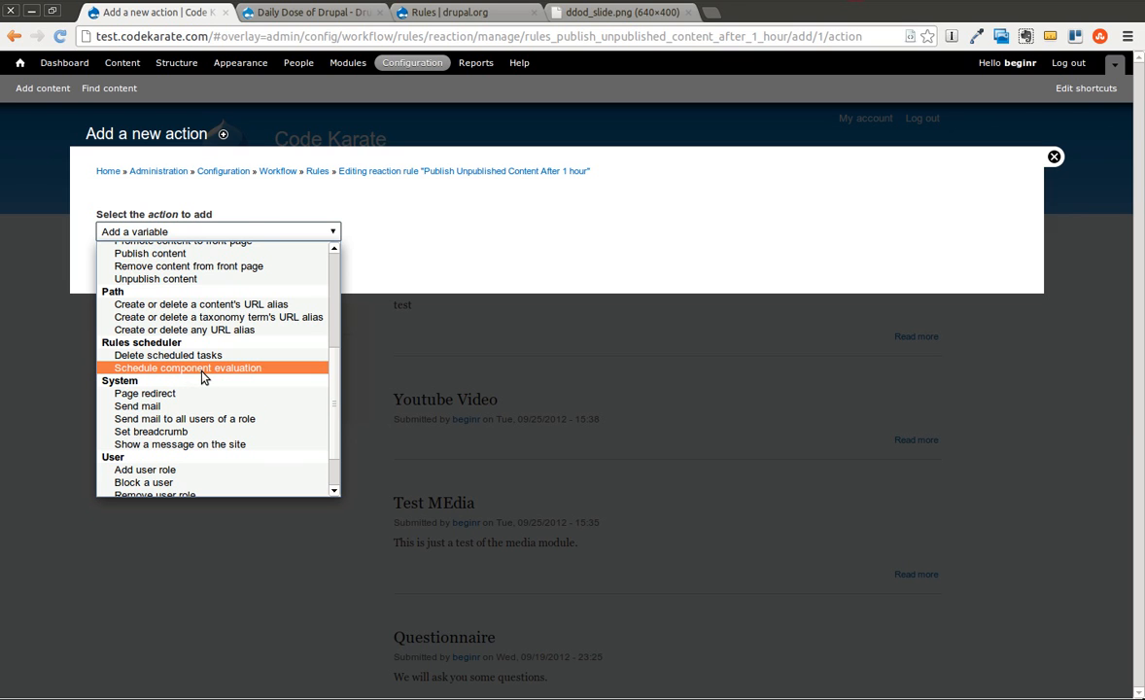
left_click(189, 367)
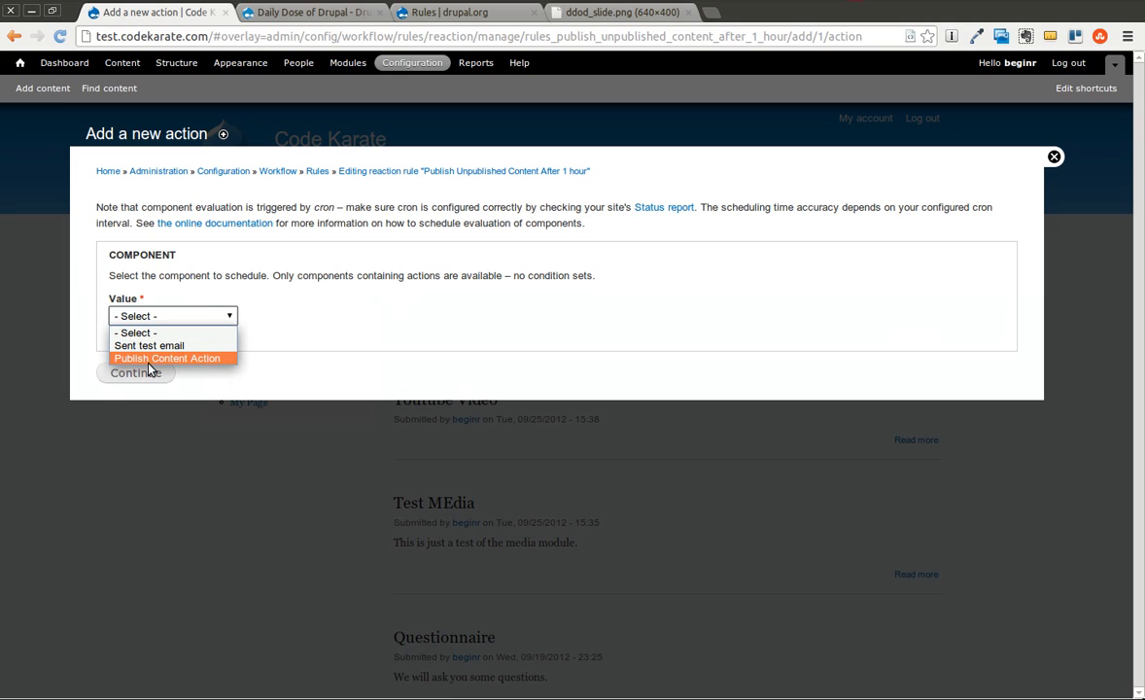
left_click(167, 357)
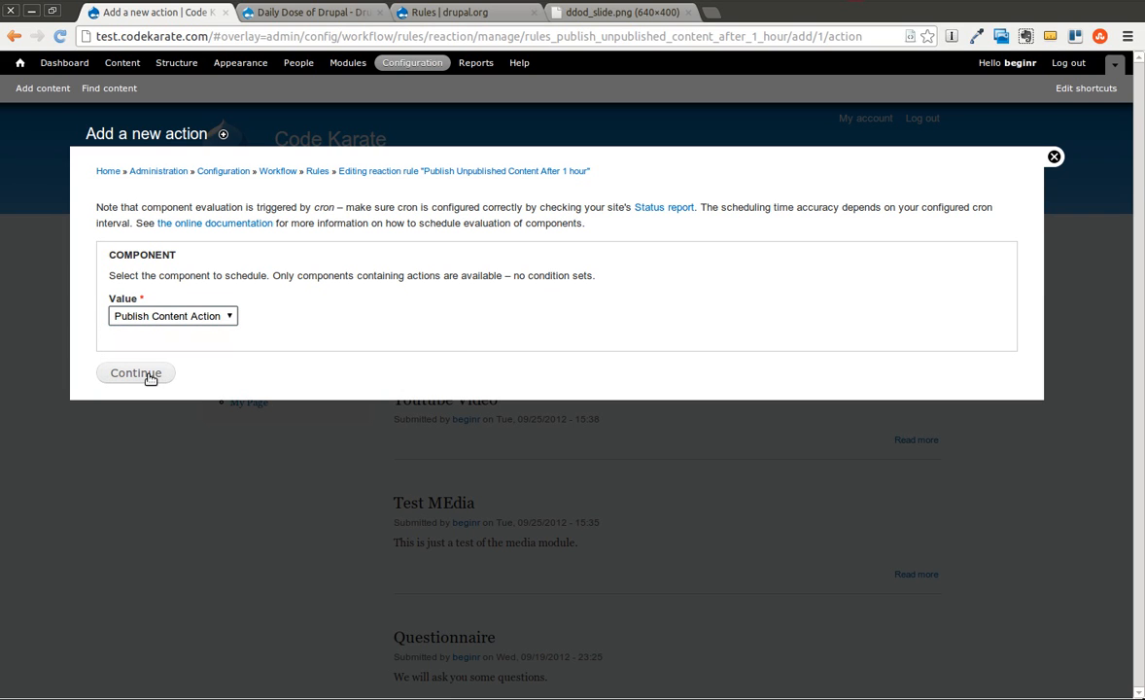
left_click(136, 373)
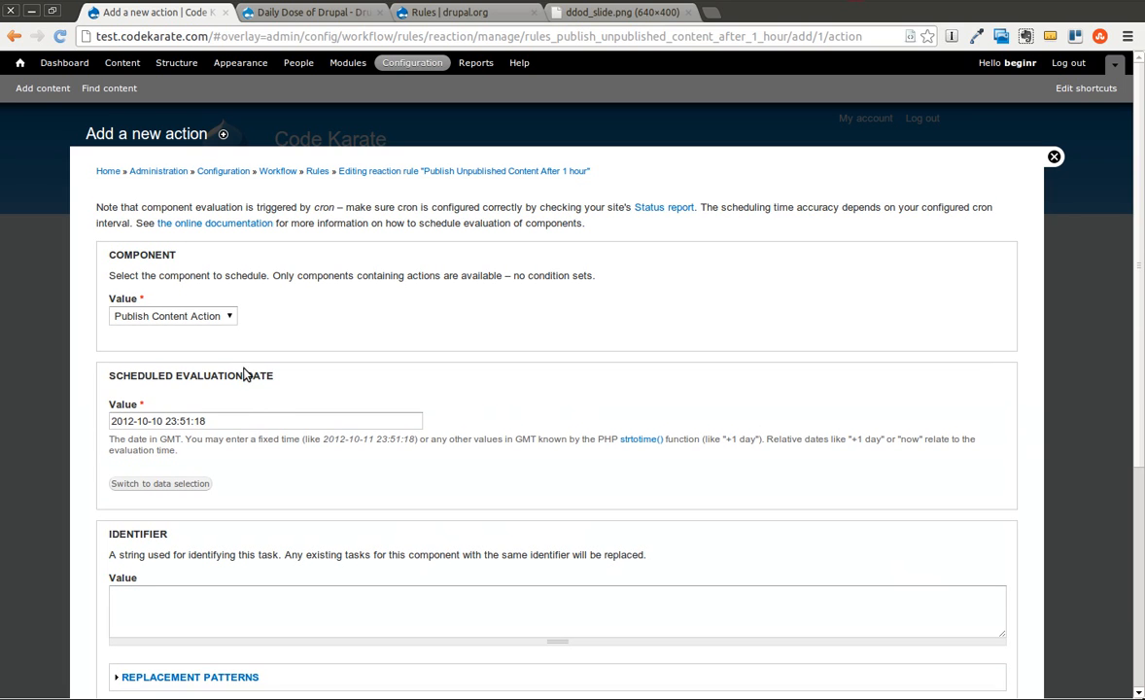
mouse_move(114, 373)
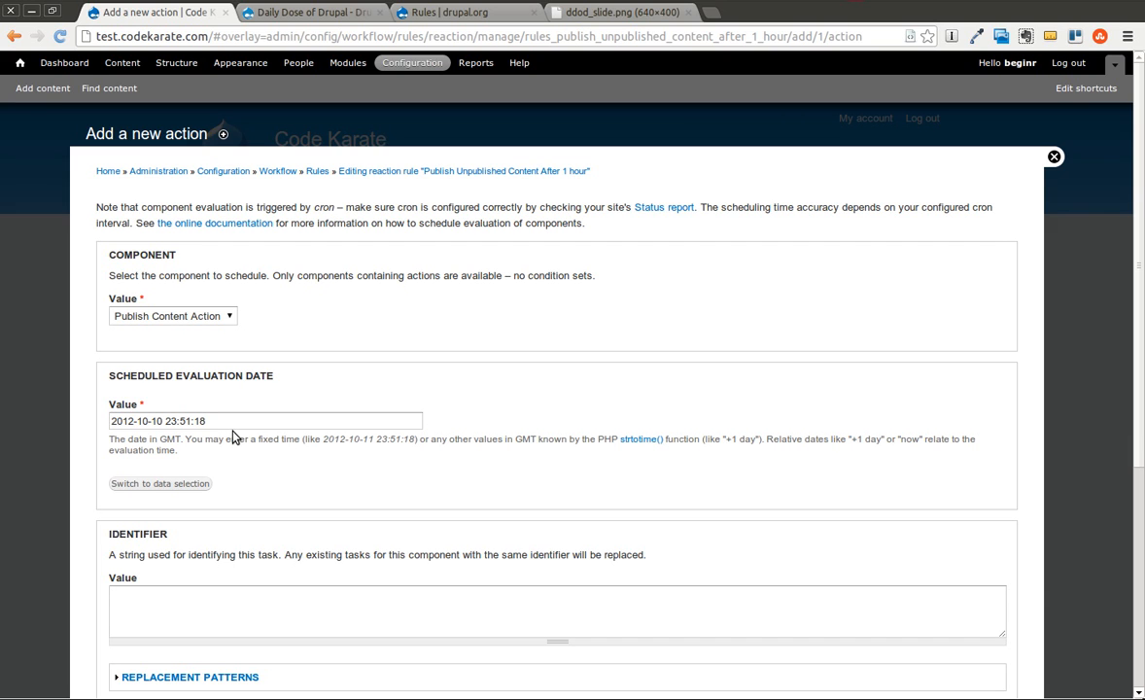
mouse_move(715, 441)
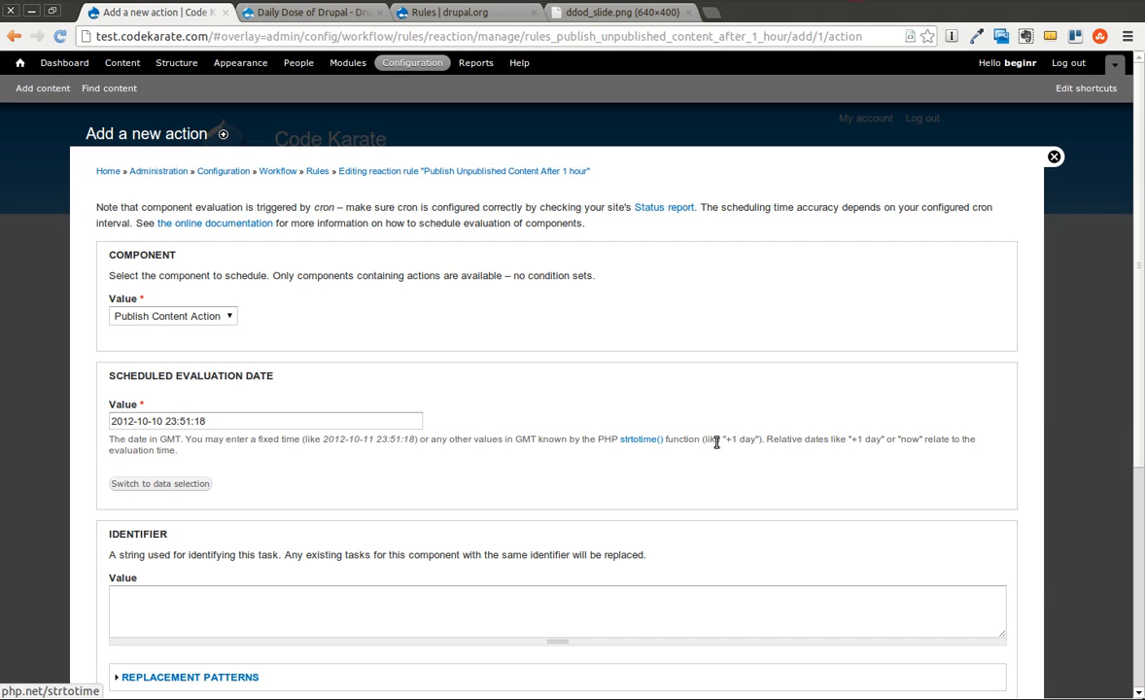
mouse_move(587, 449)
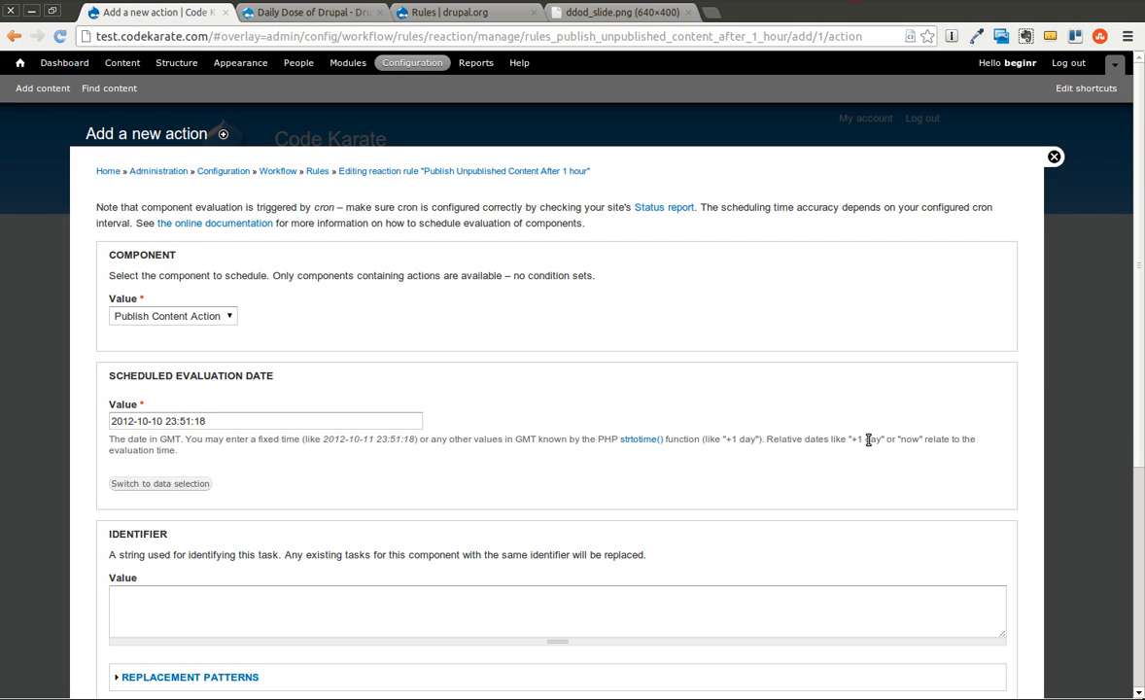
Set the scheduled evaluation date to '+1 hour' via the autocomplete suggestion.
triple_click(264, 420)
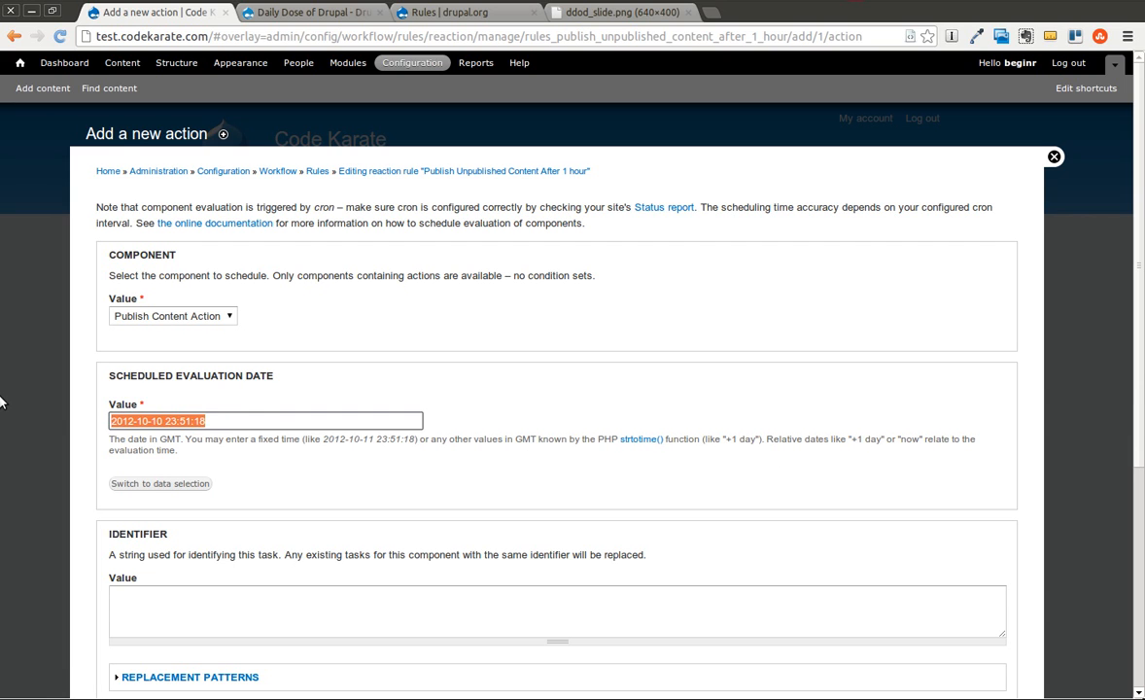
type("+1 hour")
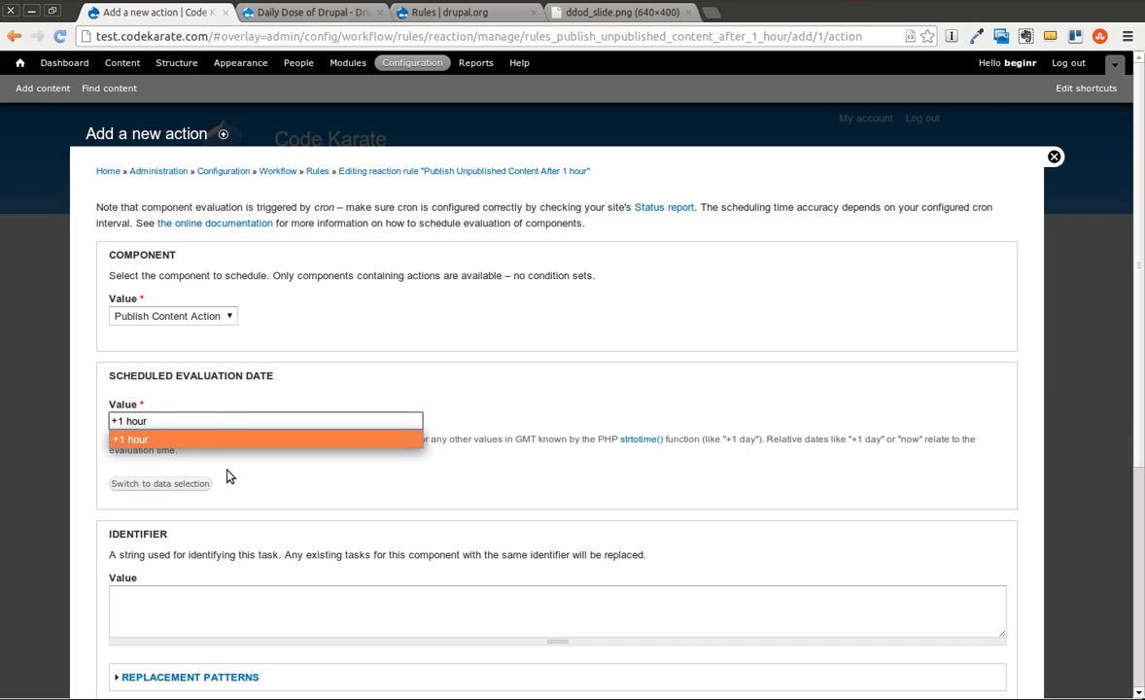
left_click(265, 420)
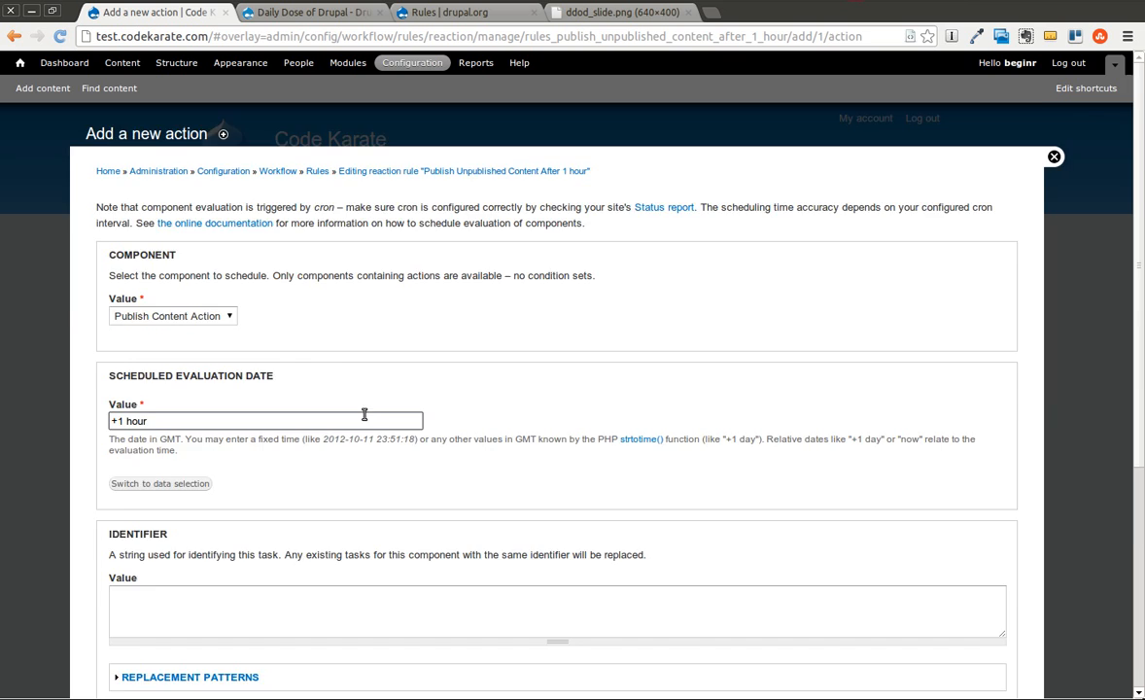
scroll("down", 3)
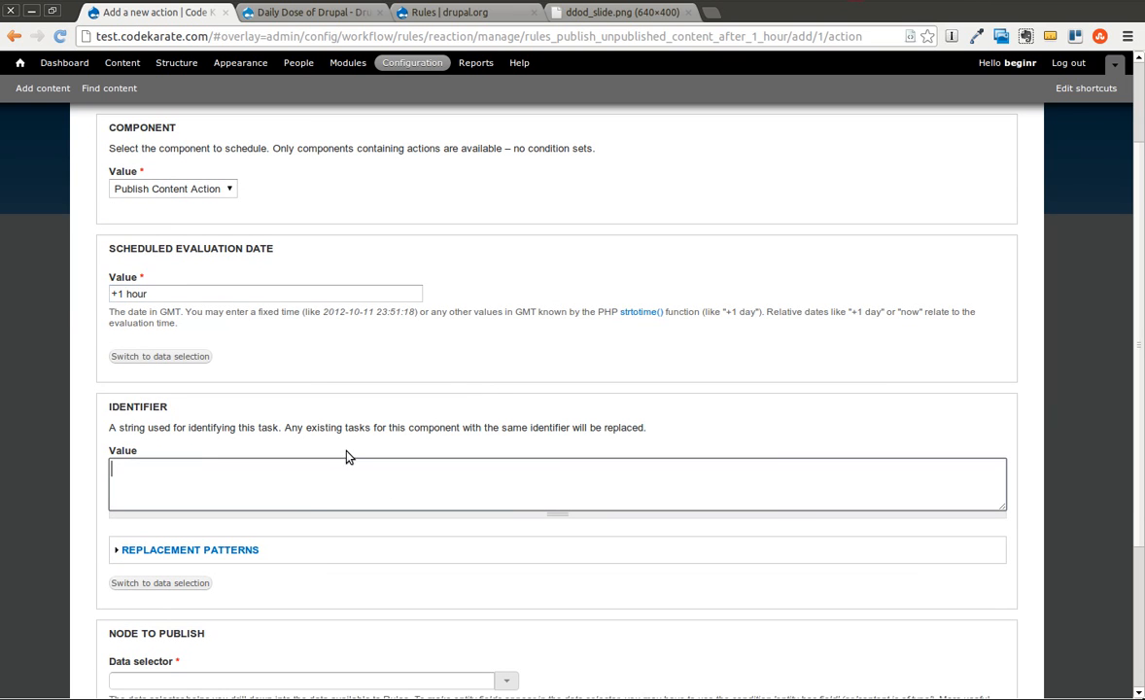
Enter the identifier Node [node:nid] - [node:title], checking the replacement patterns token list.
type("No")
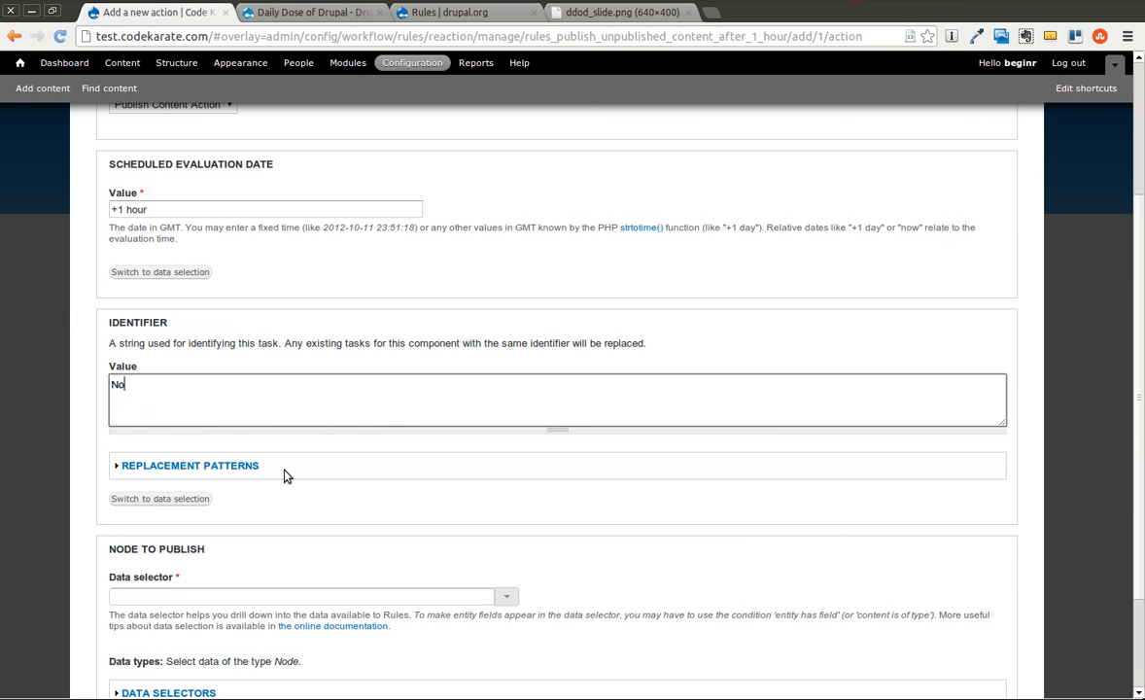
left_click(191, 465)
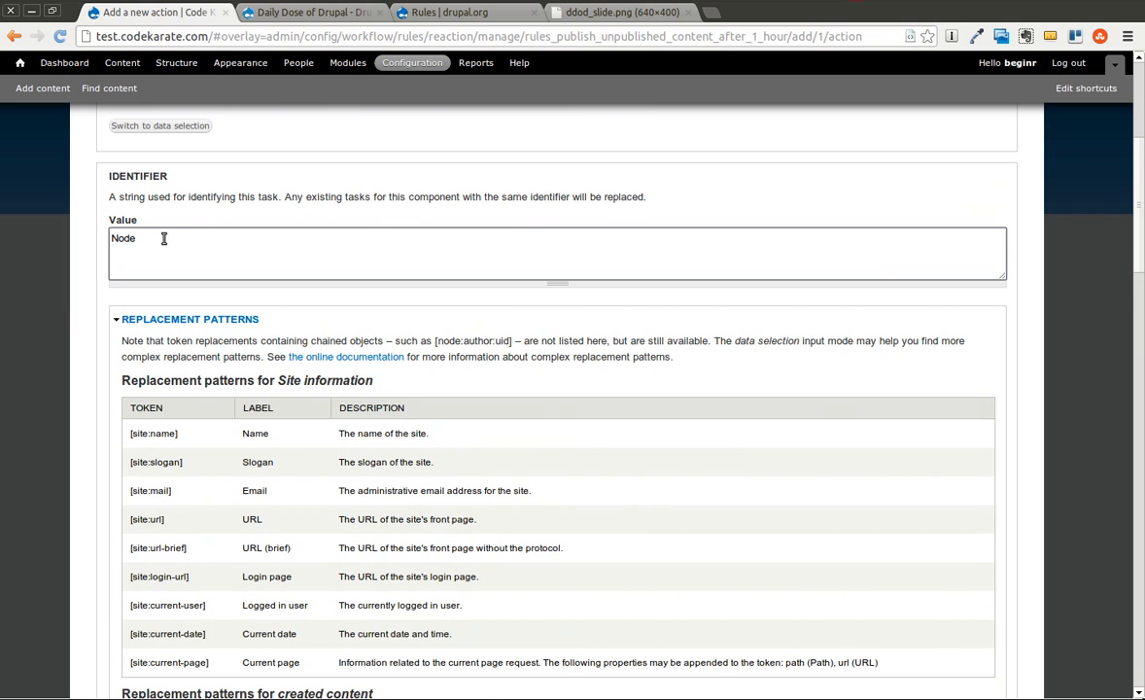
type("[node:nid]")
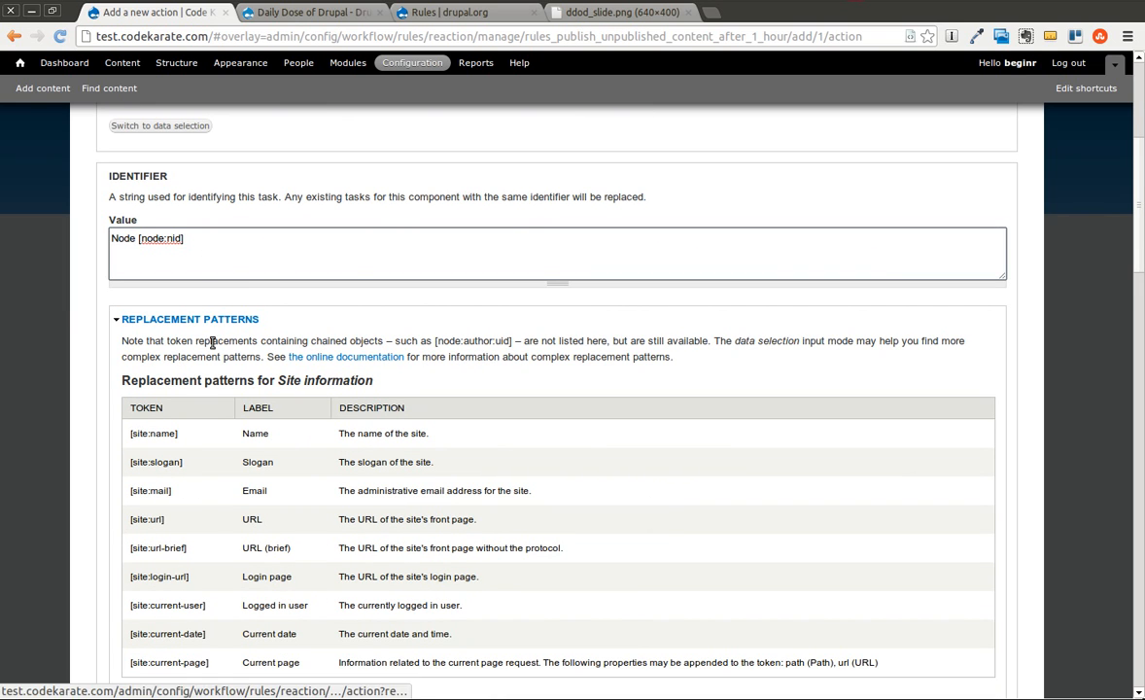
scroll("down", 3)
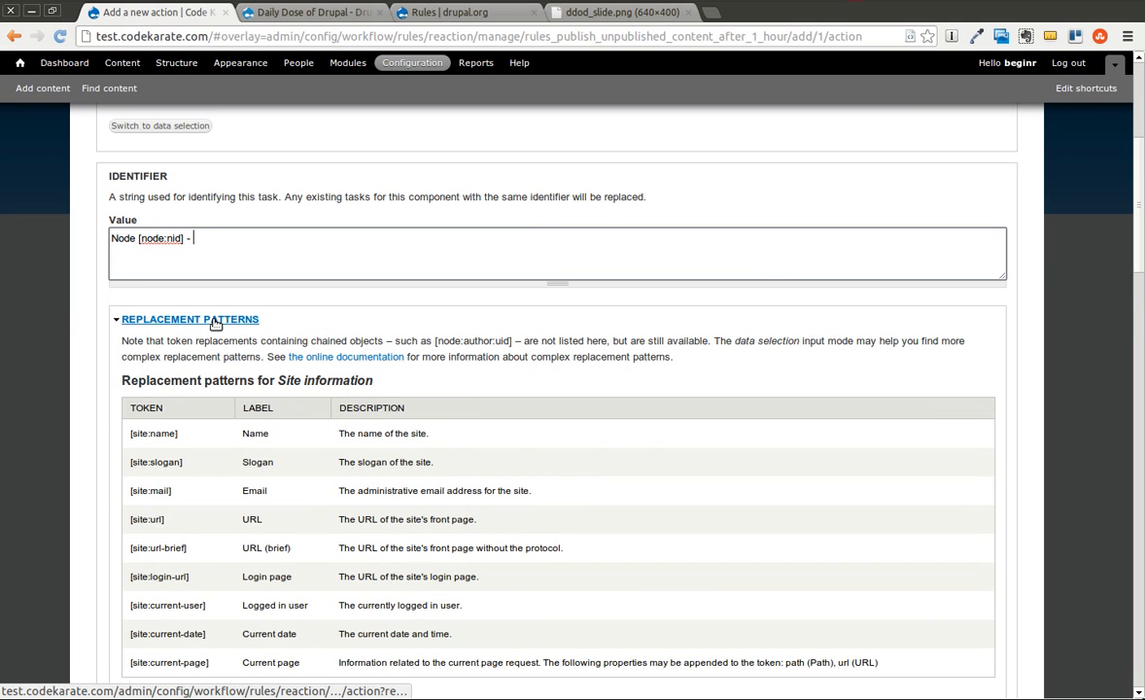
scroll("down", 3)
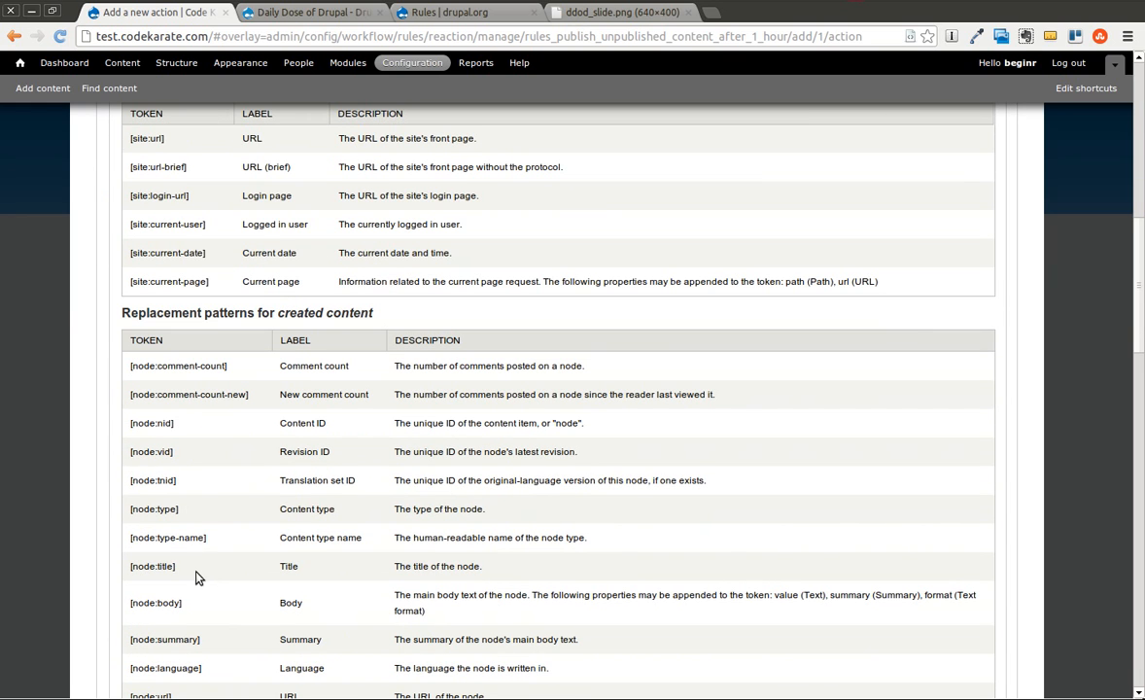
scroll("up", 3)
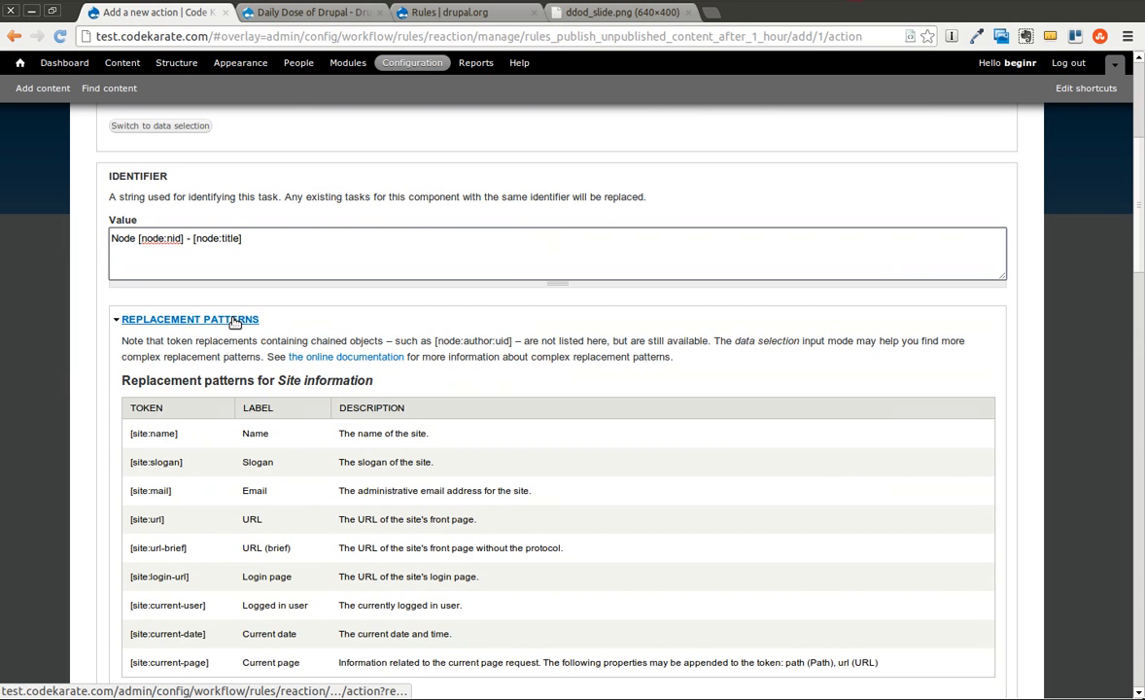
left_click(191, 318)
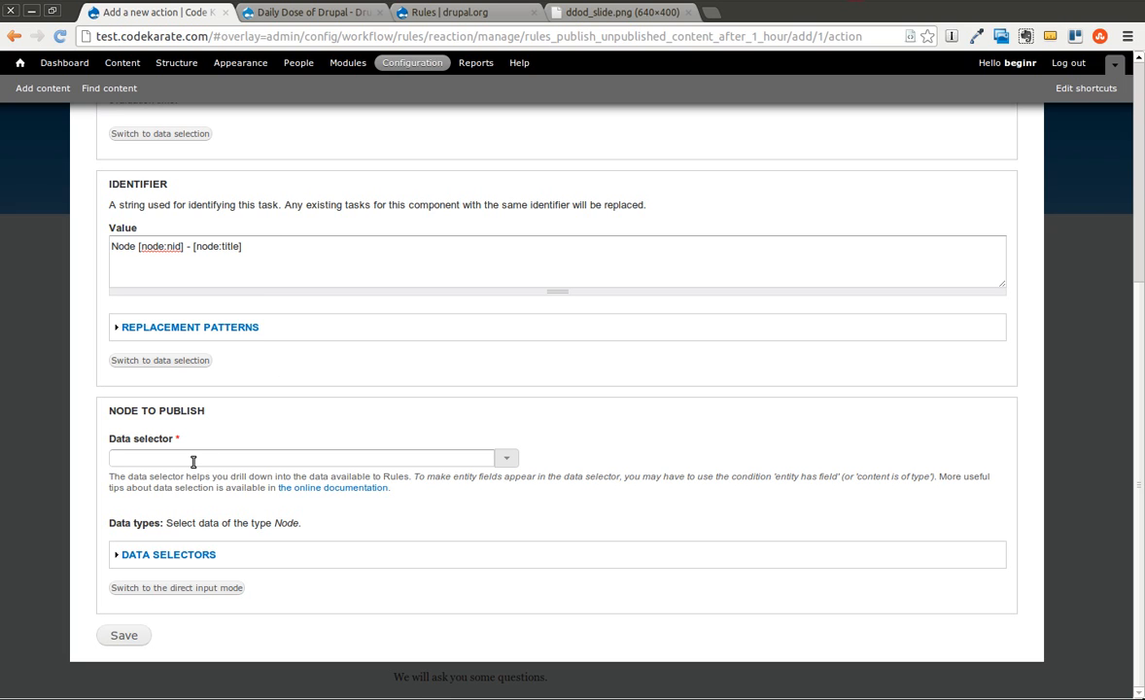
Select node as the content to publish and save the scheduled publishing action.
left_click(301, 459)
type("node")
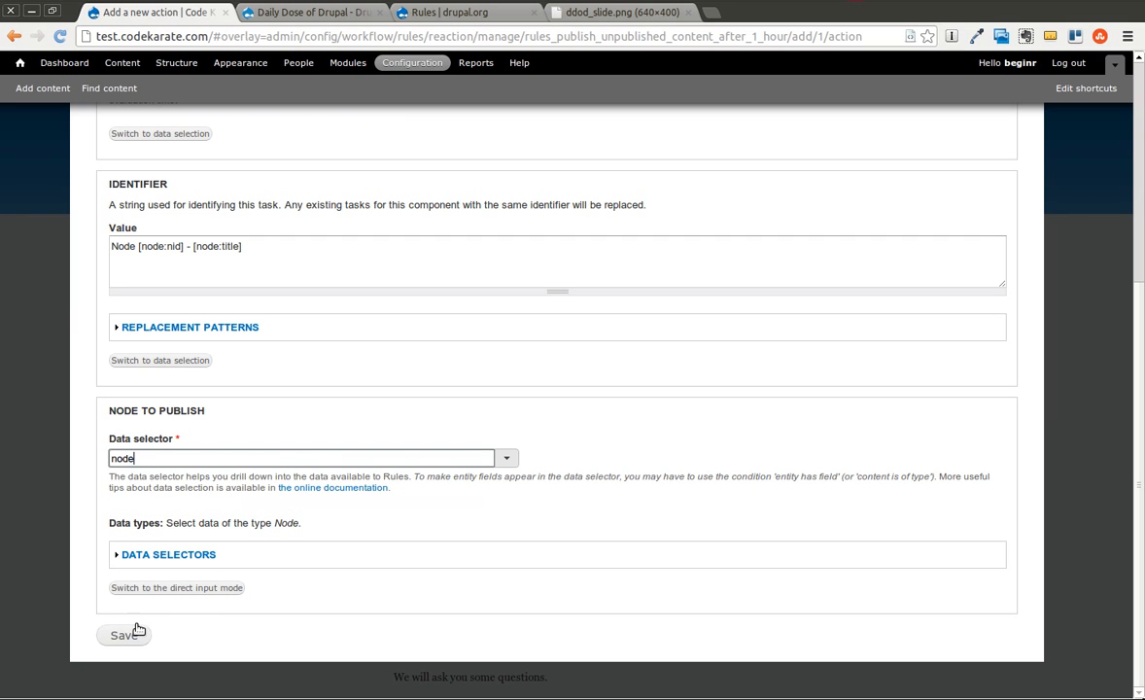
left_click(125, 634)
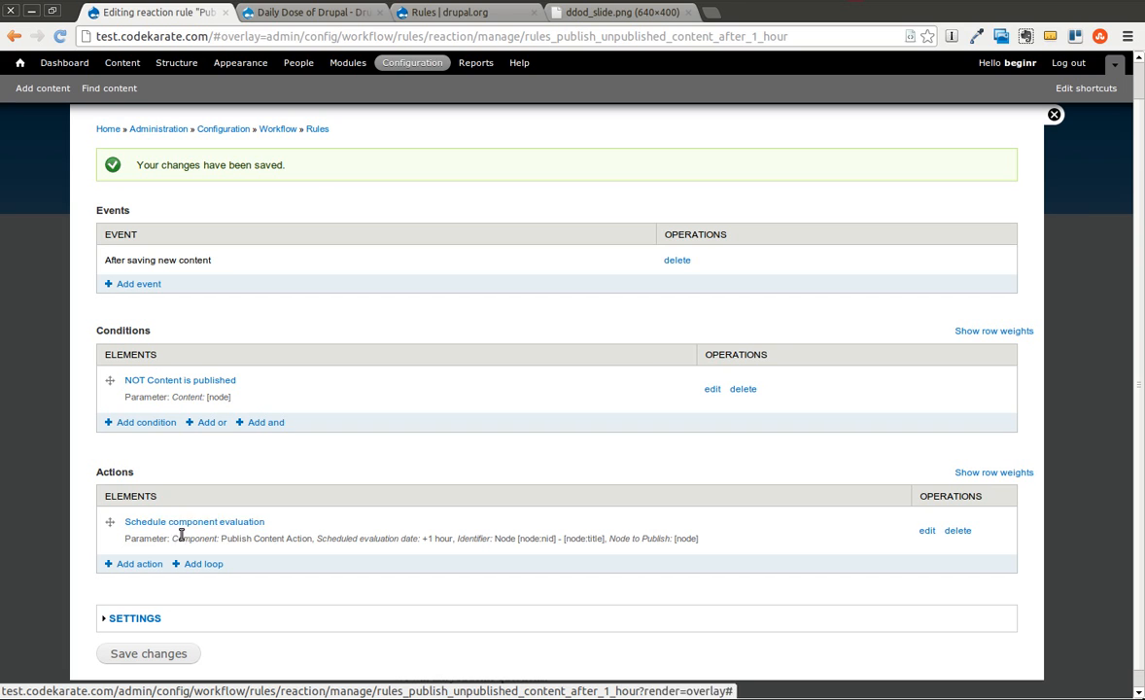
mouse_move(309, 536)
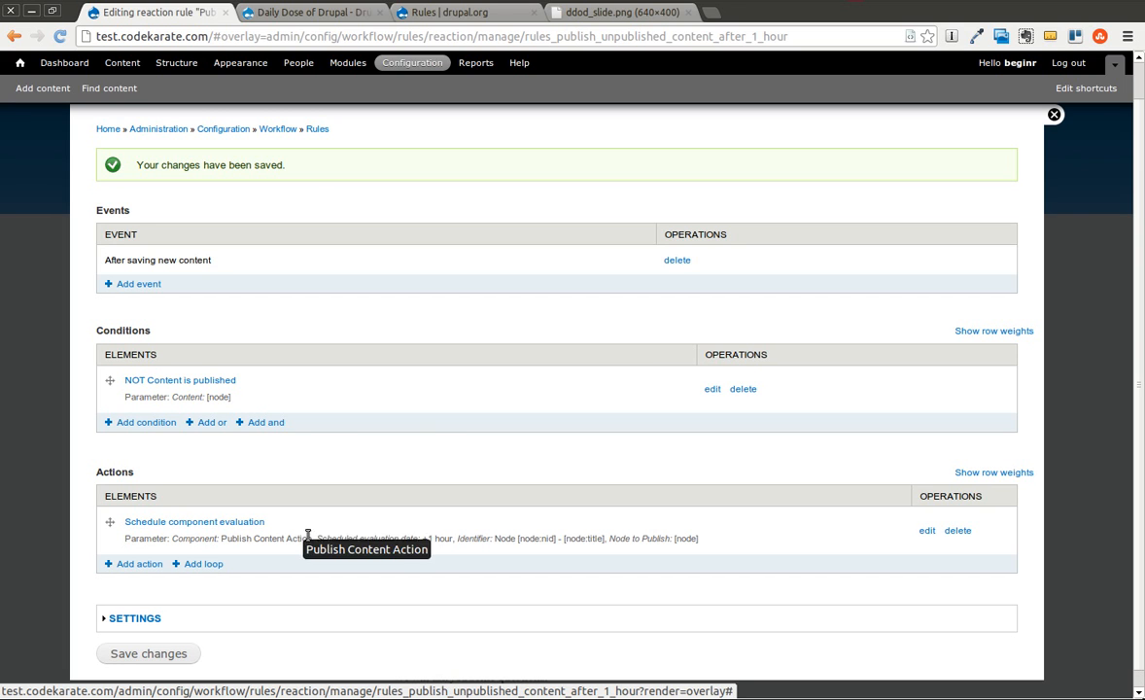
mouse_move(381, 468)
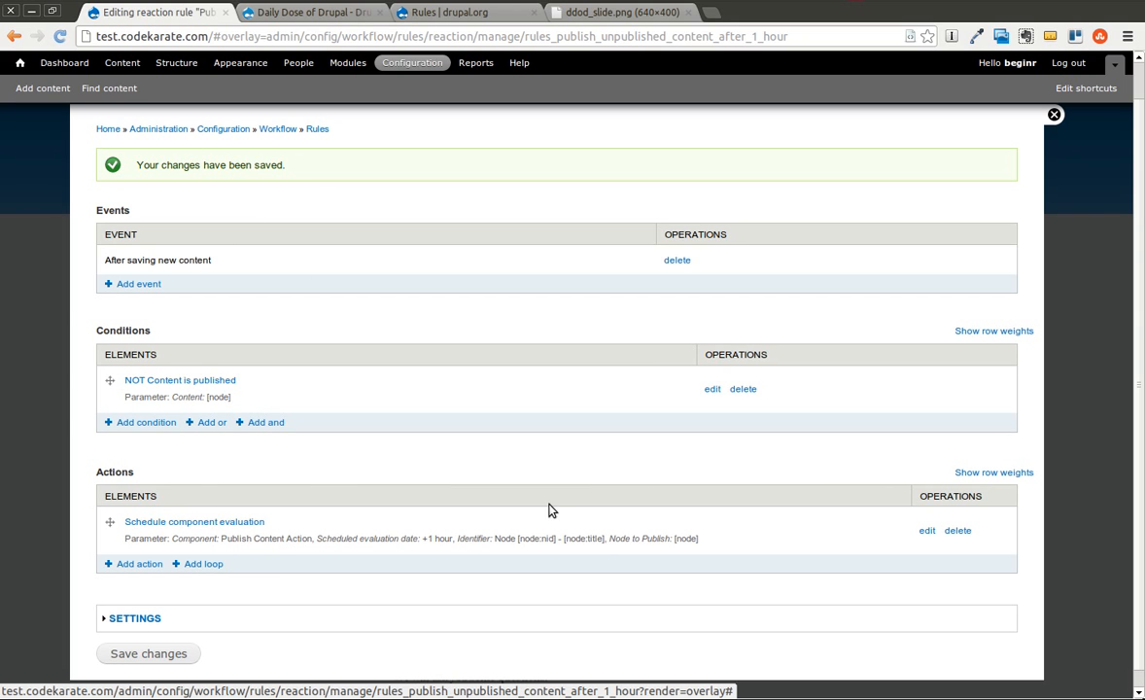
mouse_move(504, 466)
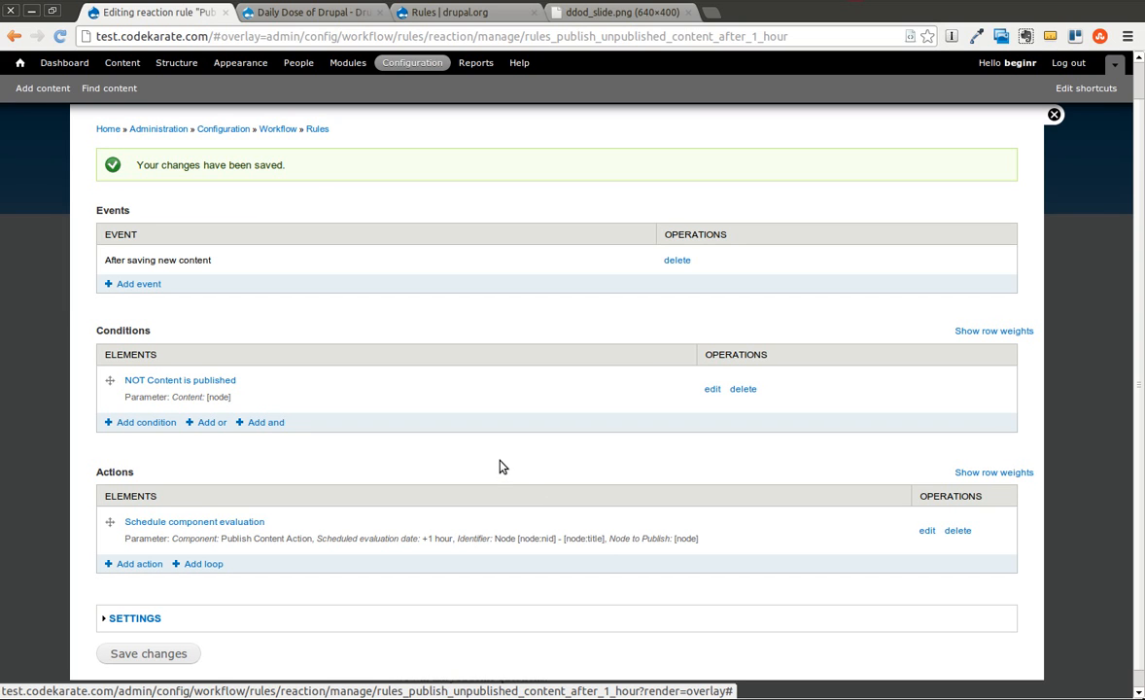
mouse_move(498, 459)
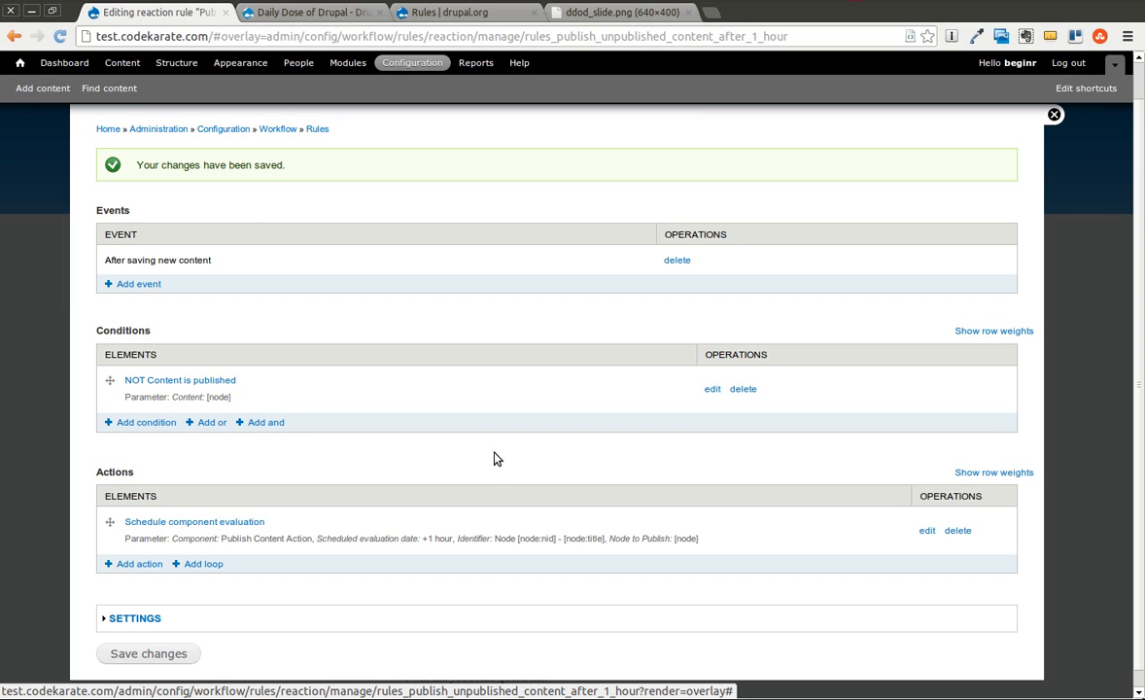
mouse_move(303, 379)
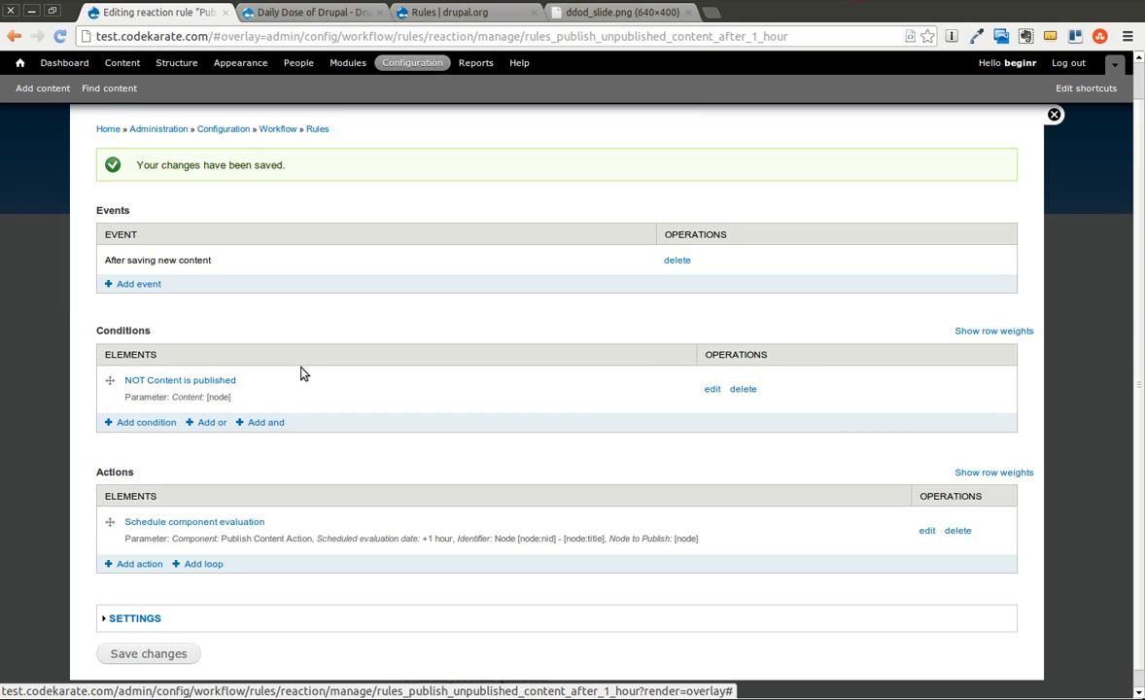
mouse_move(309, 408)
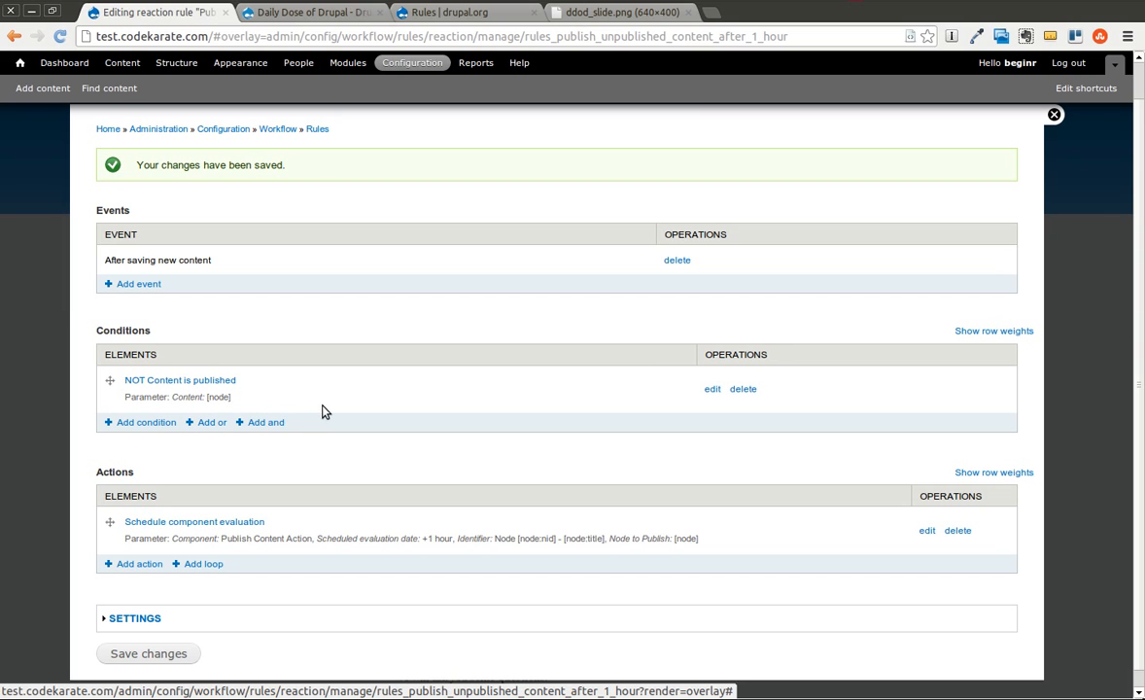
mouse_move(335, 412)
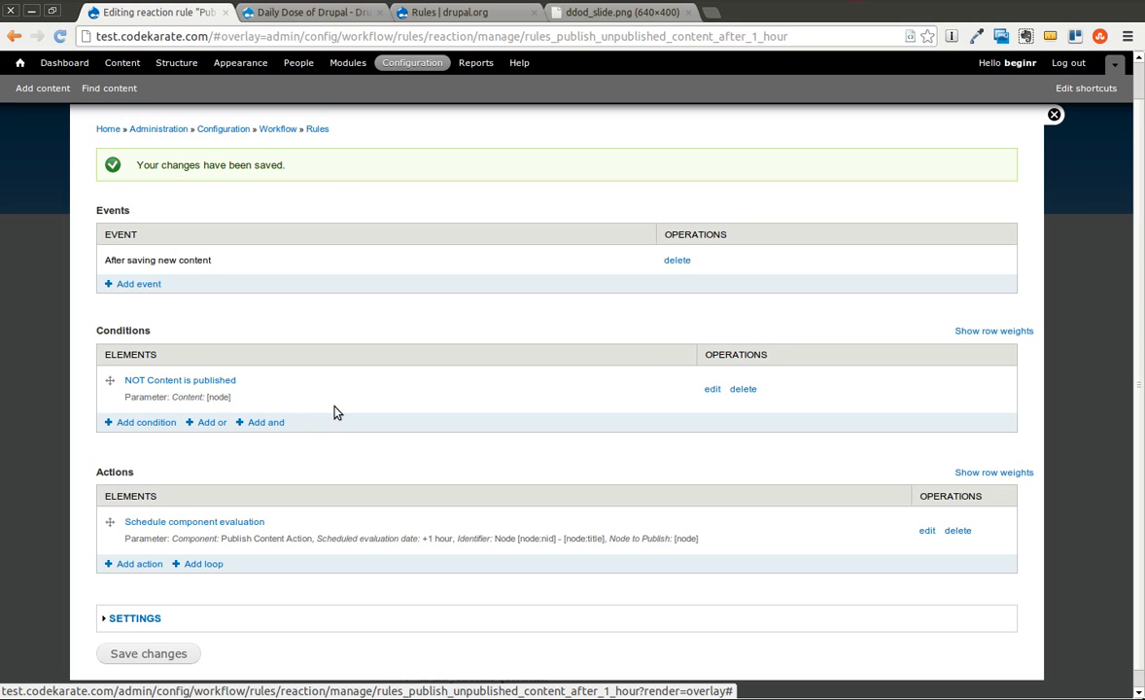
mouse_move(340, 412)
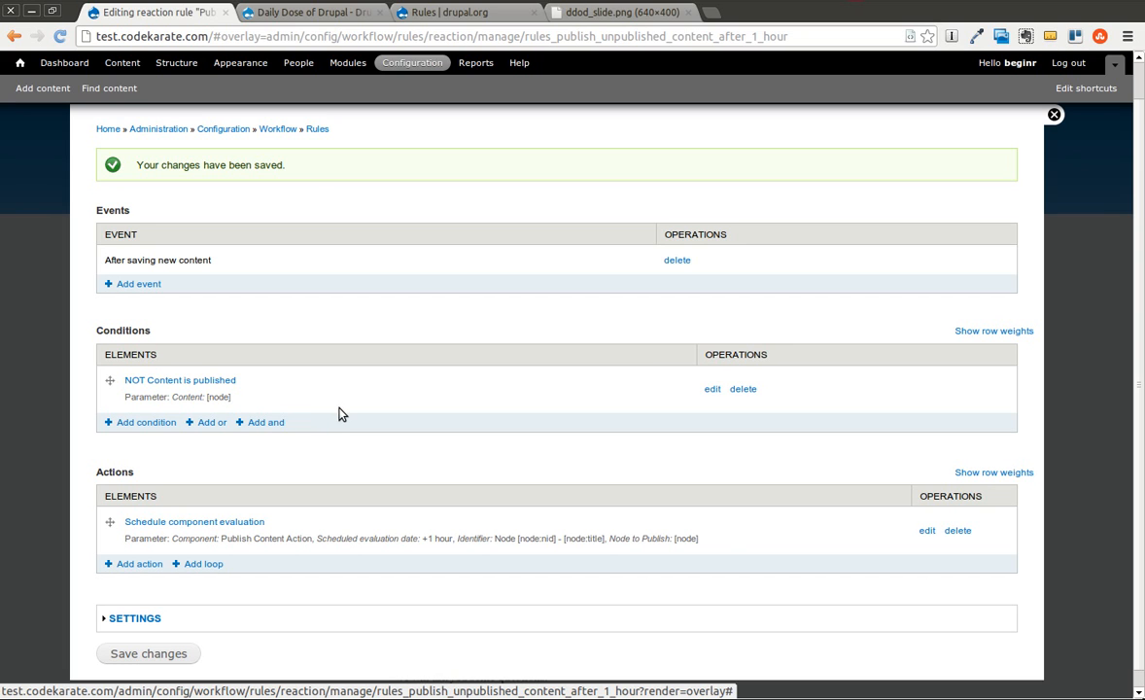
mouse_move(313, 305)
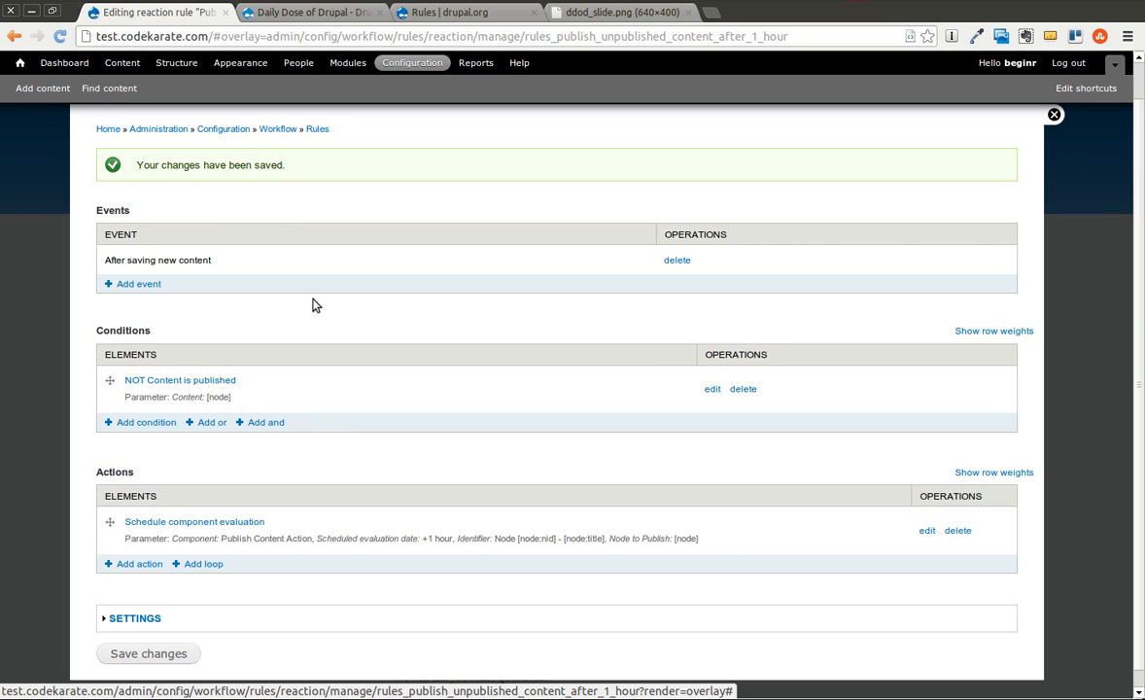
Review the rule page now listing the saved Schedule component evaluation action.
scroll("down", 3)
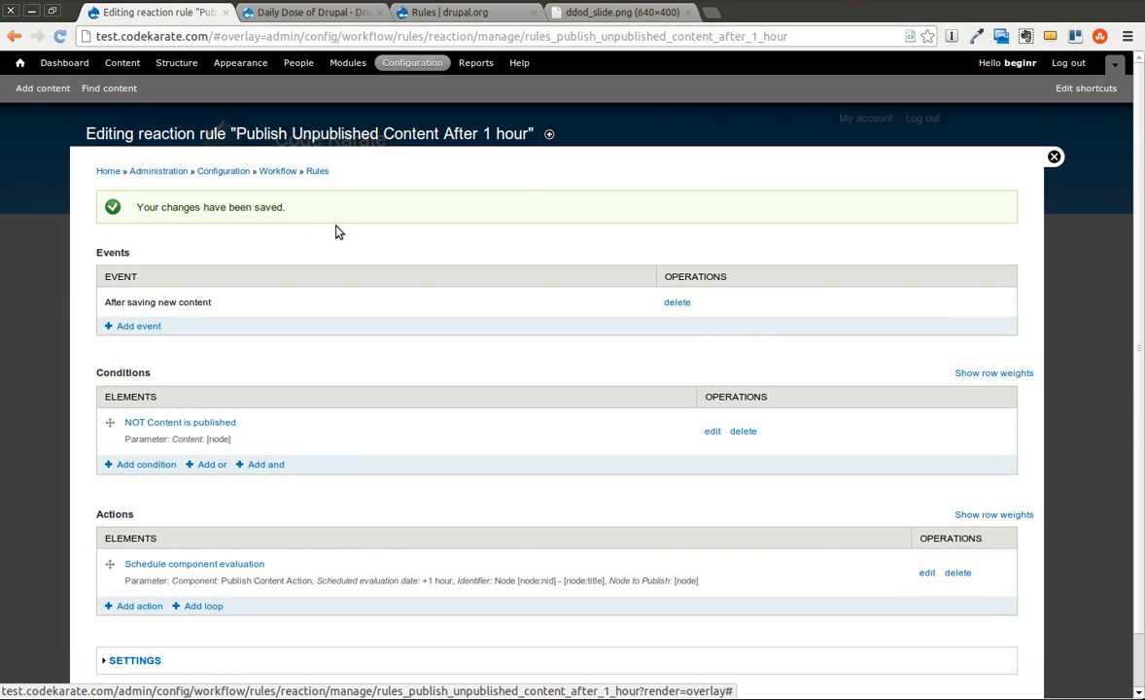
mouse_move(353, 364)
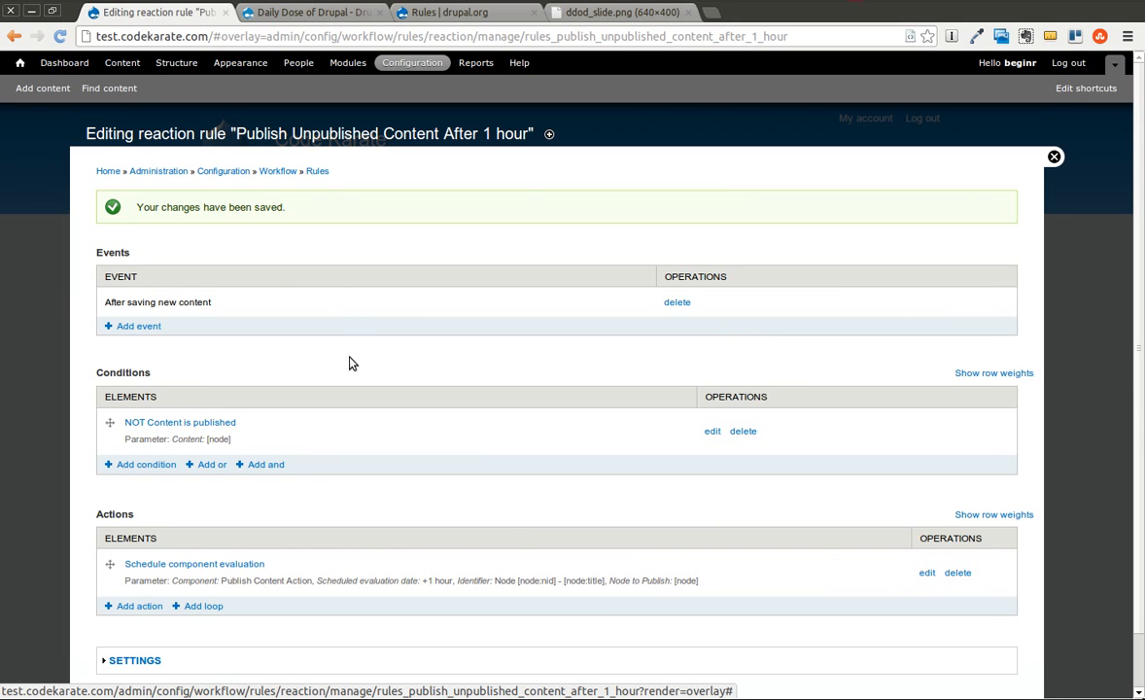
mouse_move(314, 171)
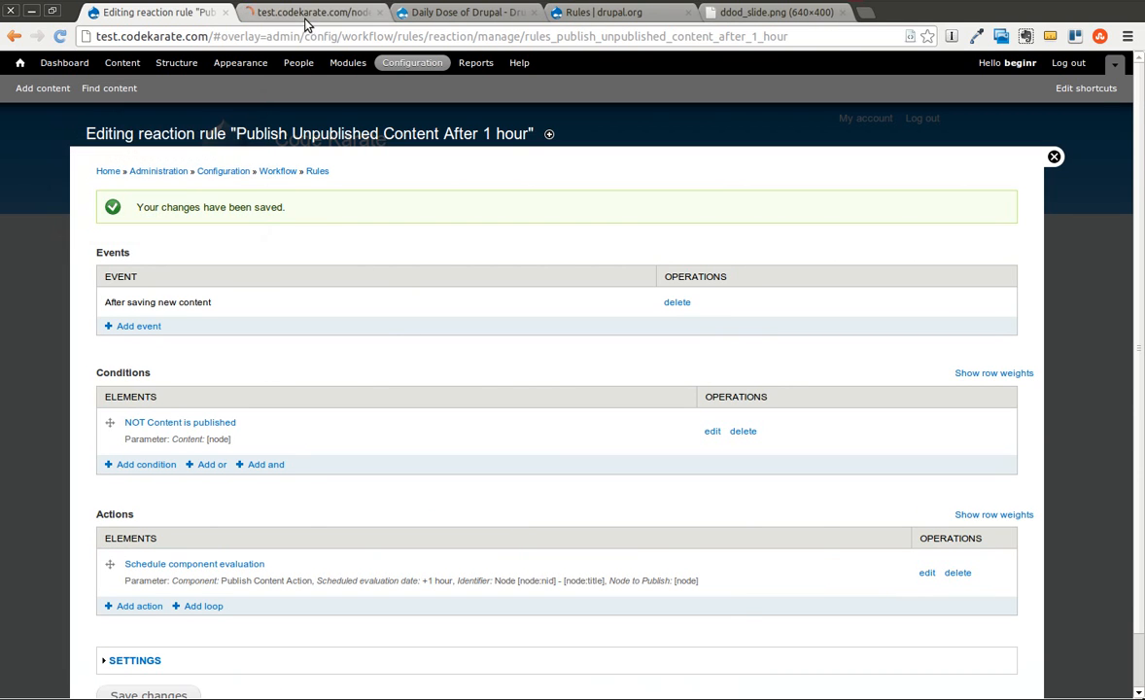
Create the article 'Test unpublished Article' with body 'Testing', set unpublished in Publishing options, and save it.
left_click(311, 12)
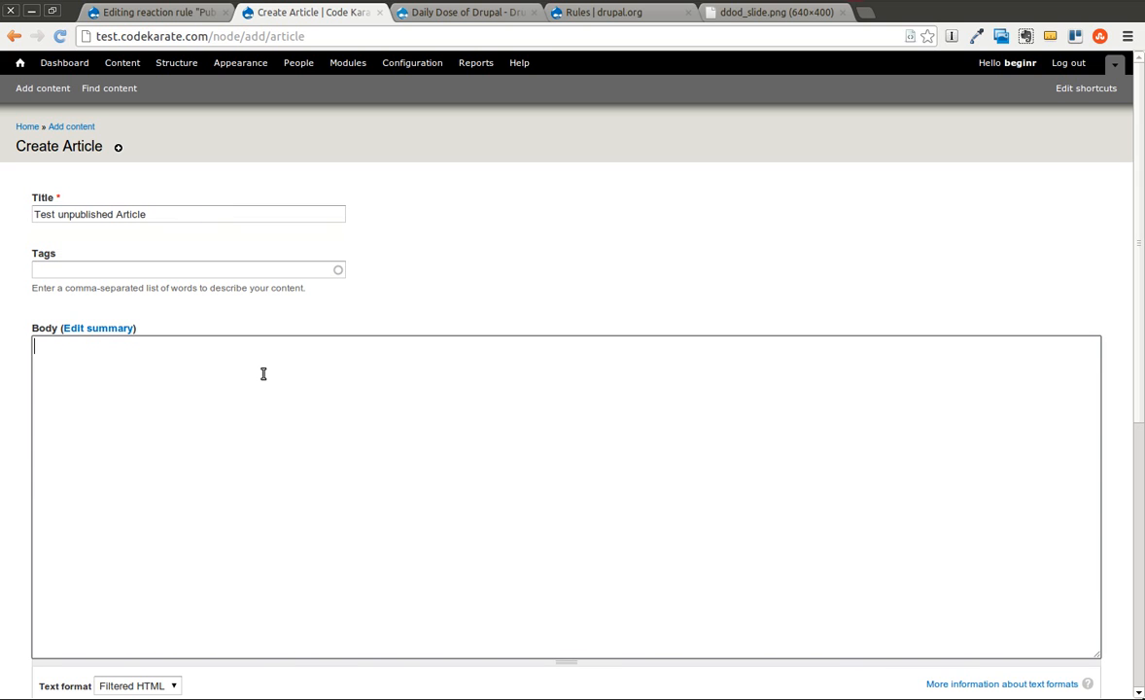
type("Testing")
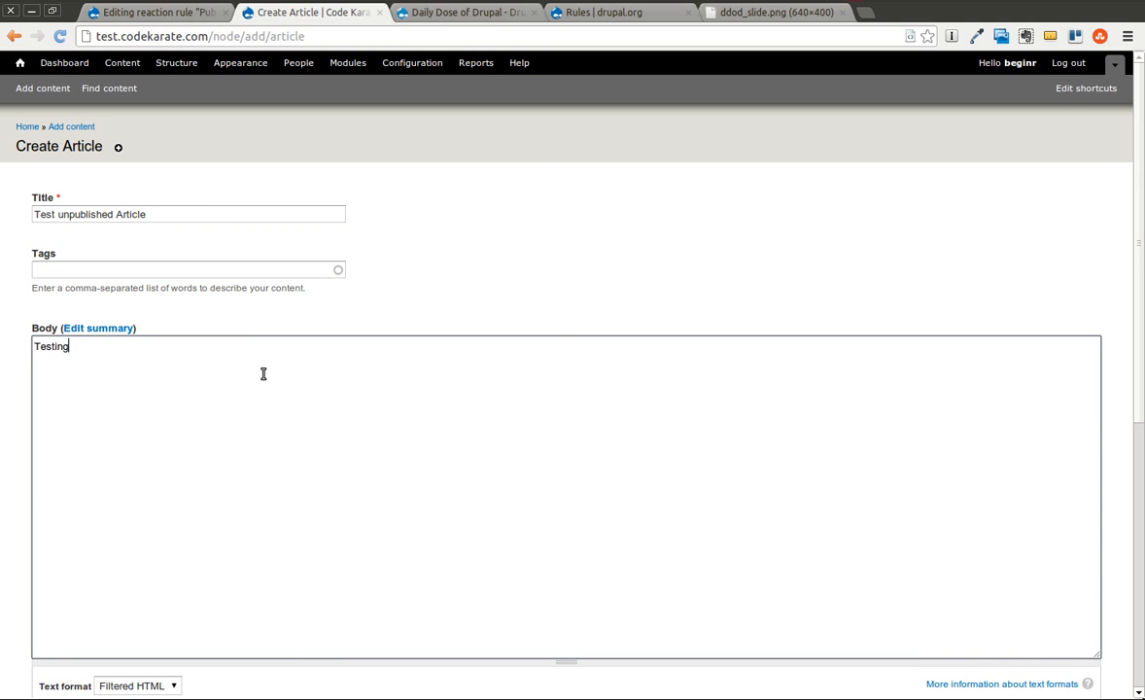
scroll("down", 3)
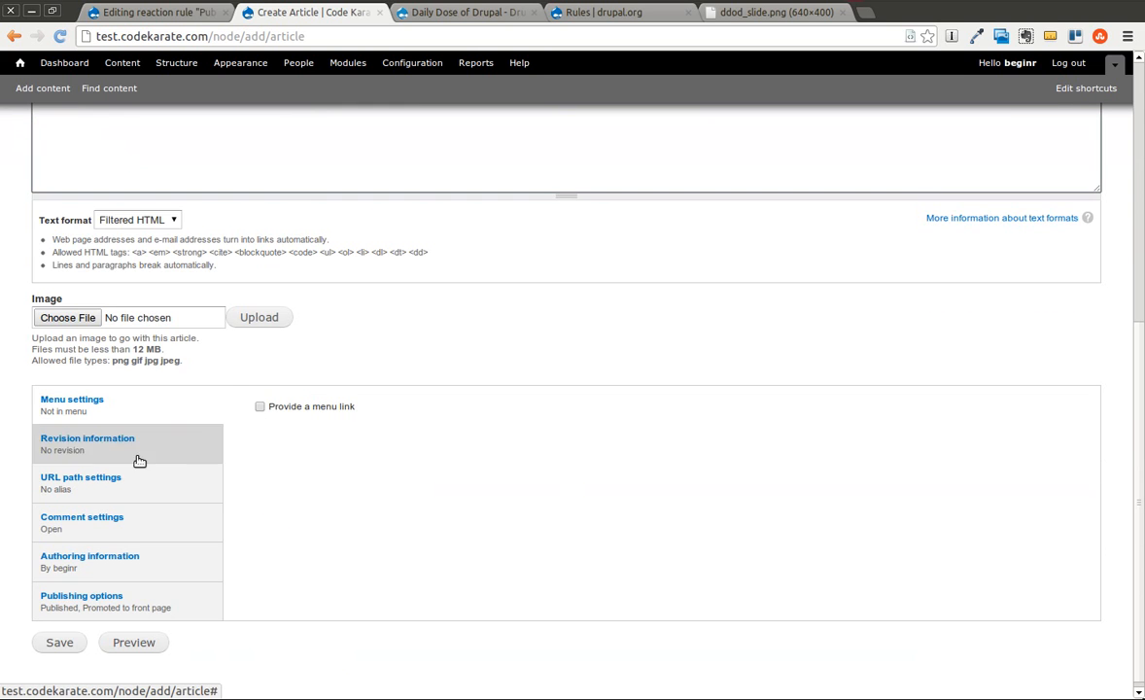
left_click(82, 595)
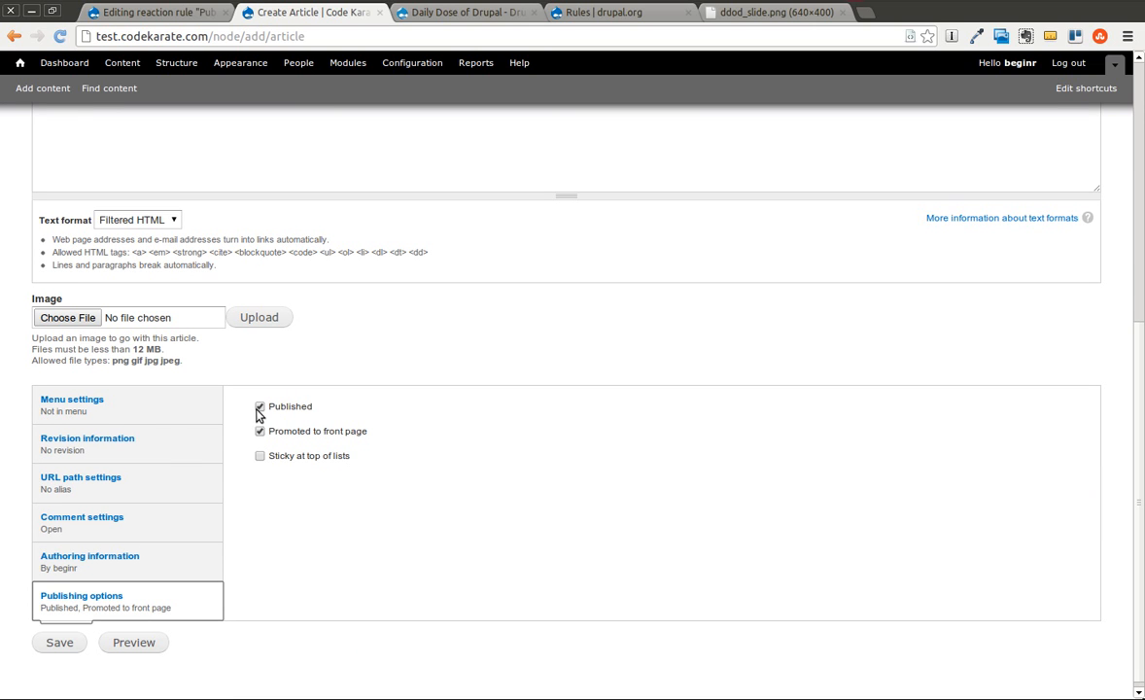
left_click(261, 406)
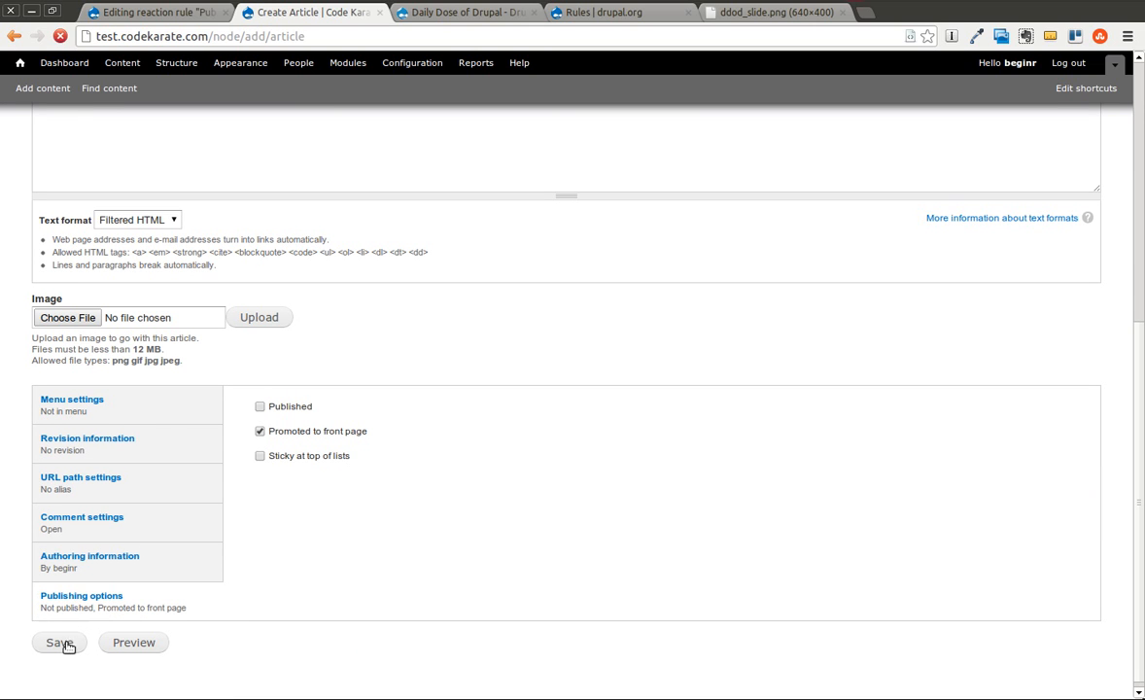
left_click(58, 642)
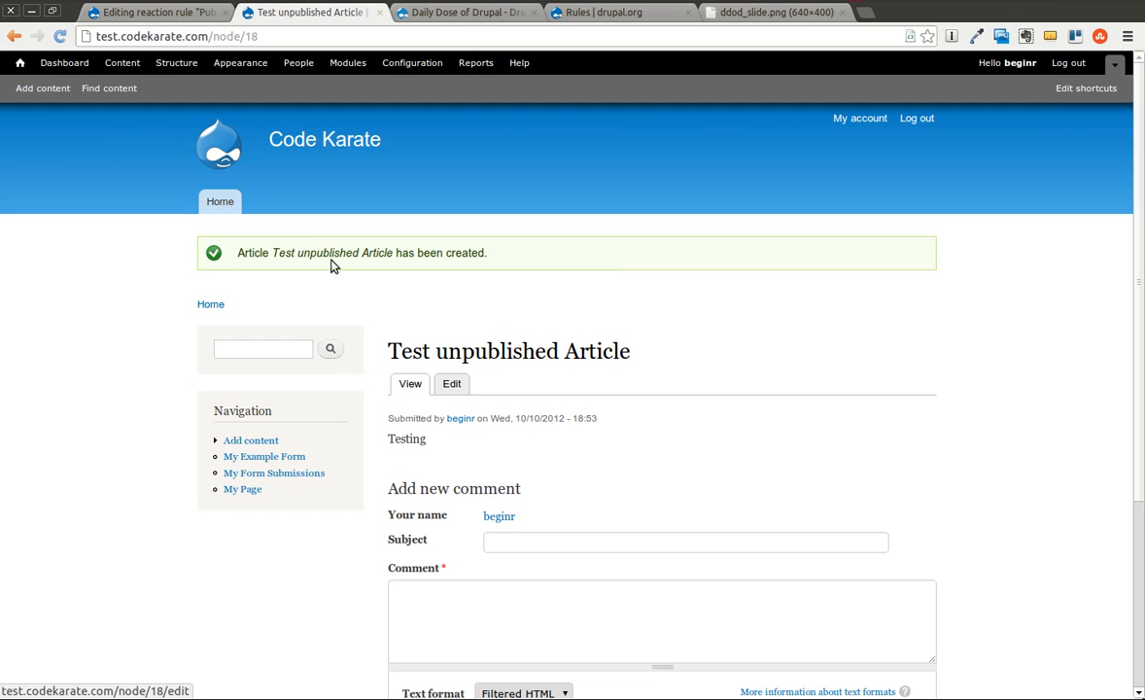
scroll("down", 3)
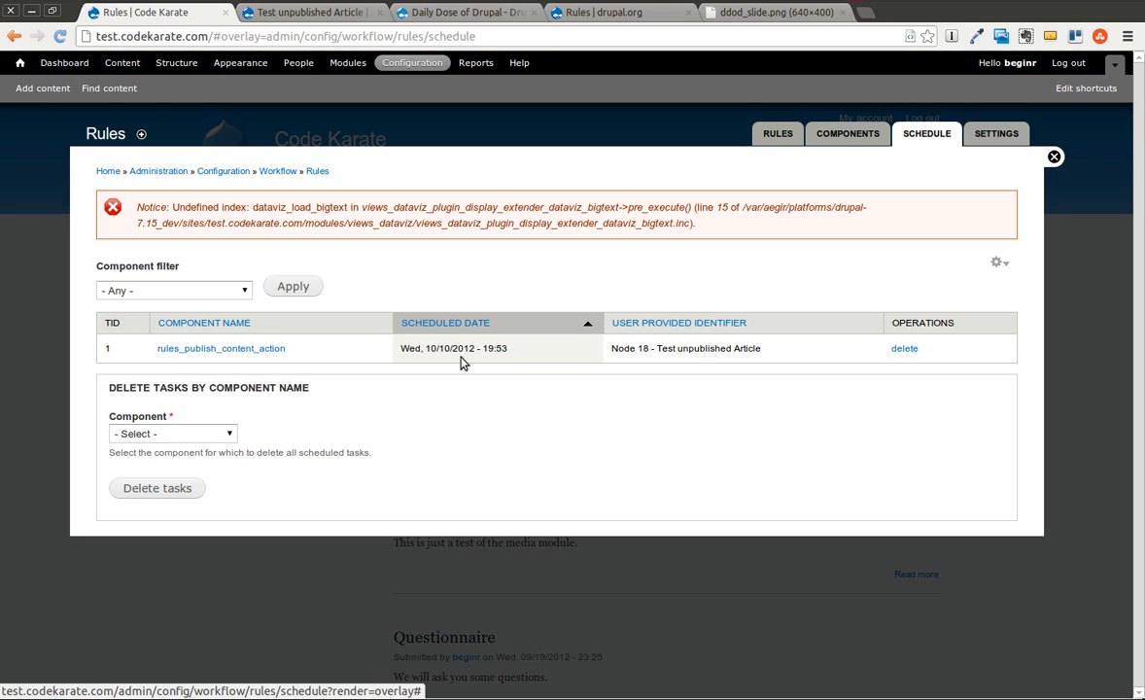
mouse_move(503, 361)
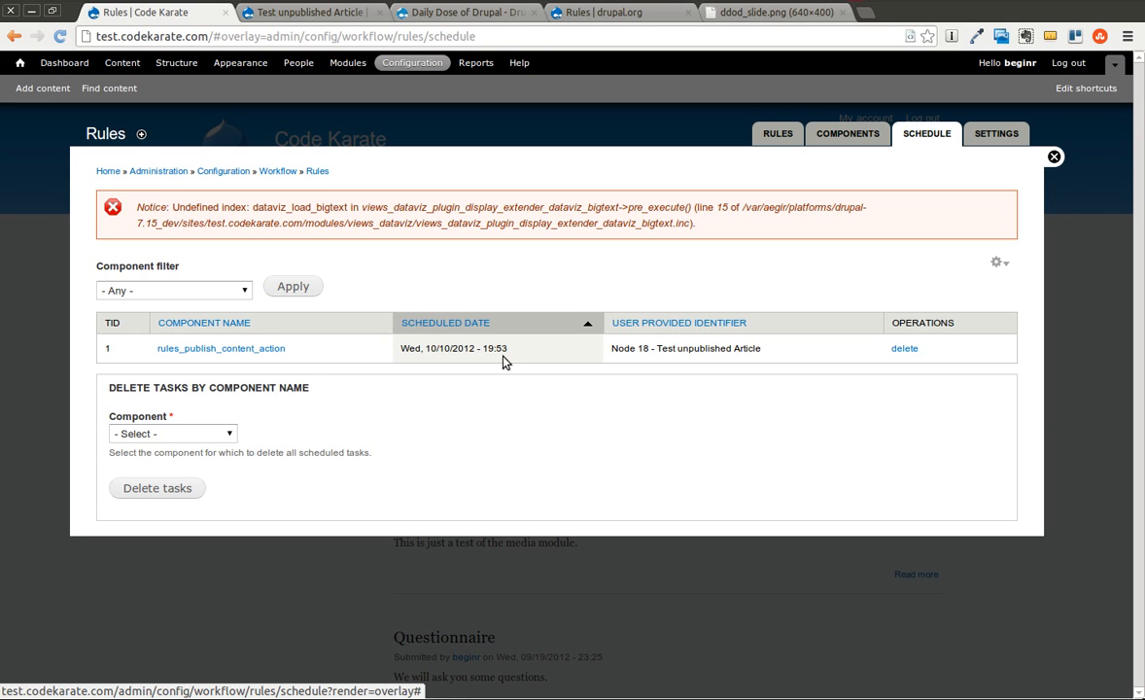
mouse_move(591, 352)
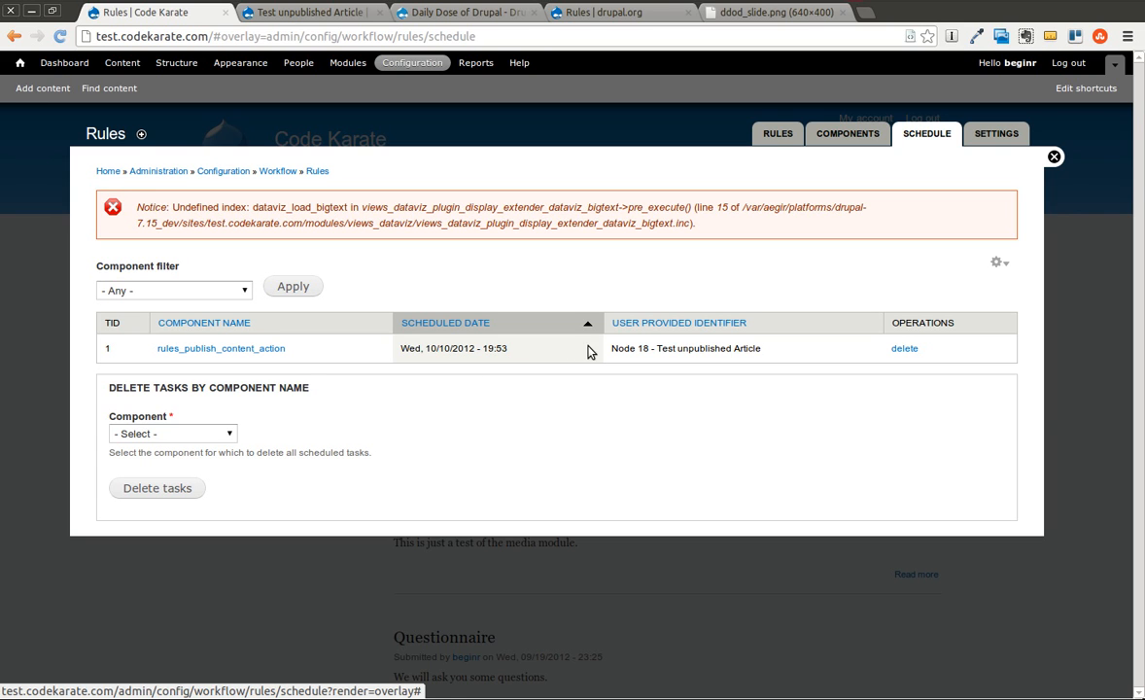
mouse_move(515, 354)
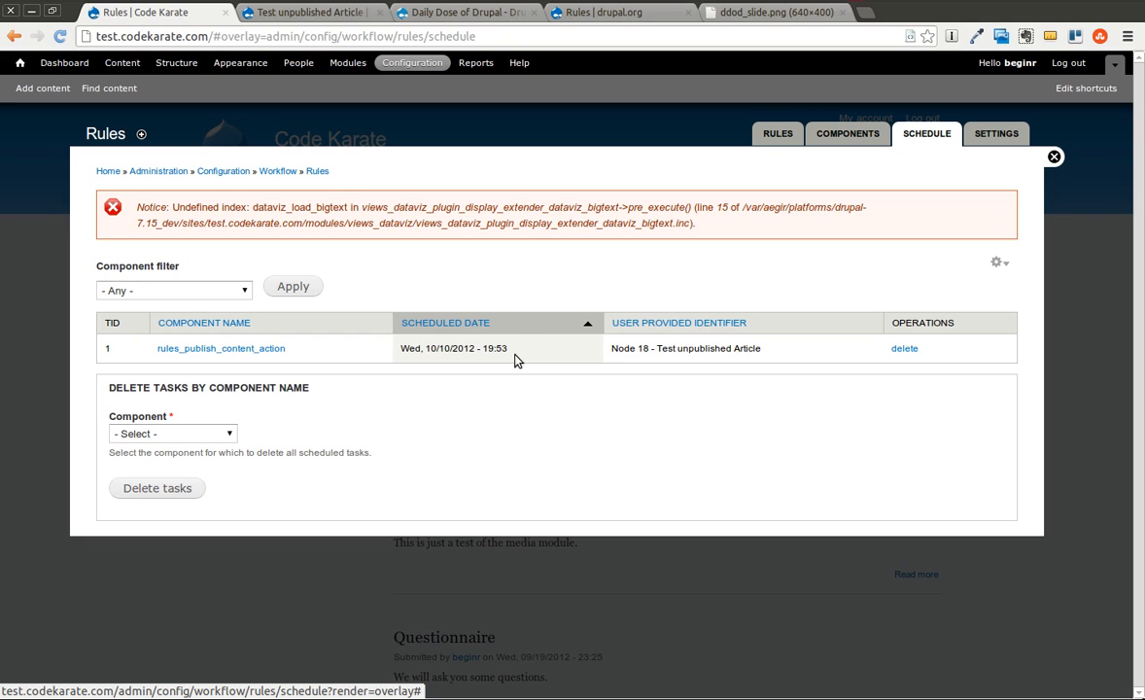
View the Rules Schedule tab listing the publish task for Node 18 - Test unpublished Article.
left_click(443, 323)
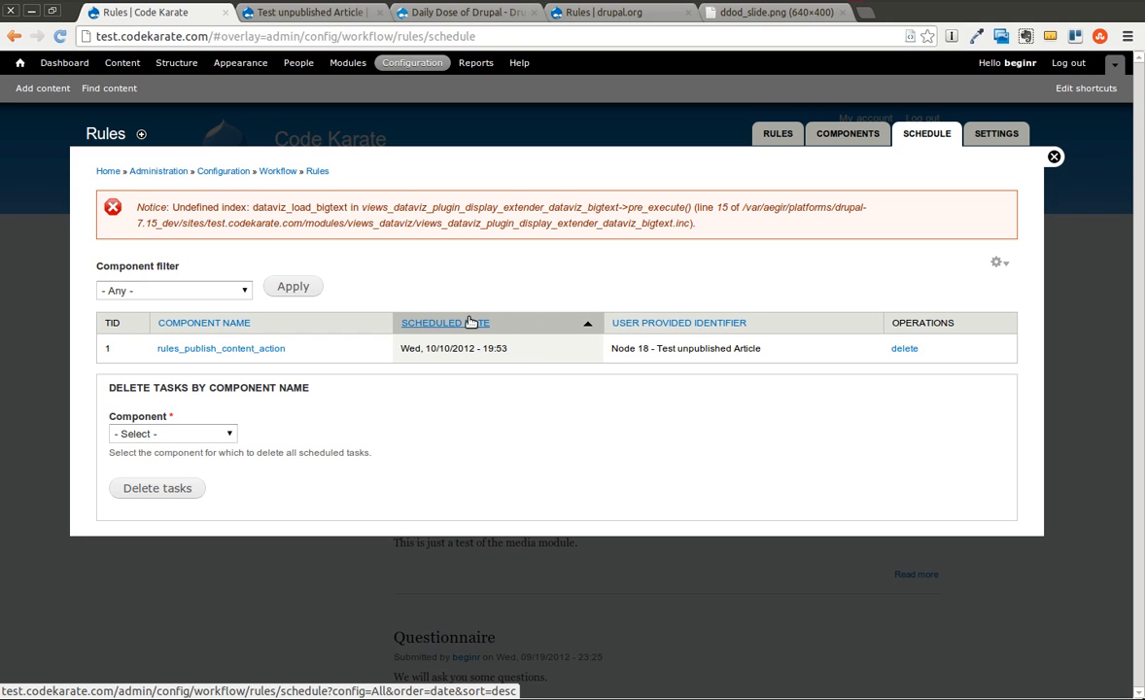
double_click(464, 348)
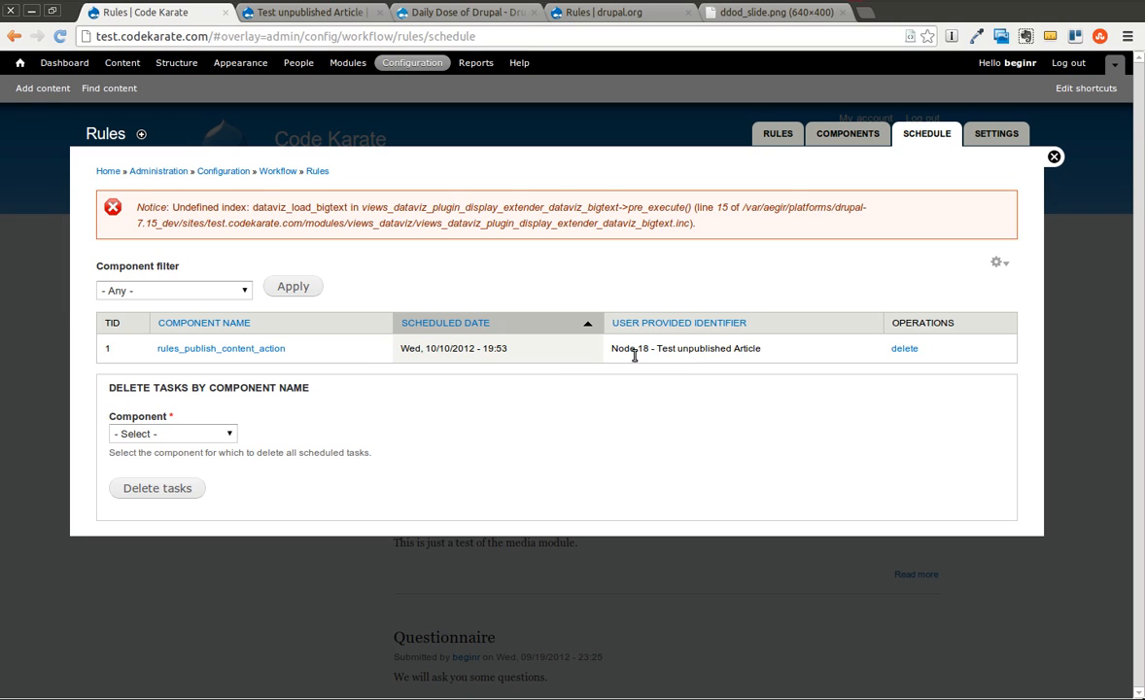
mouse_move(754, 342)
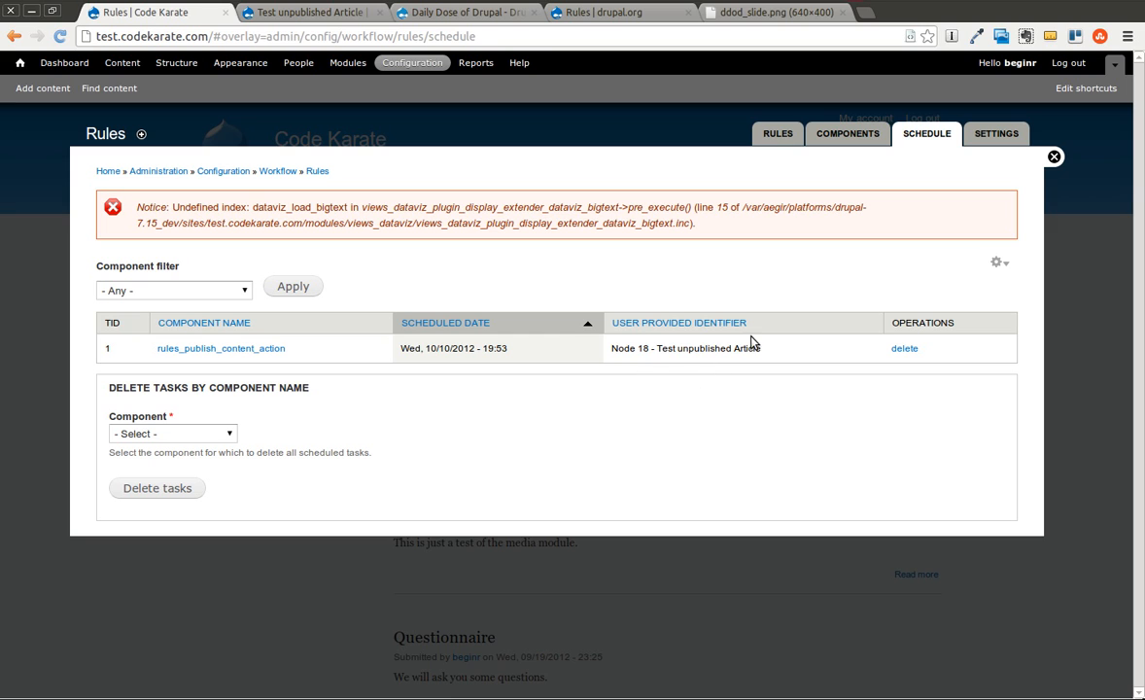
double_click(630, 348)
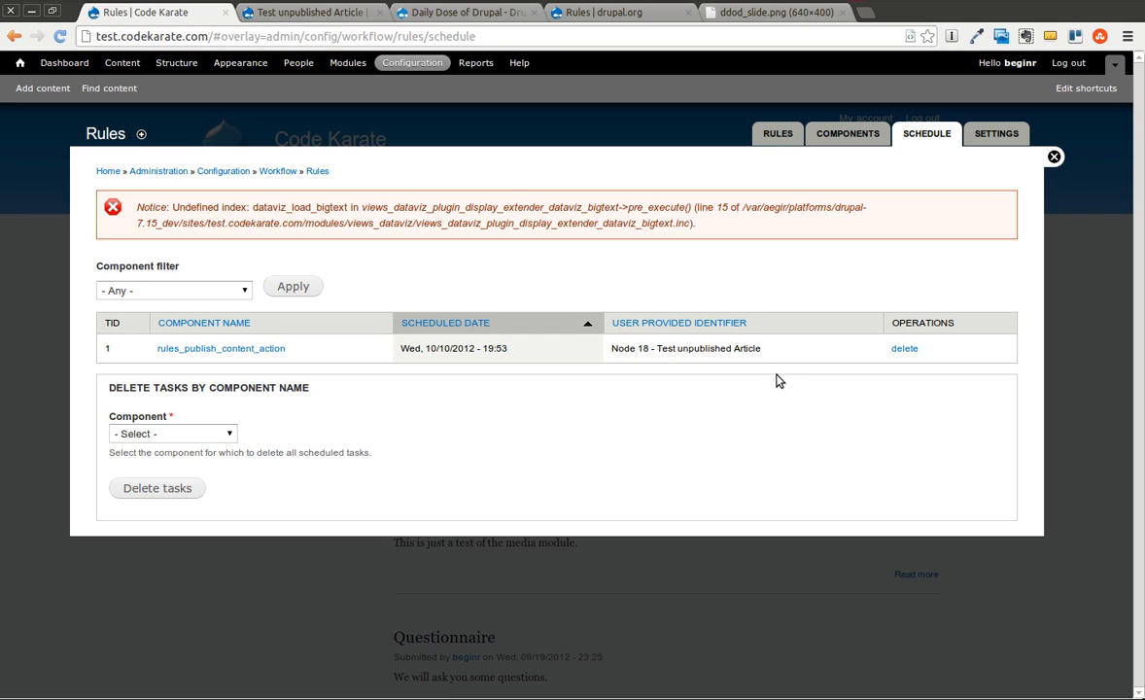
mouse_move(923, 363)
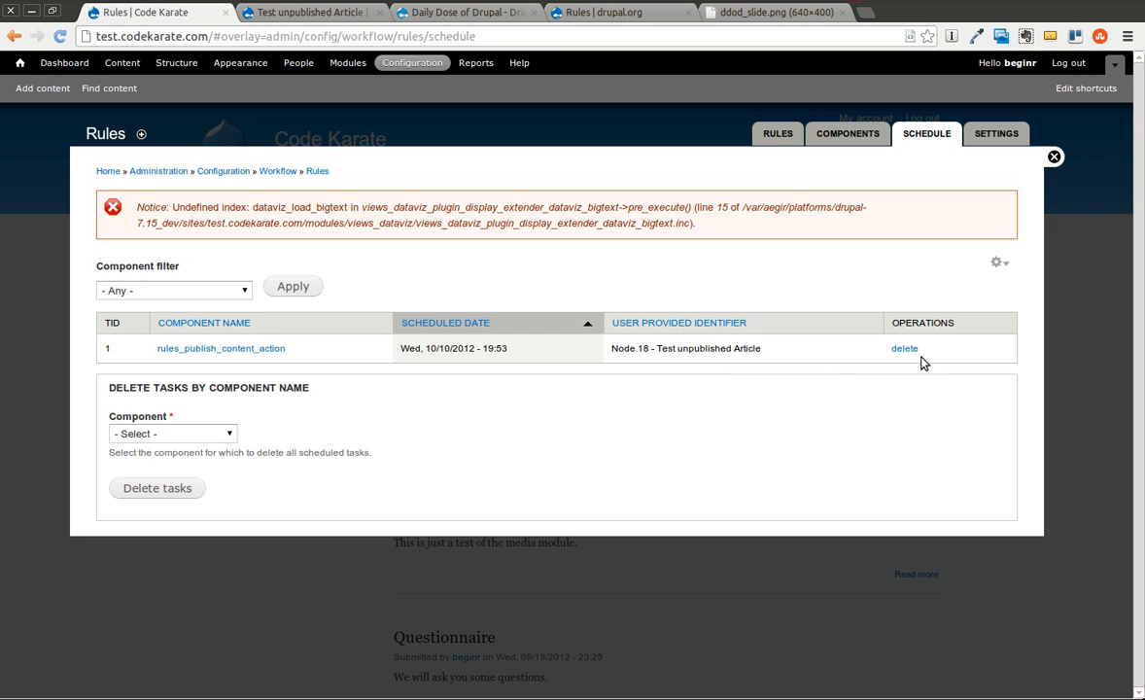
mouse_move(632, 377)
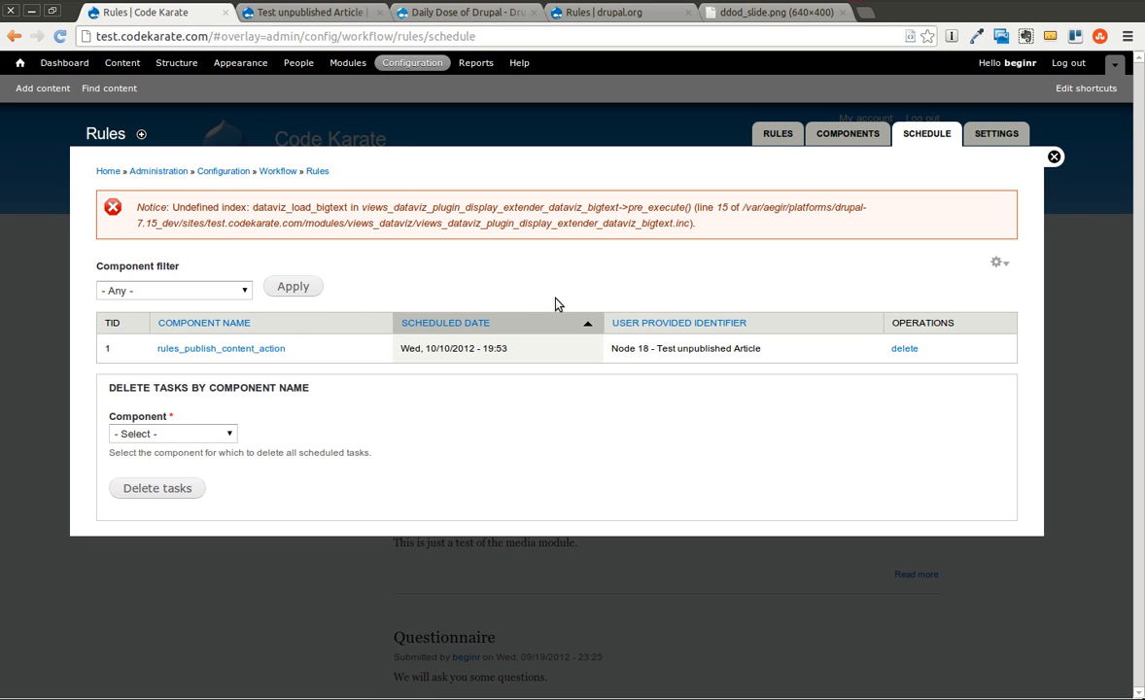
mouse_move(406, 342)
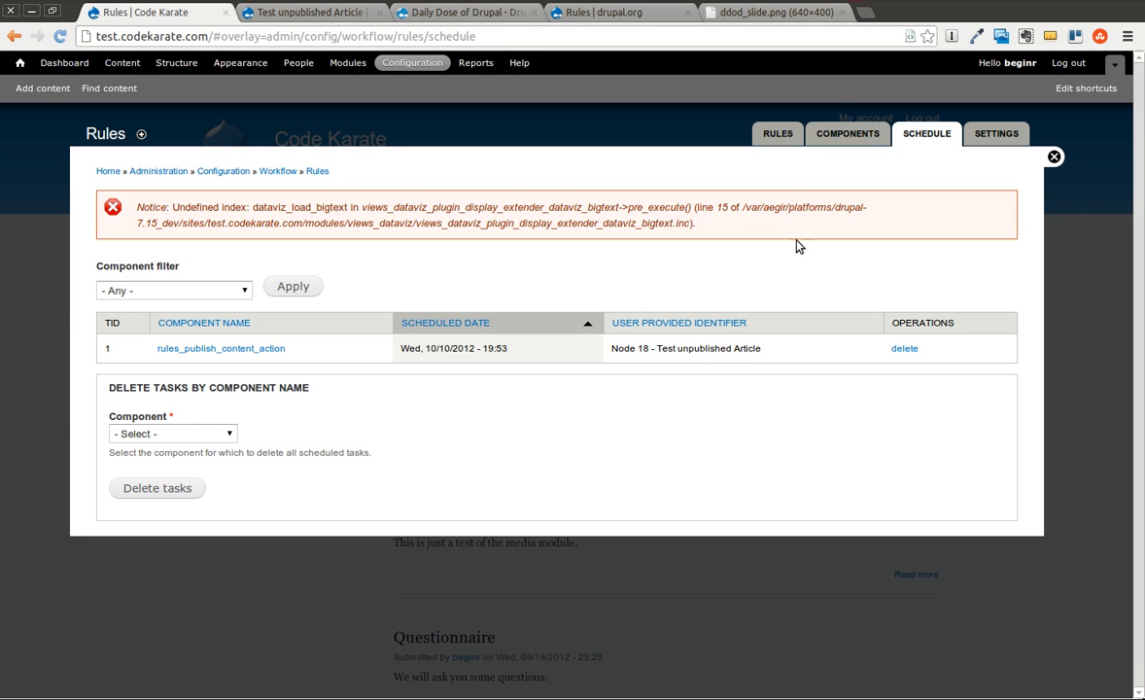
From the Components list, open the manual schedule form for Publish Content Action with direct node input.
left_click(847, 132)
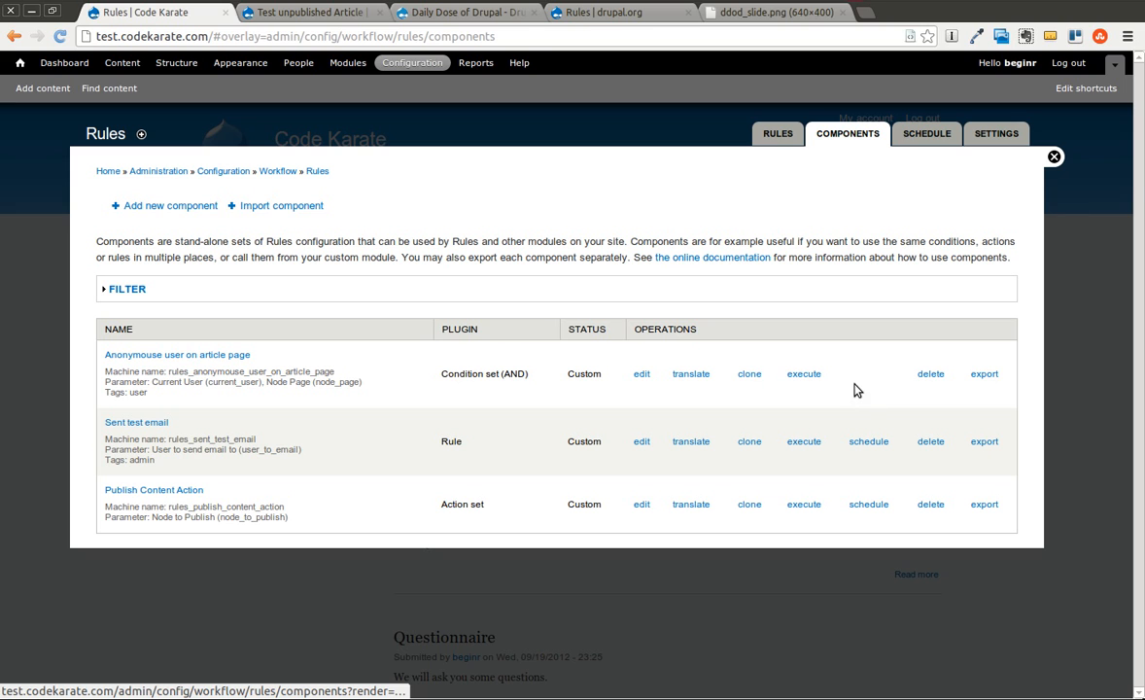
mouse_move(163, 445)
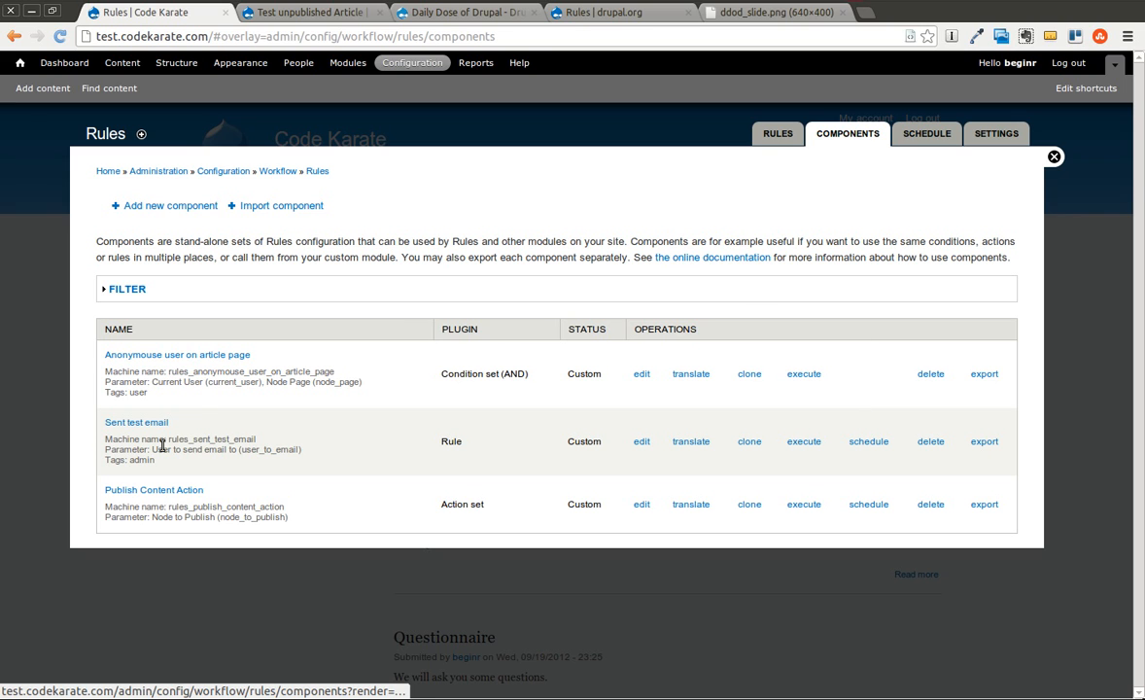
mouse_move(154, 496)
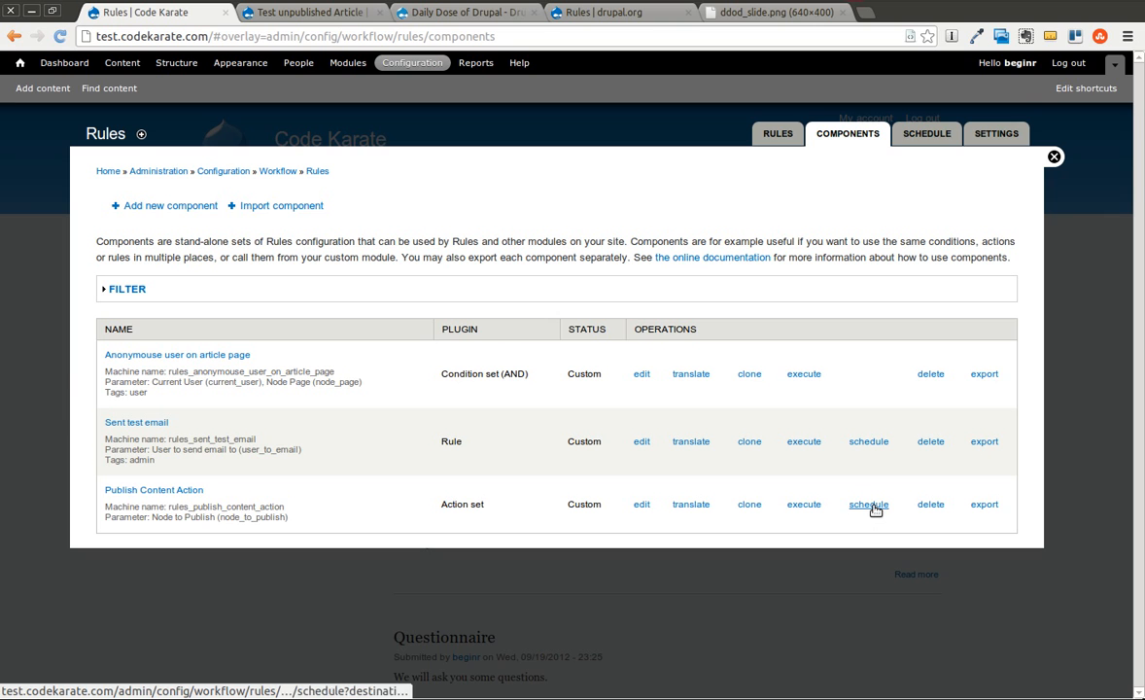
left_click(867, 503)
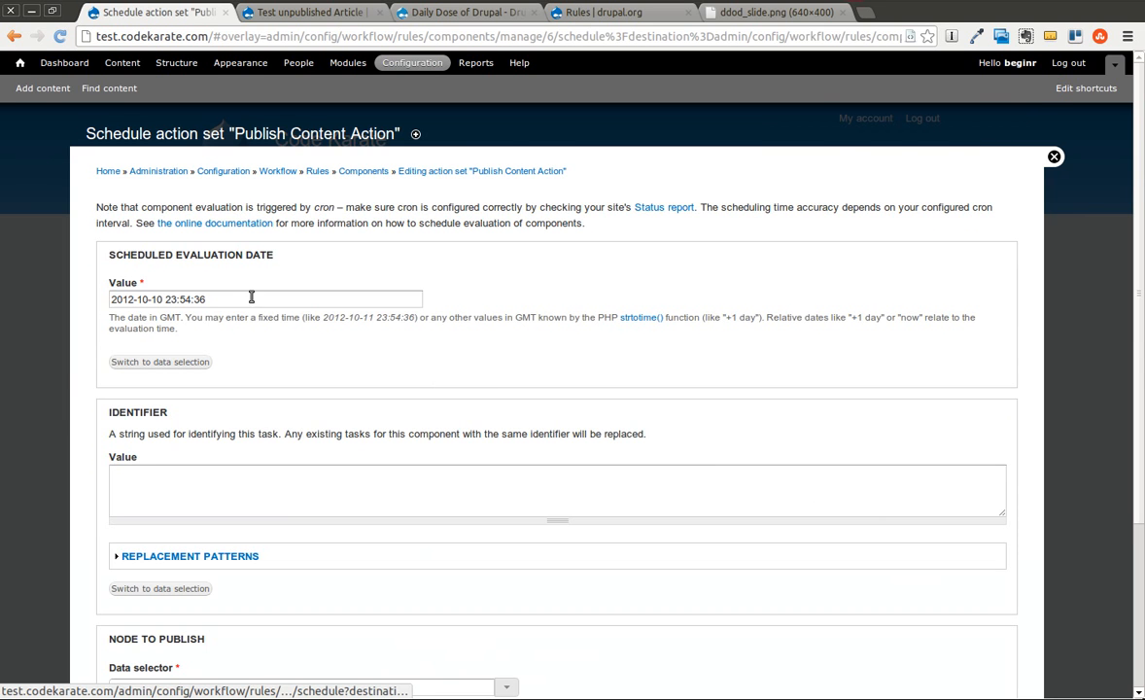
scroll("down", 3)
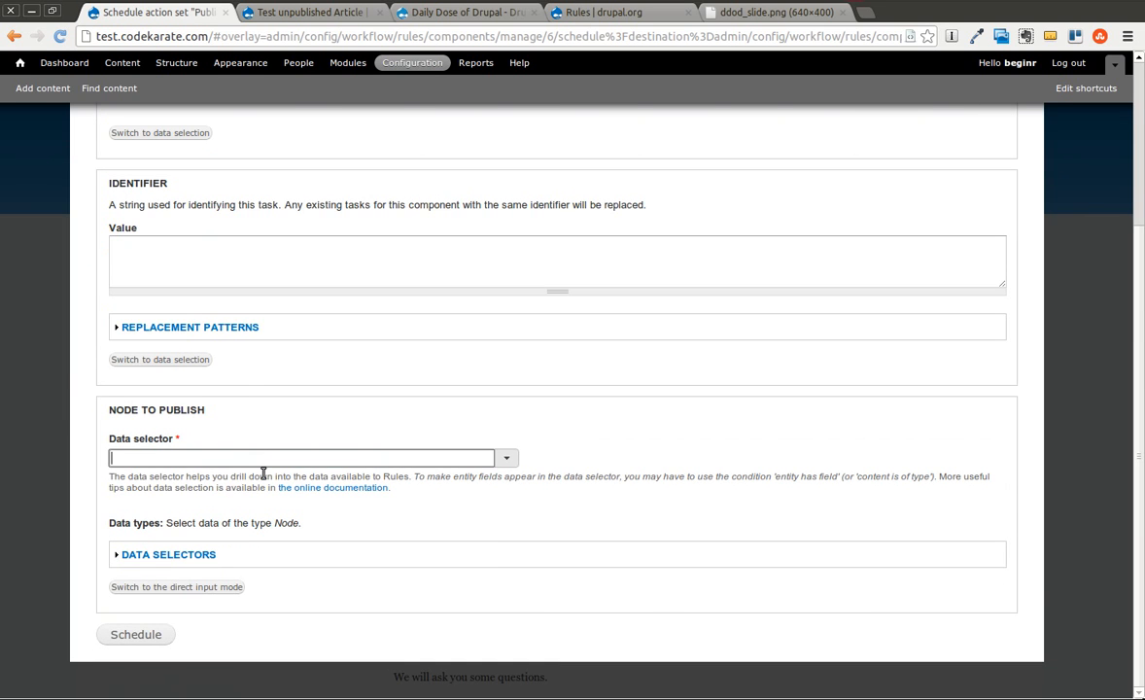
left_click(175, 587)
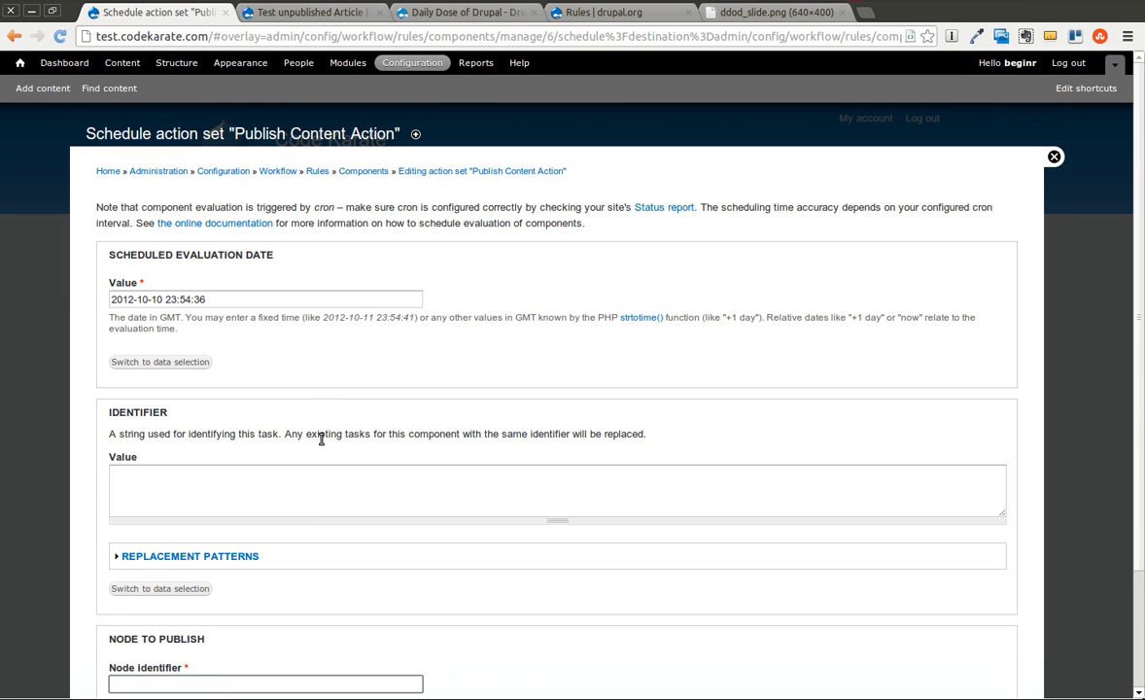
mouse_move(607, 245)
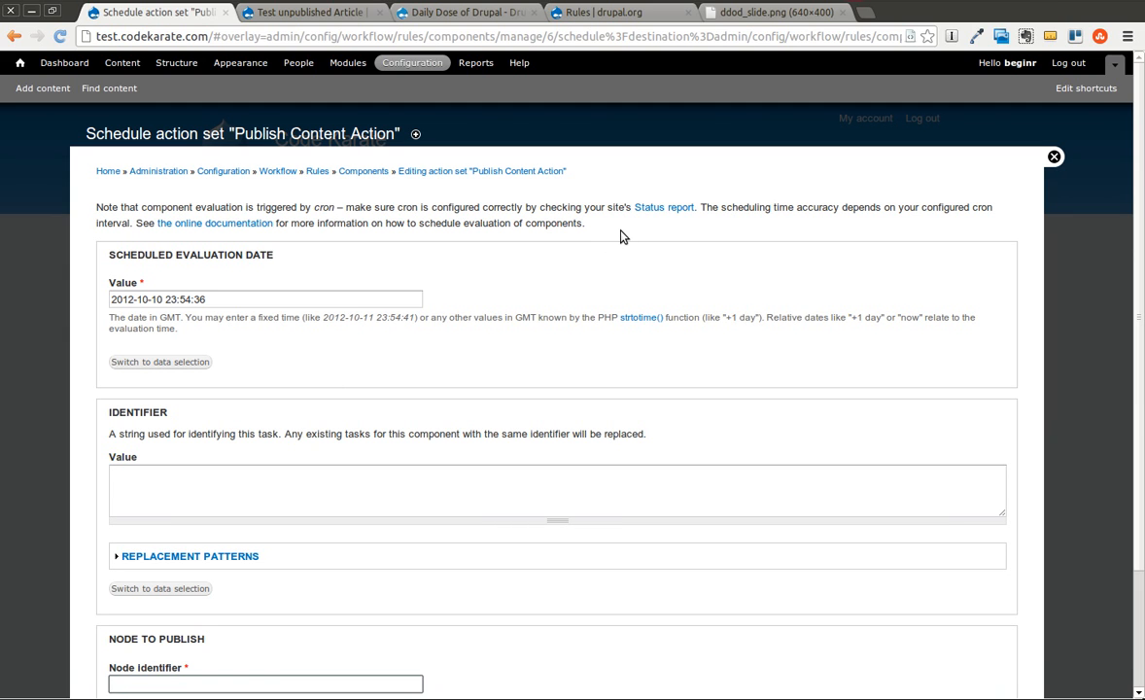
mouse_move(637, 239)
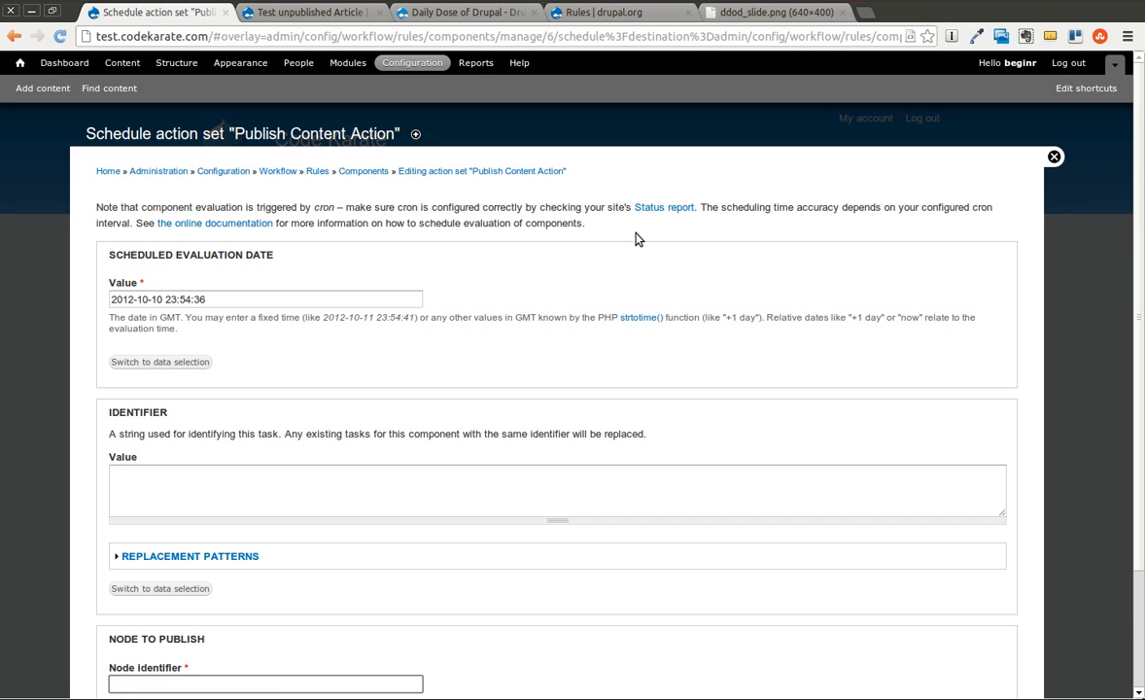
mouse_move(665, 206)
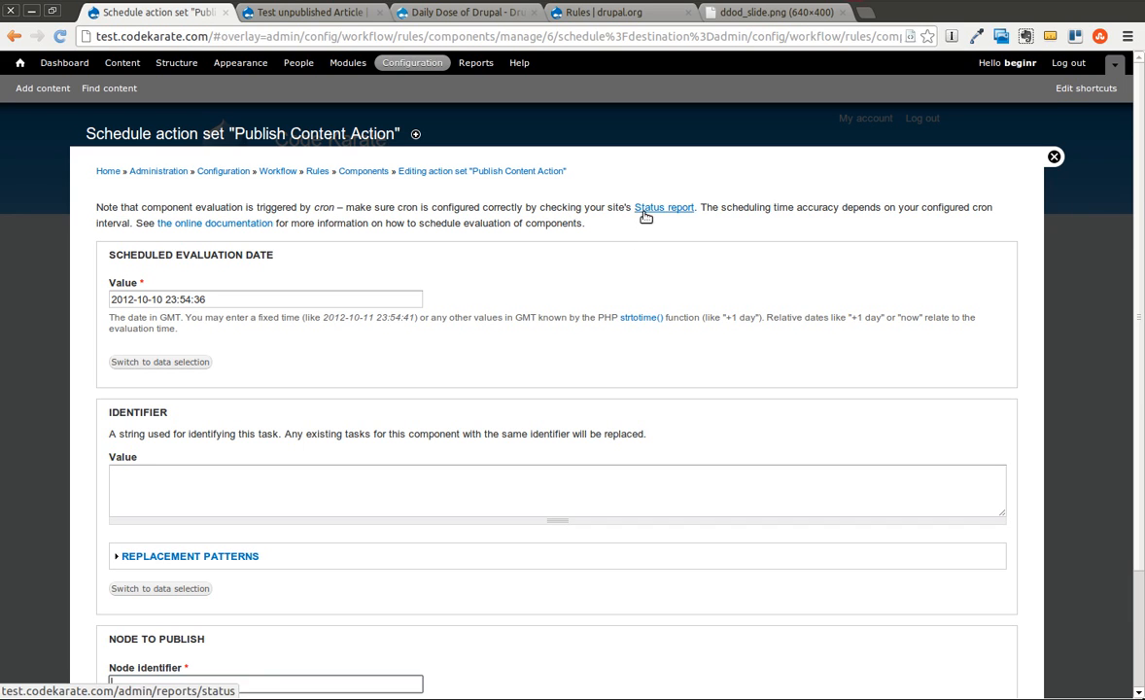
Look over the scheduled evaluation date field and return to the Components list.
scroll("down", 3)
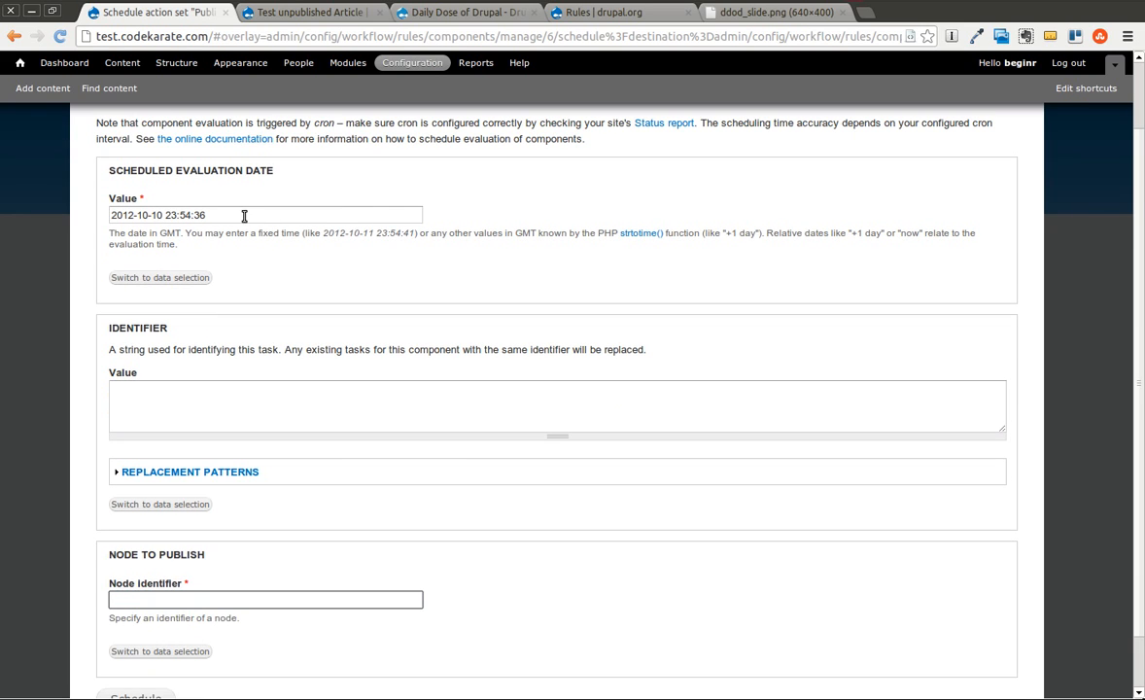
double_click(158, 214)
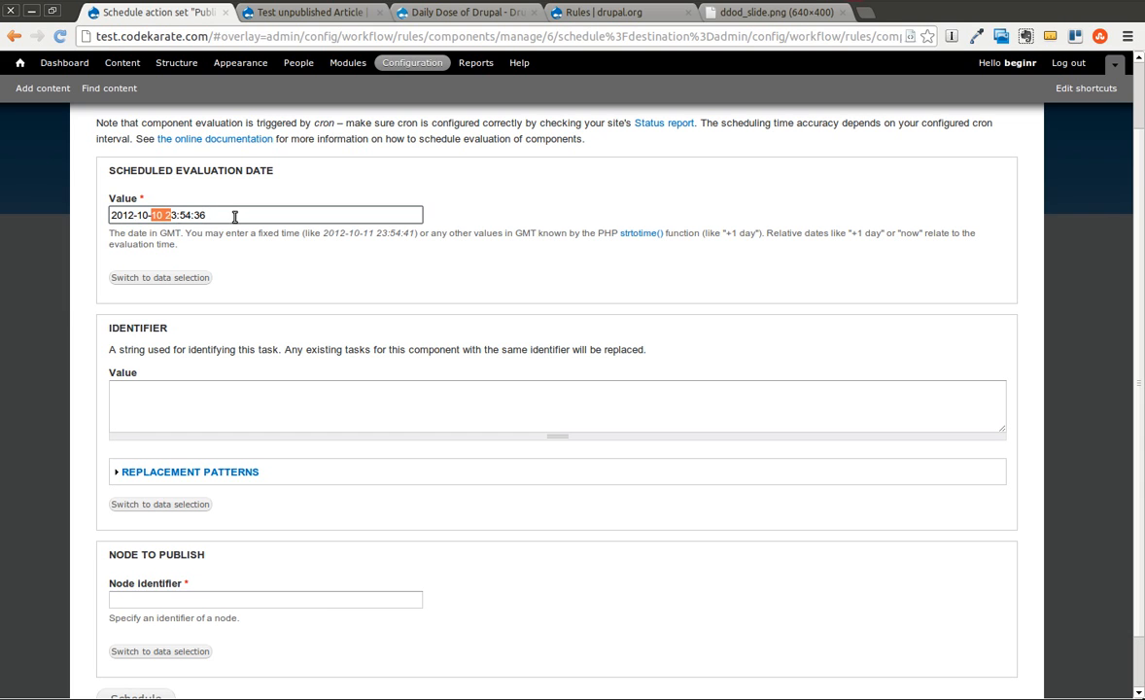
scroll("down", 3)
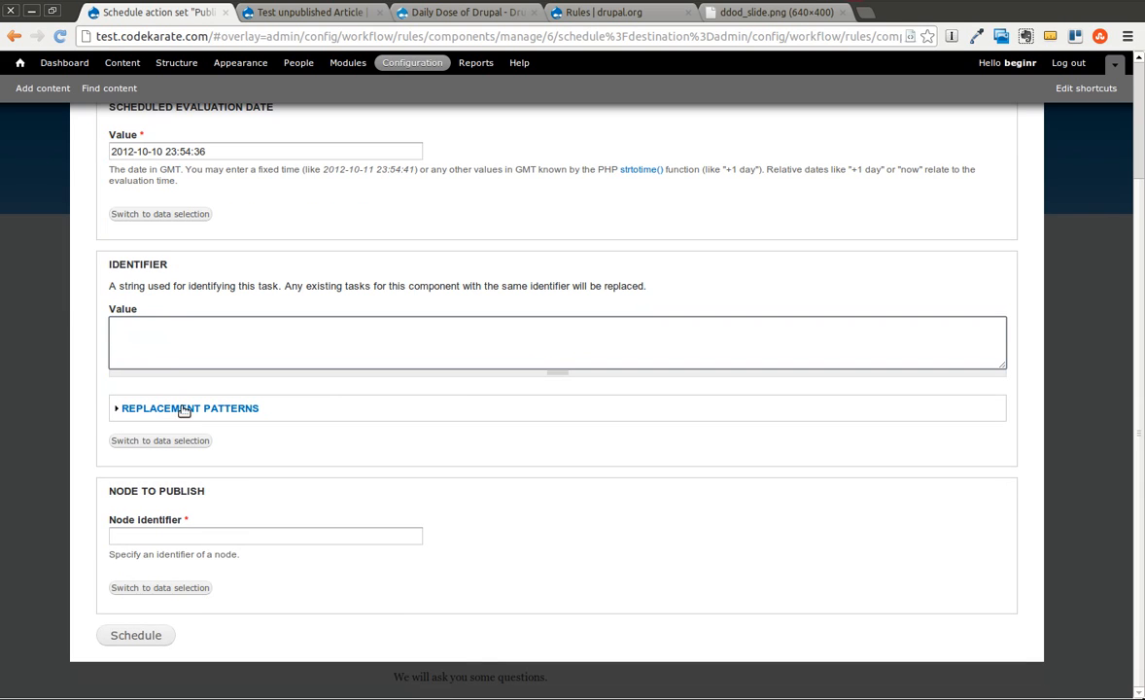
left_click(264, 537)
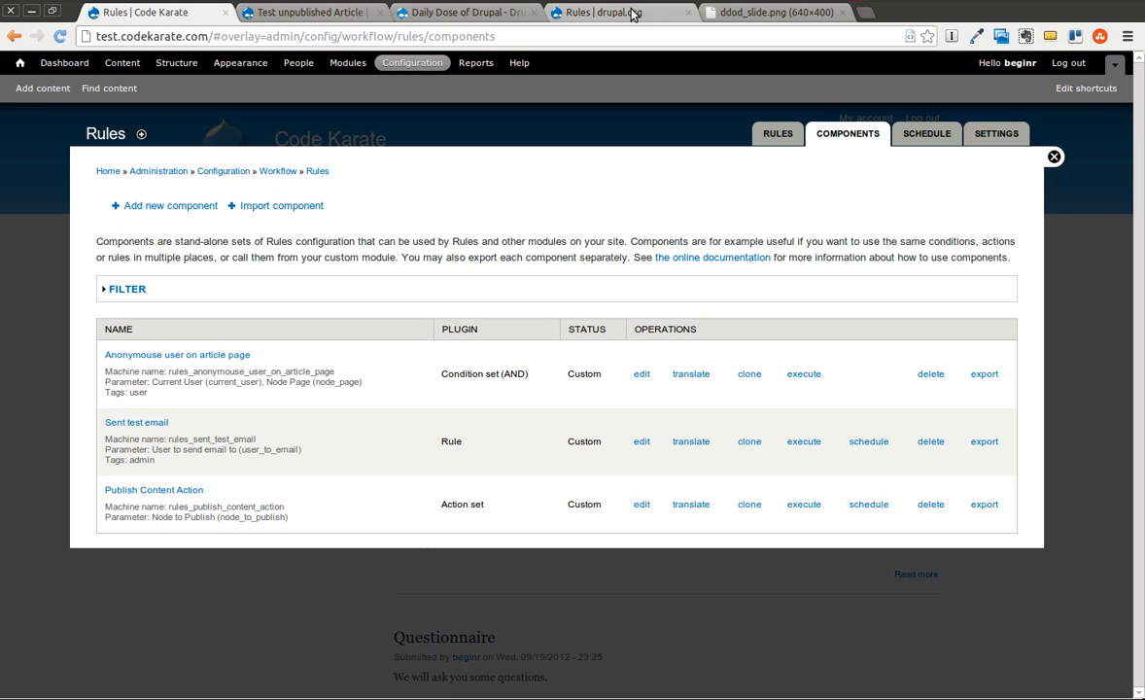
mouse_move(690, 15)
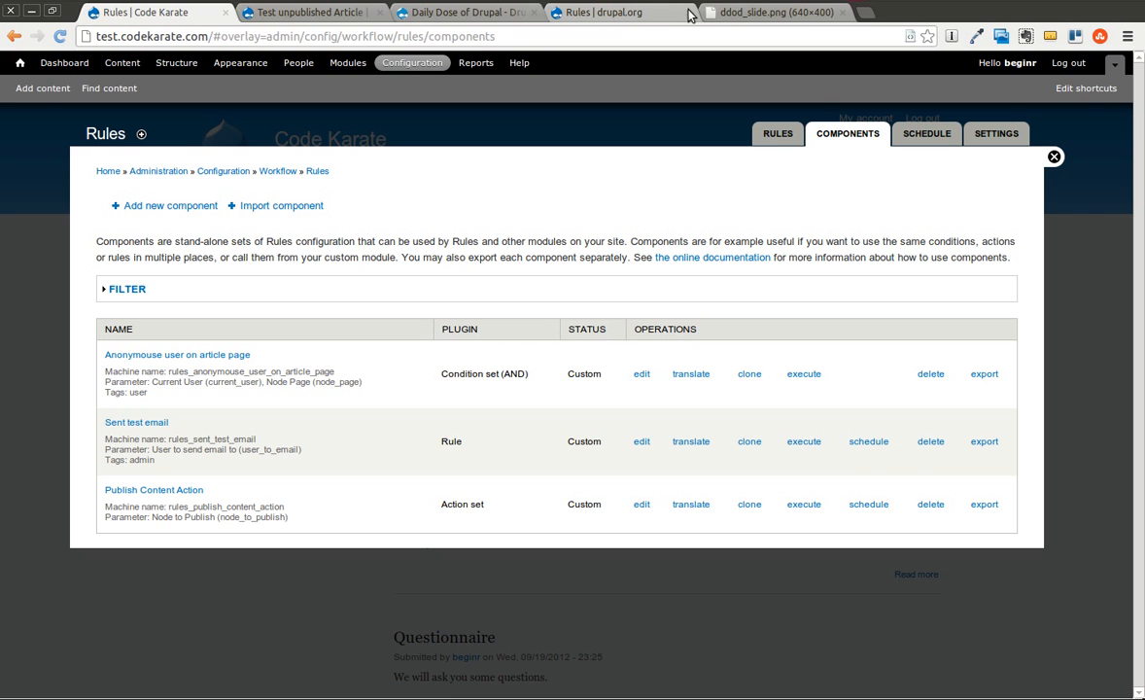
Switch to the ddod_slide.png tab showing the closing slide with contact details.
left_click(773, 11)
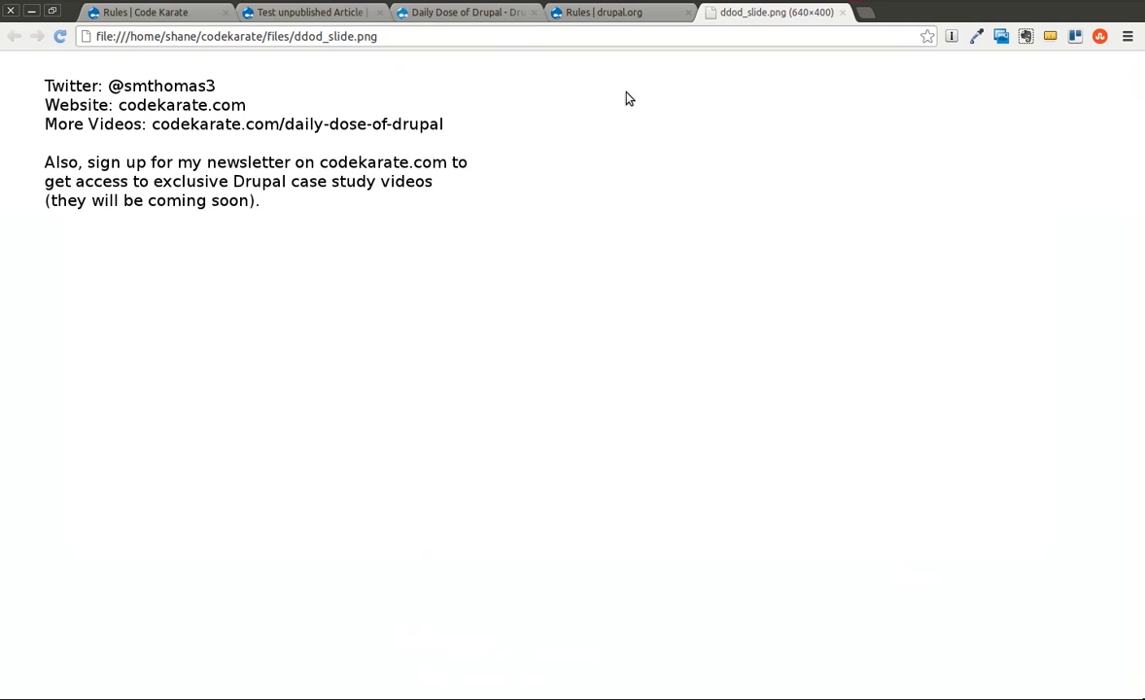